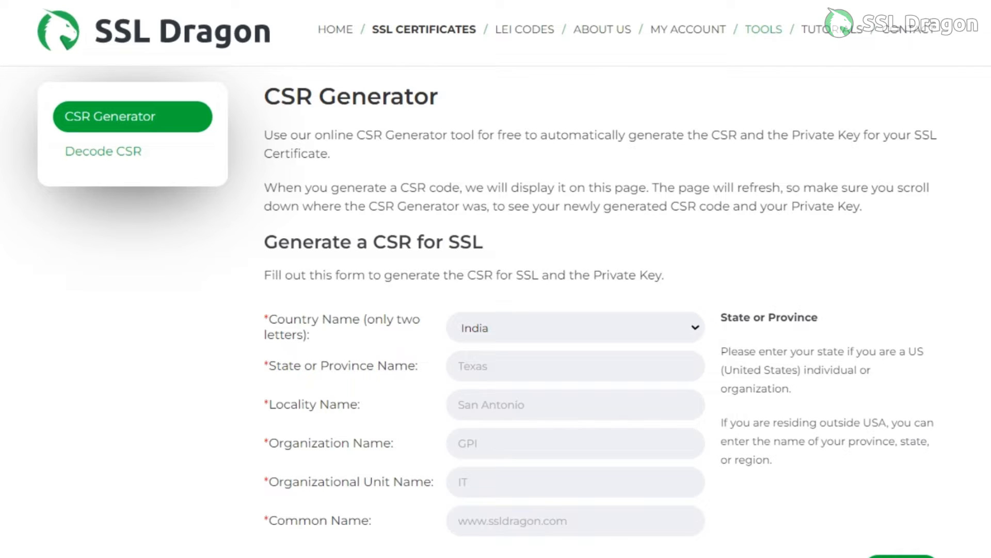
- Enter Your-state, Your-city, Unit-name and organization Demo-ssldragon in the CSR form
{"action": "type", "text": "Y"}
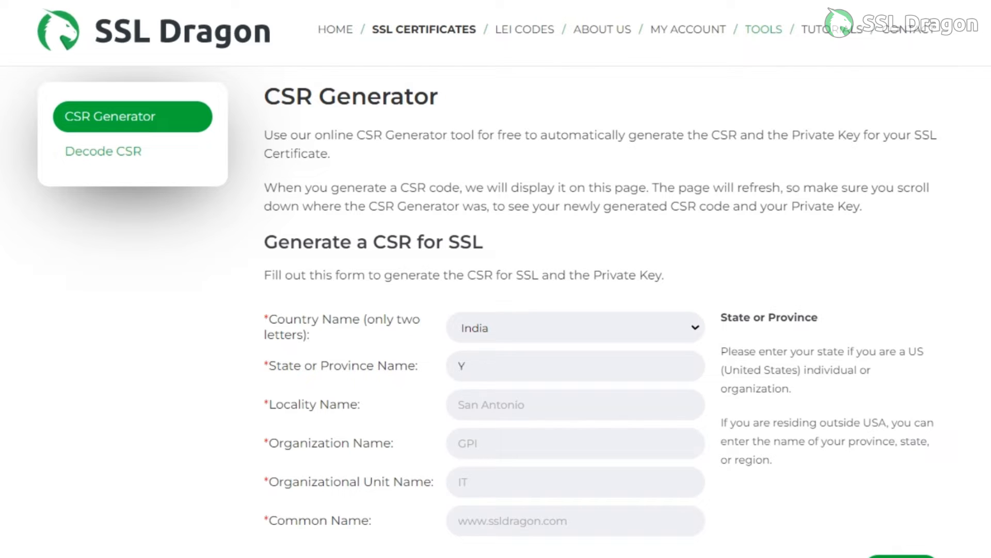
{"action": "type", "text": "Your-state"}
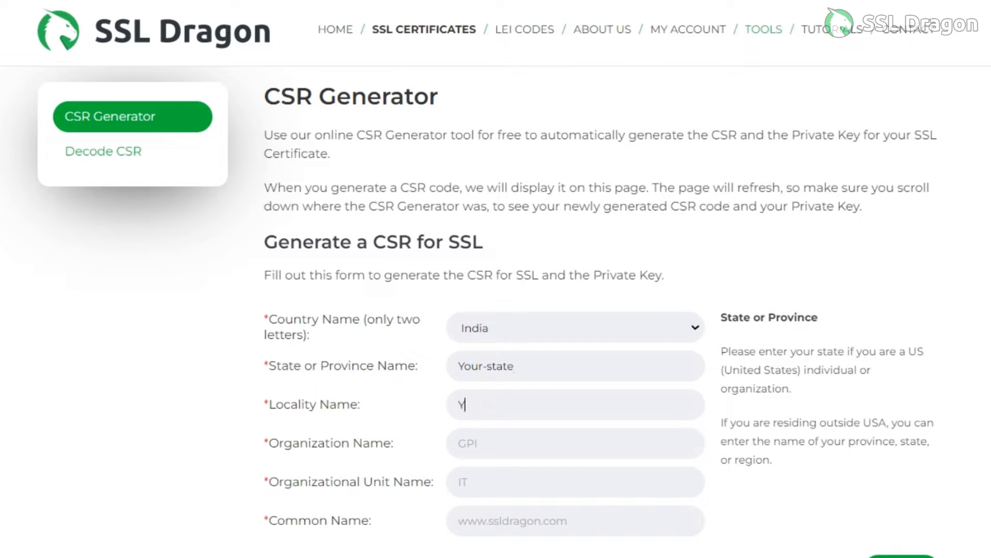
{"action": "type", "text": "our-ci"}
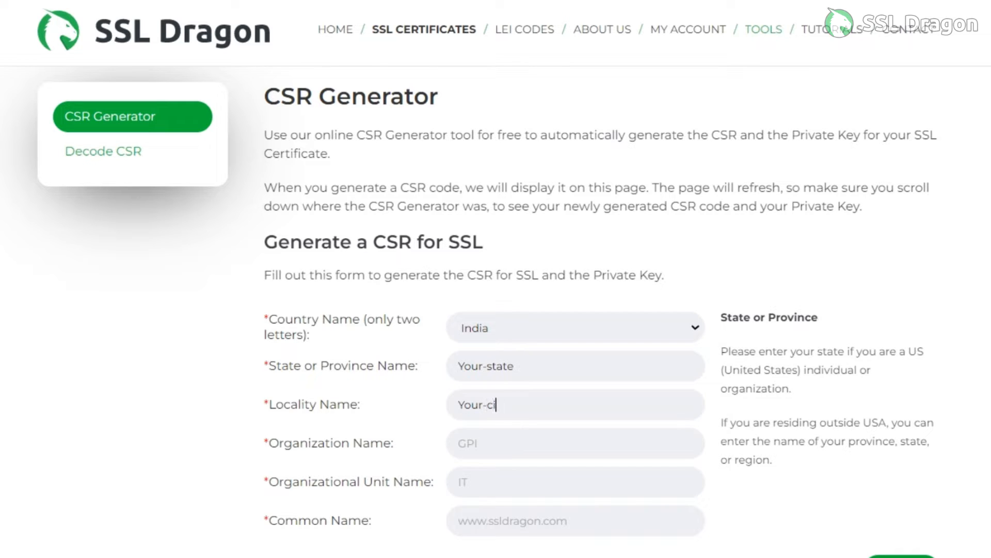
{"action": "type", "text": "ty"}
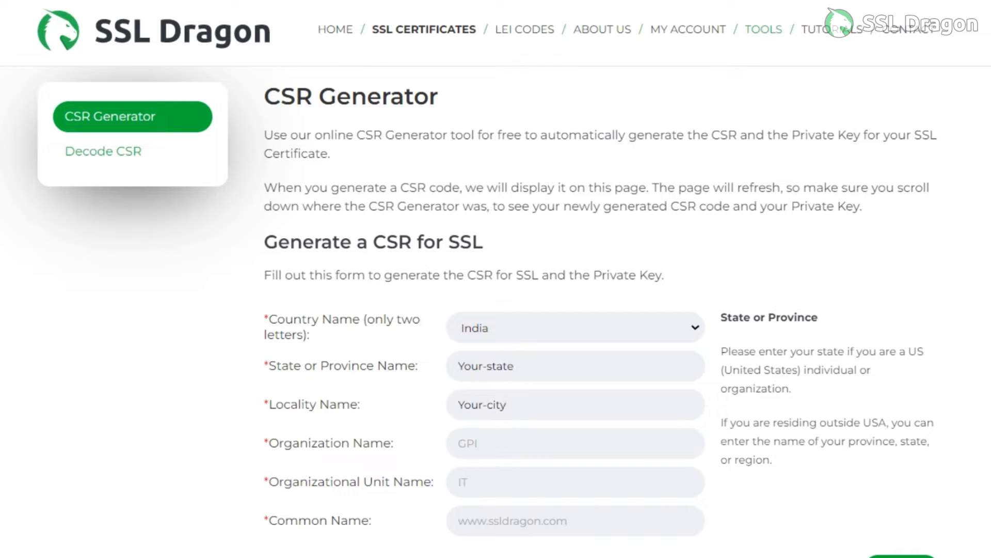
{"action": "type", "text": "Unit"}
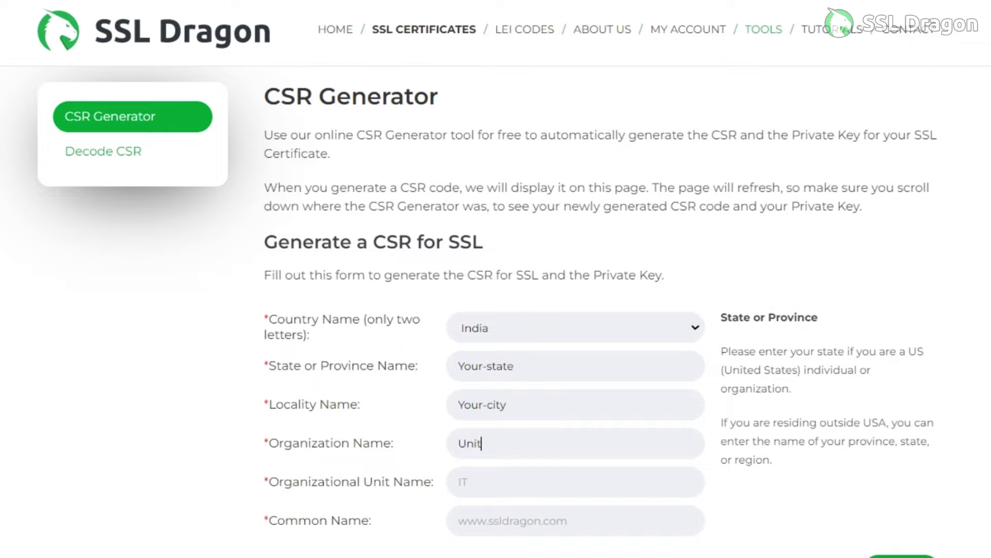
{"action": "type", "text": "-"}
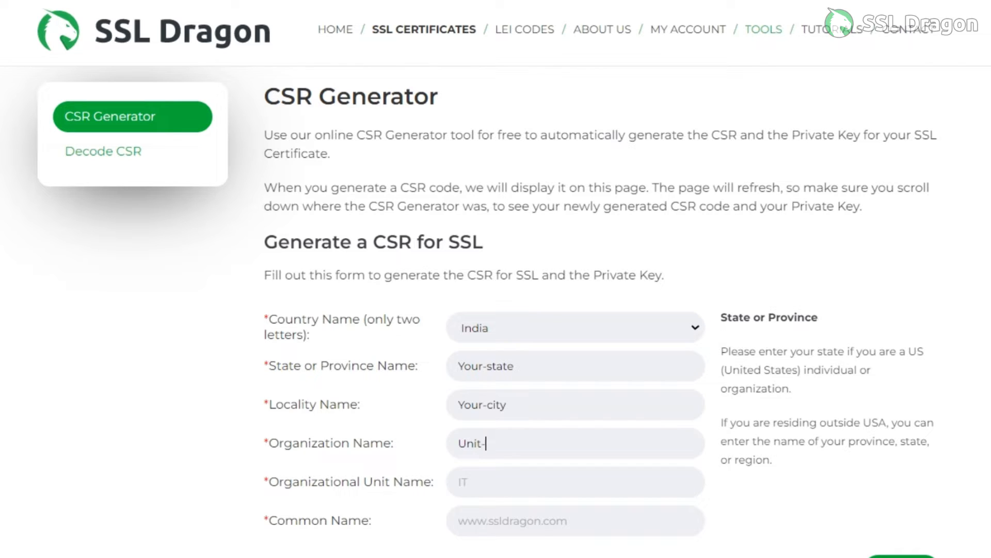
{"action": "type", "text": "name"}
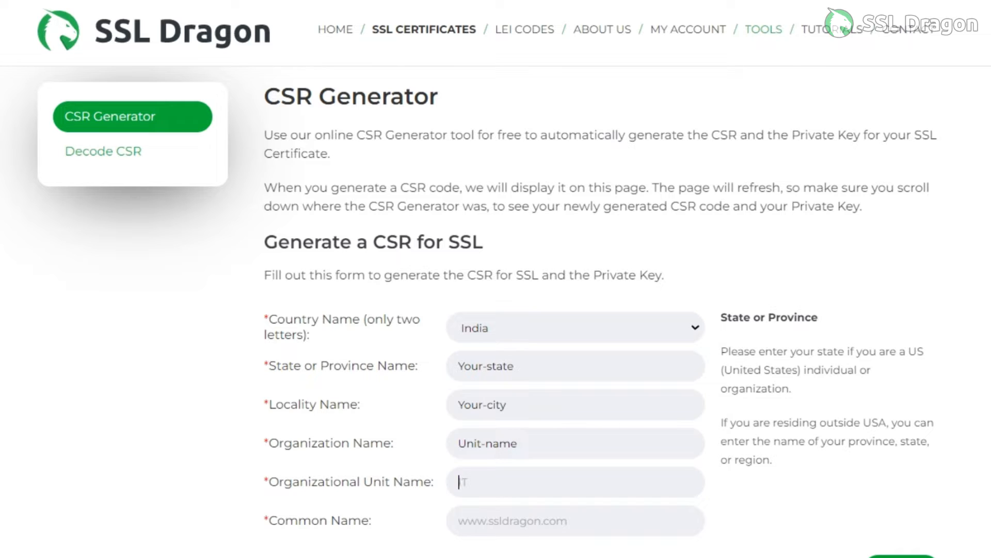
{"action": "type", "text": "Demo"}
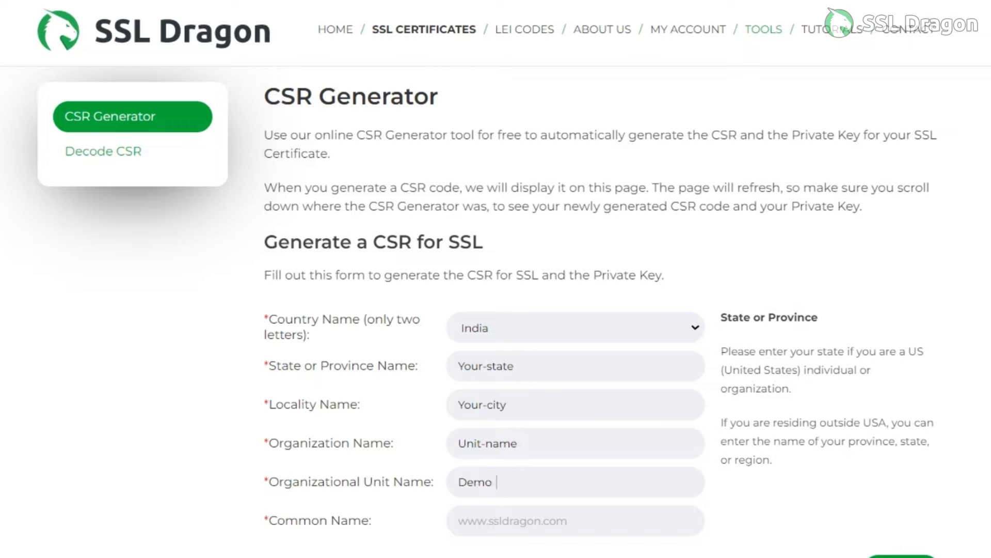
{"action": "type", "text": "-ssl"}
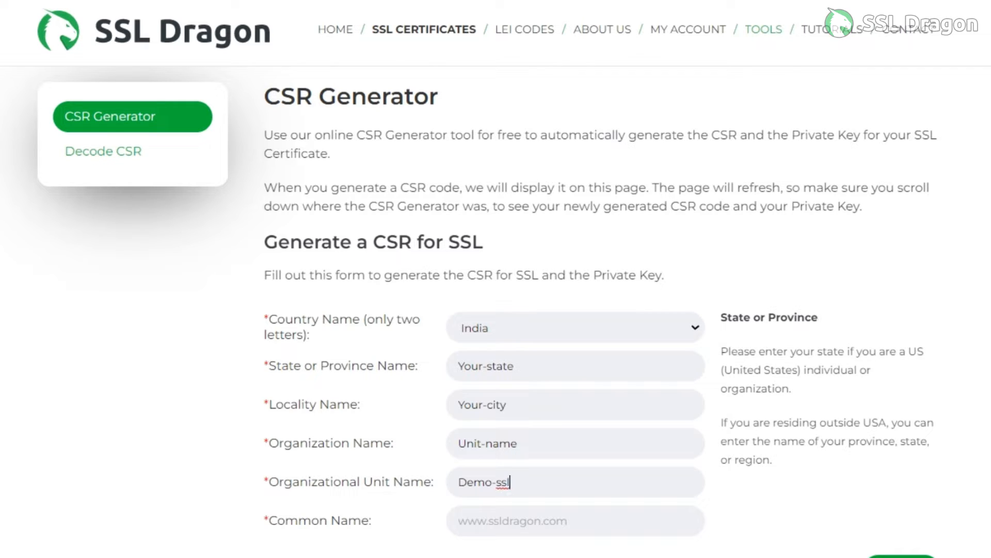
{"action": "type", "text": "dragon"}
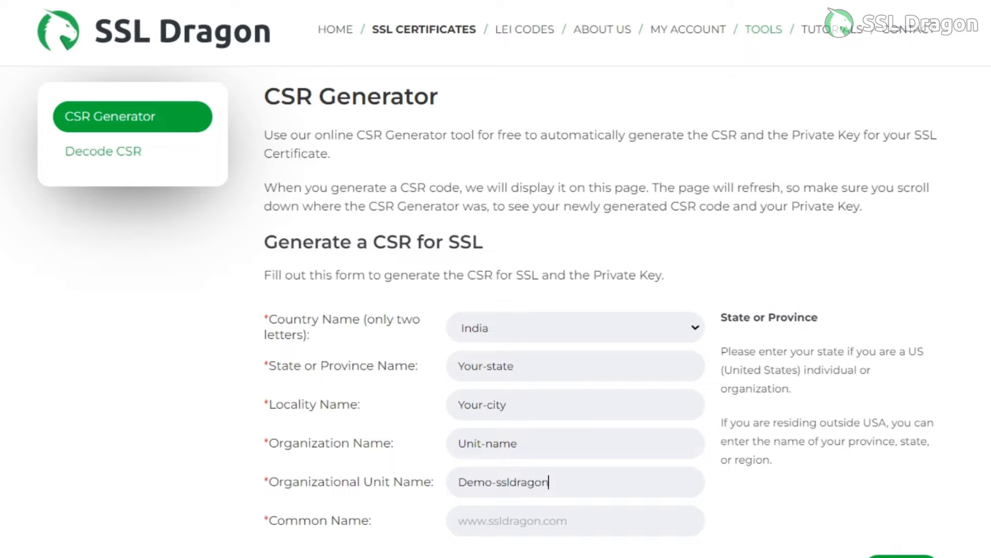
{"action": "left_click", "coordinate": [575, 535]}
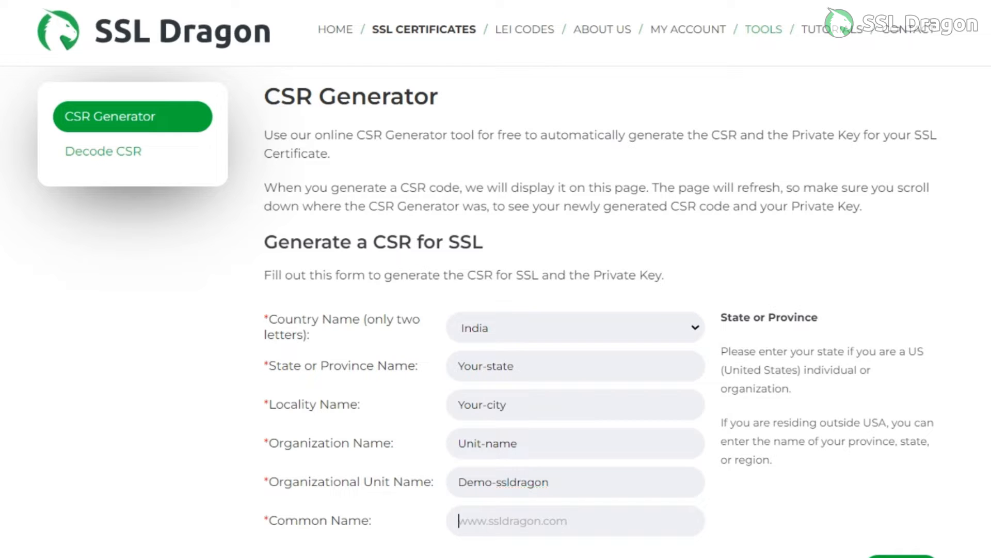
{"action": "type", "text": "w"}
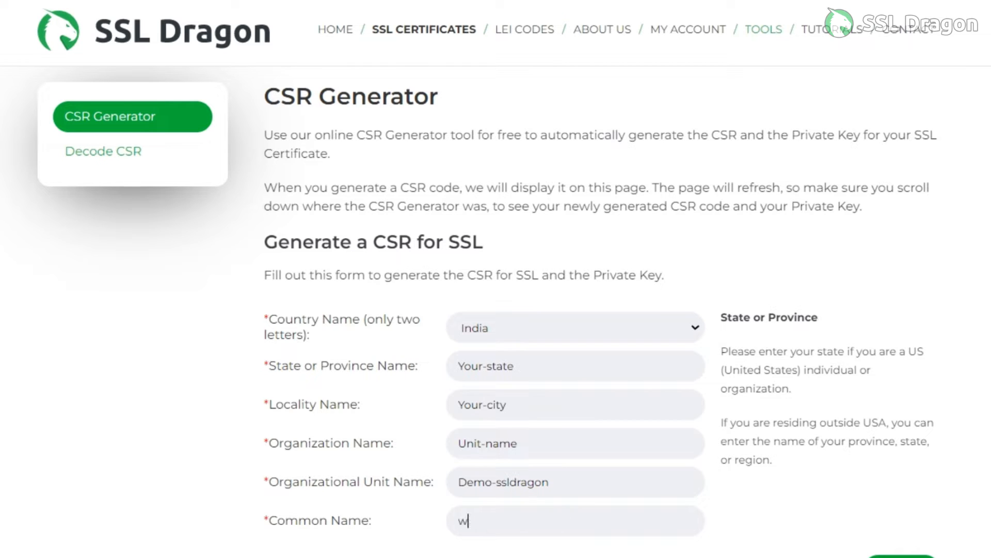
{"action": "type", "text": "ww.demo-"}
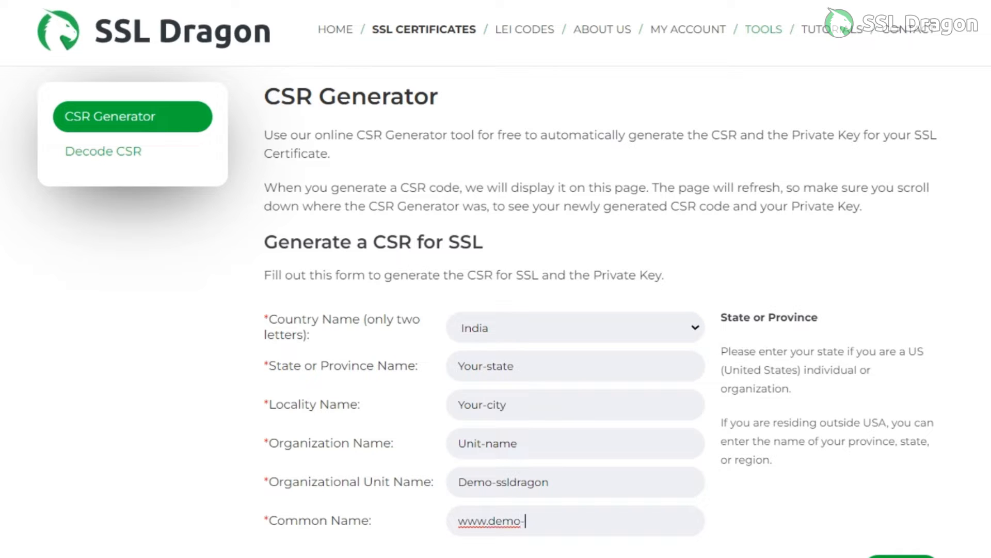
{"action": "type", "text": "ssldragon"}
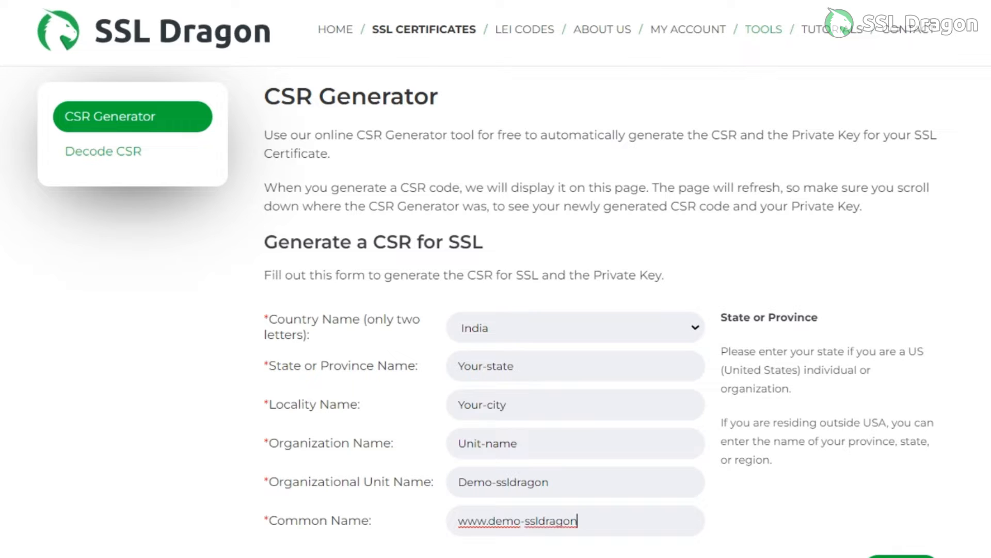
{"action": "type", "text": ".com"}
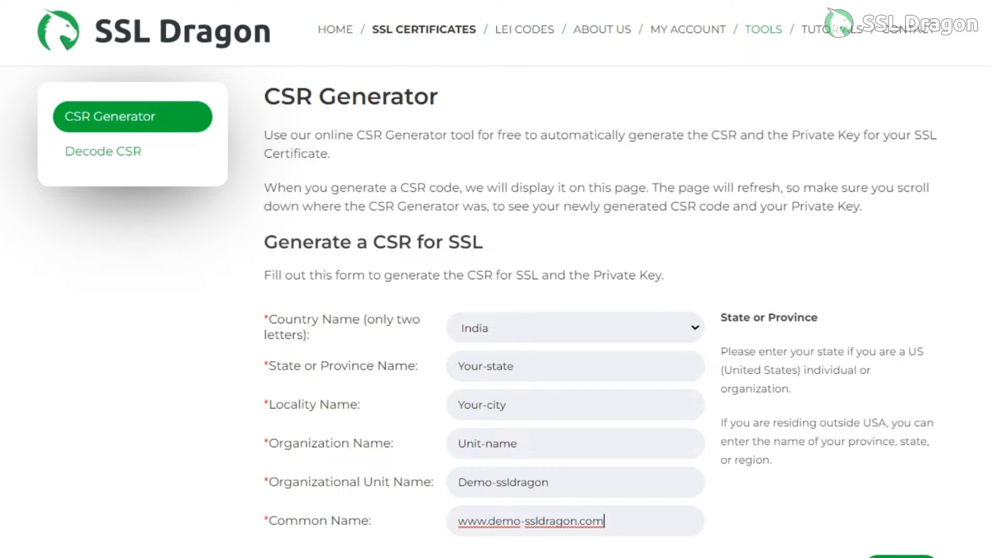
- Add the optional contact email address and generate the CSR and private key
{"action": "scroll", "scroll_direction": "down", "scroll_amount": 3}
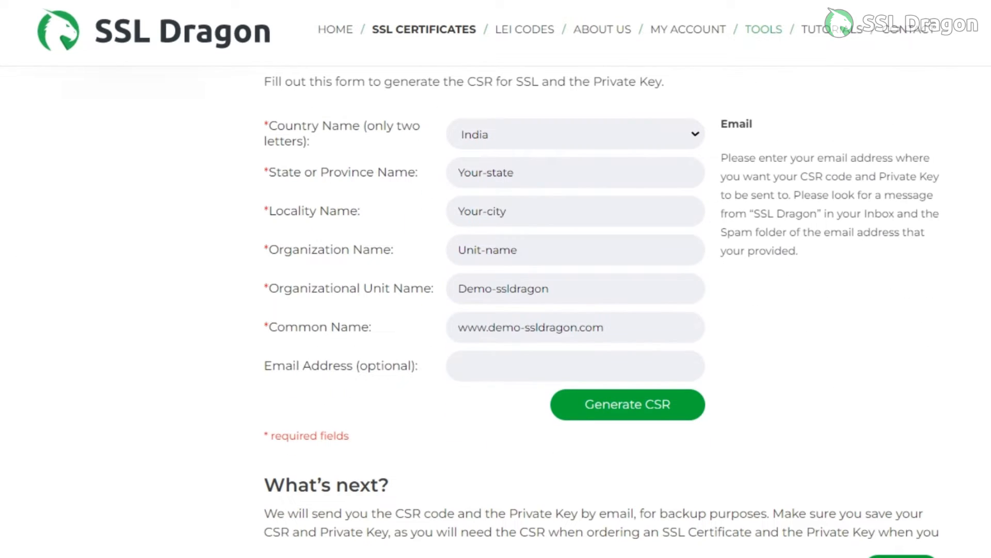
{"action": "type", "text": "user@dem"}
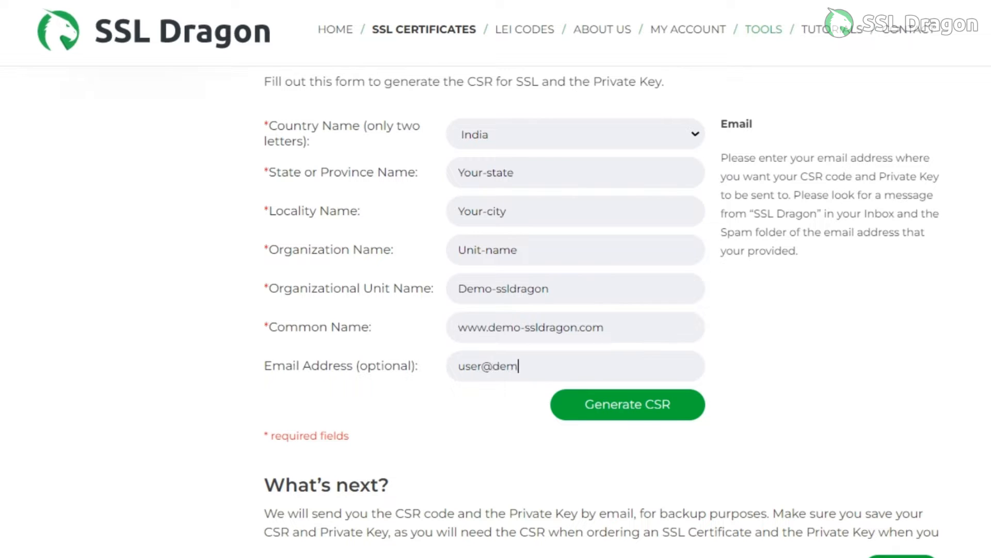
{"action": "type", "text": "o-ssldragon."}
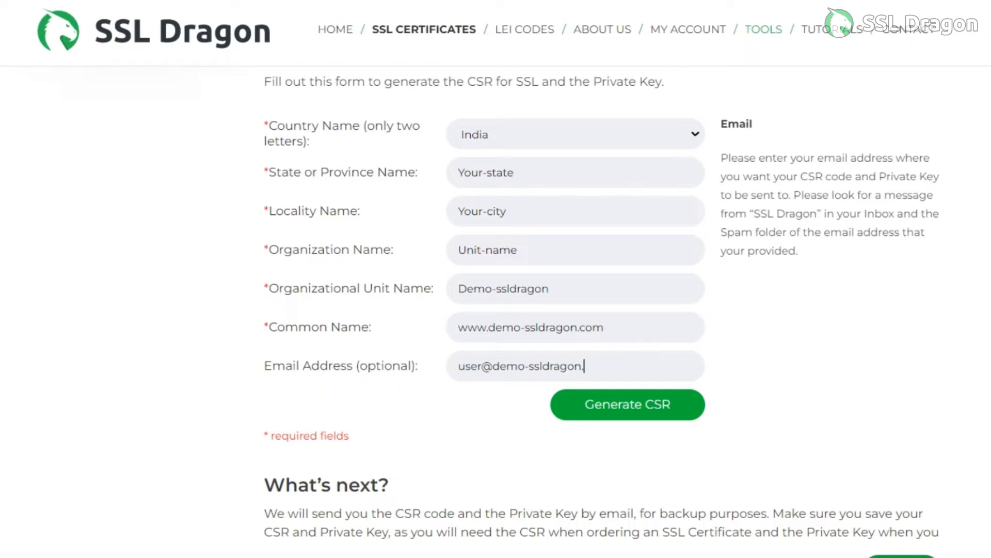
{"action": "type", "text": "com"}
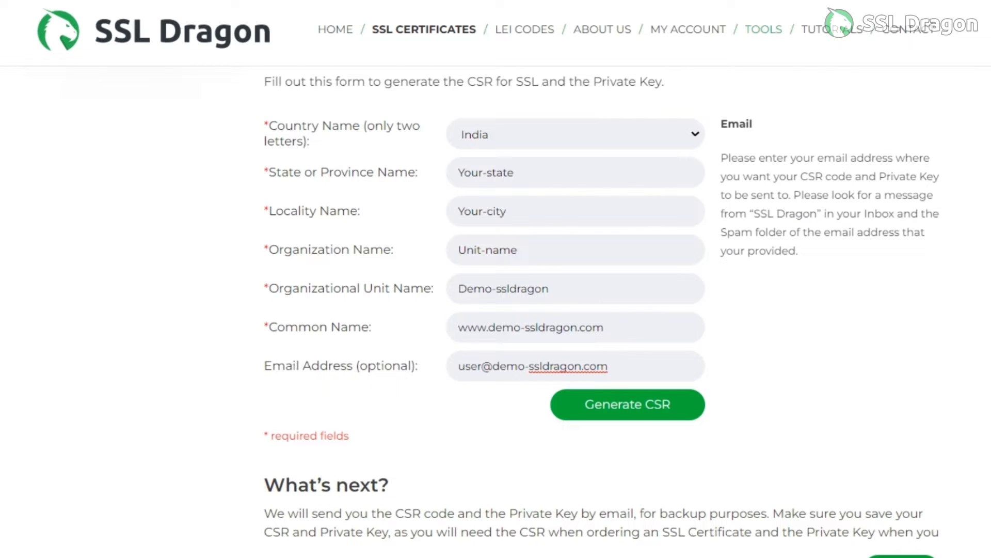
{"action": "left_click", "coordinate": [628, 405]}
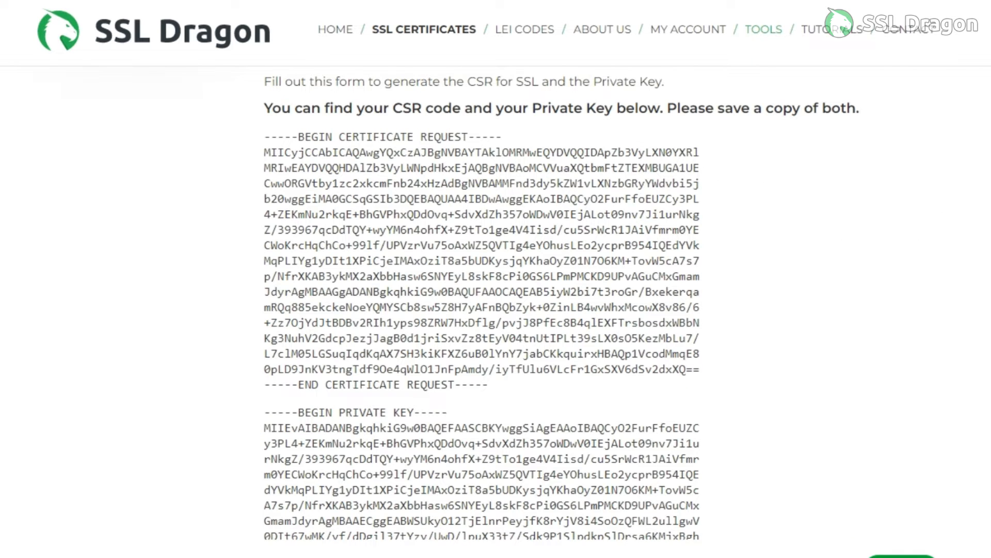
- Select and copy the CERTIFICATE REQUEST block, then the PRIVATE KEY block below it
{"action": "left_click_drag", "start_coordinate": [265, 136], "coordinate": [393, 260]}
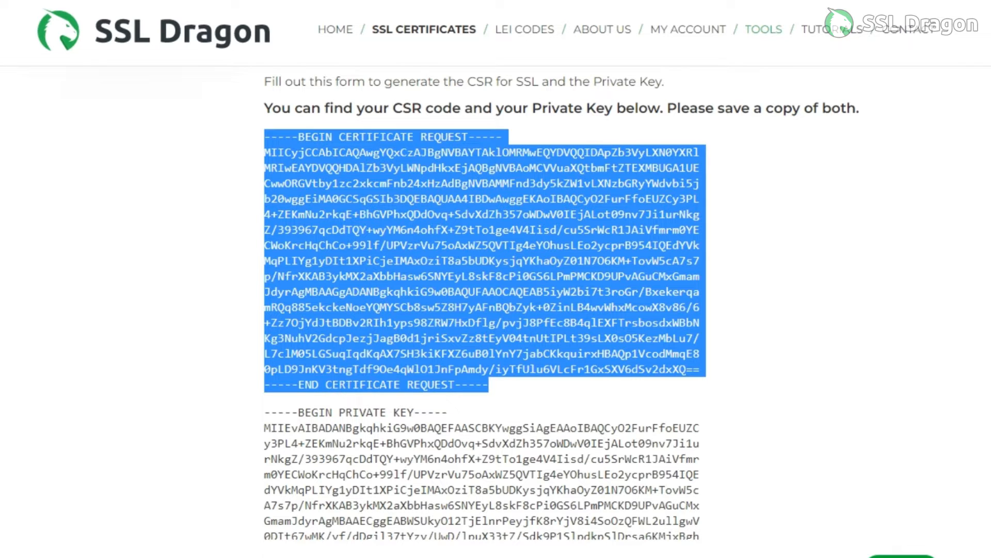
{"action": "scroll", "scroll_direction": "down", "scroll_amount": 3}
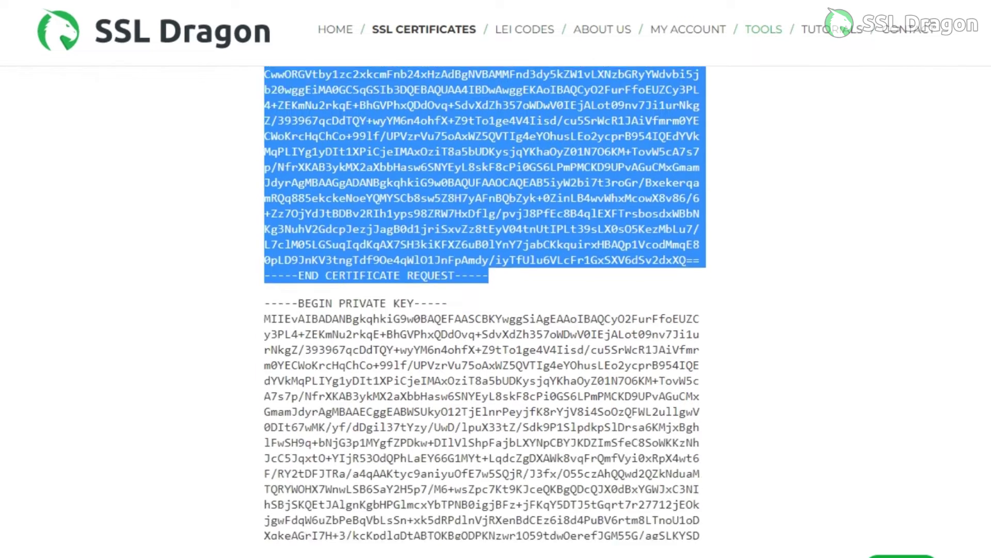
{"action": "scroll", "scroll_direction": "down", "scroll_amount": 3}
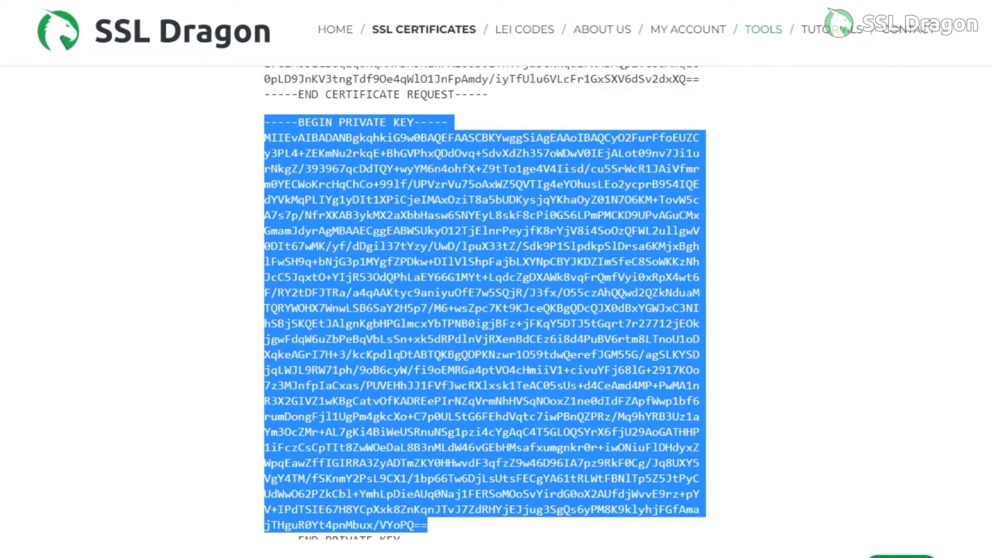
{"action": "scroll", "scroll_direction": "down", "scroll_amount": 3}
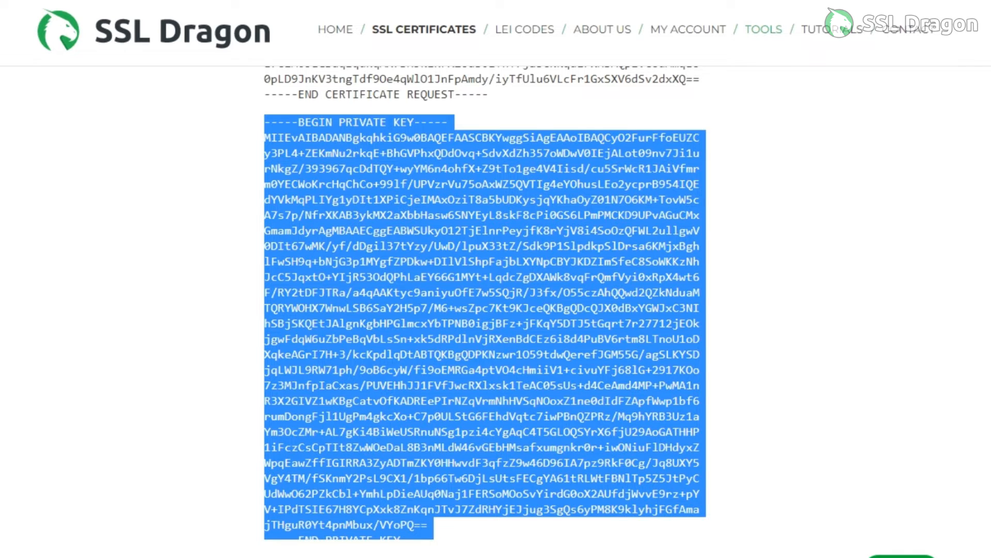
{"action": "scroll", "scroll_direction": "down", "scroll_amount": 3}
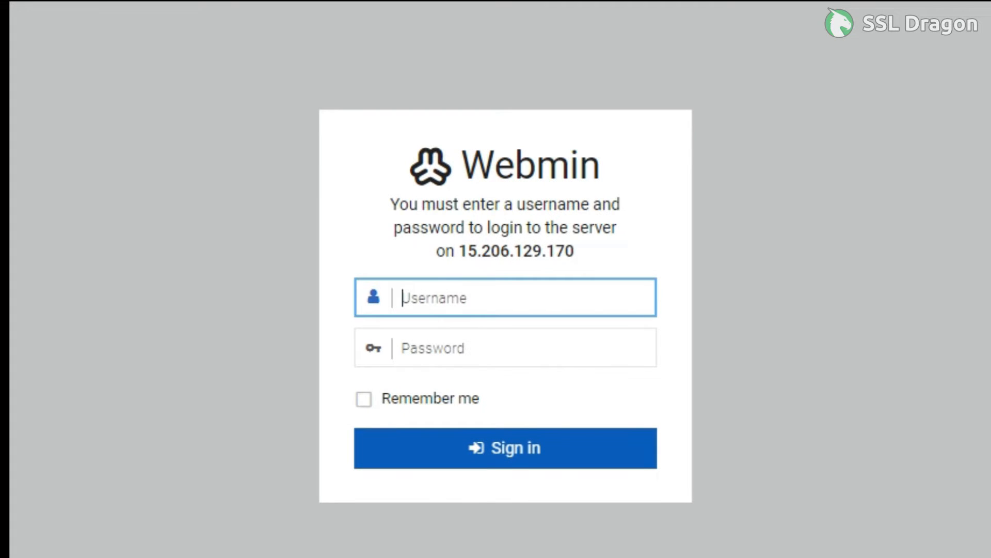
- Sign in to Webmin as root to reach the system information dashboard
{"action": "type", "text": "root"}
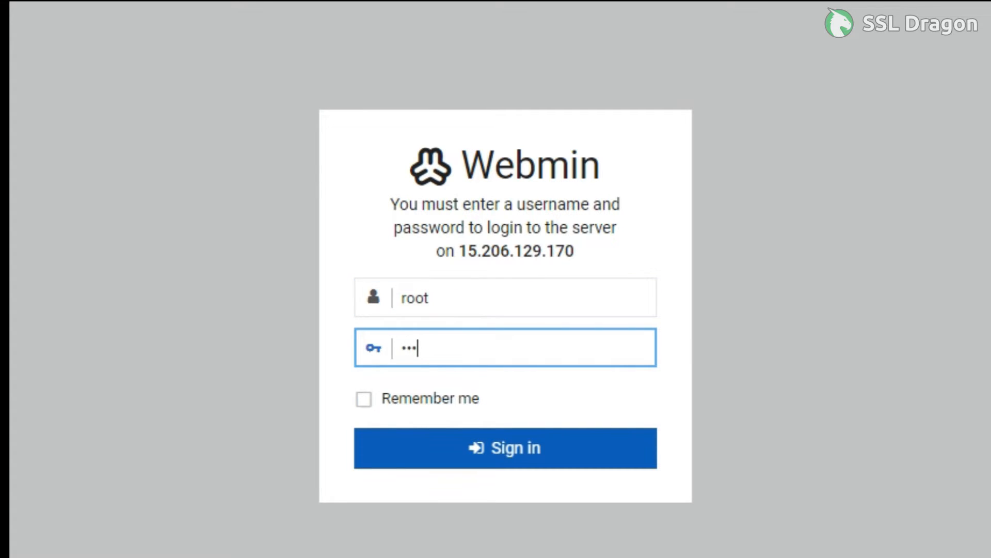
{"action": "left_click", "coordinate": [505, 447]}
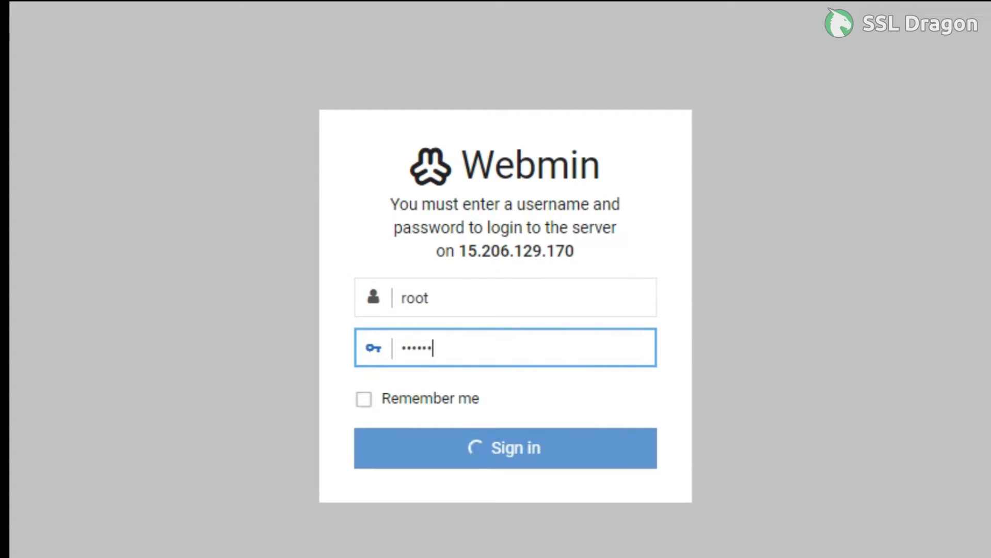
{"action": "left_click", "coordinate": [506, 447]}
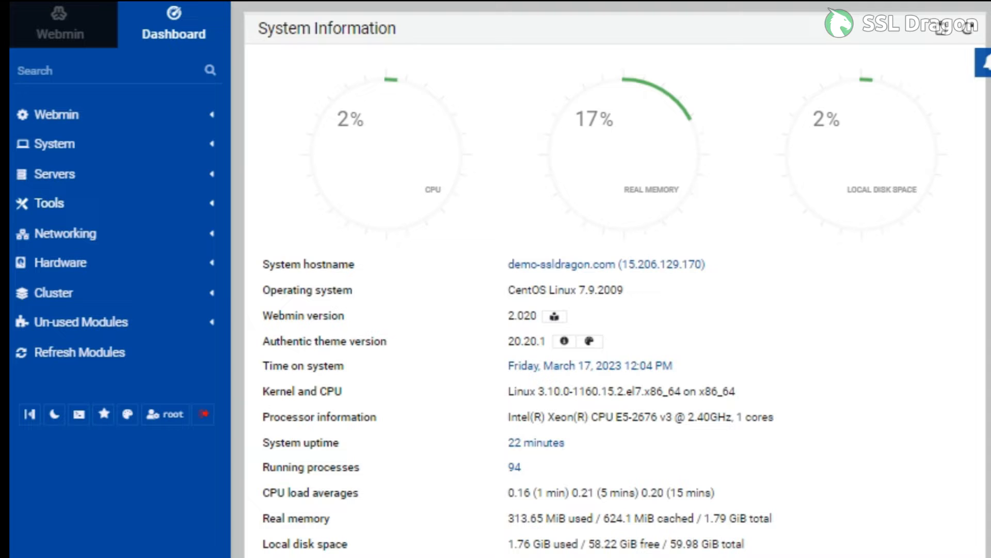
- Open the Upload and Download tool from the Tools sidebar section
{"action": "left_click", "coordinate": [50, 203]}
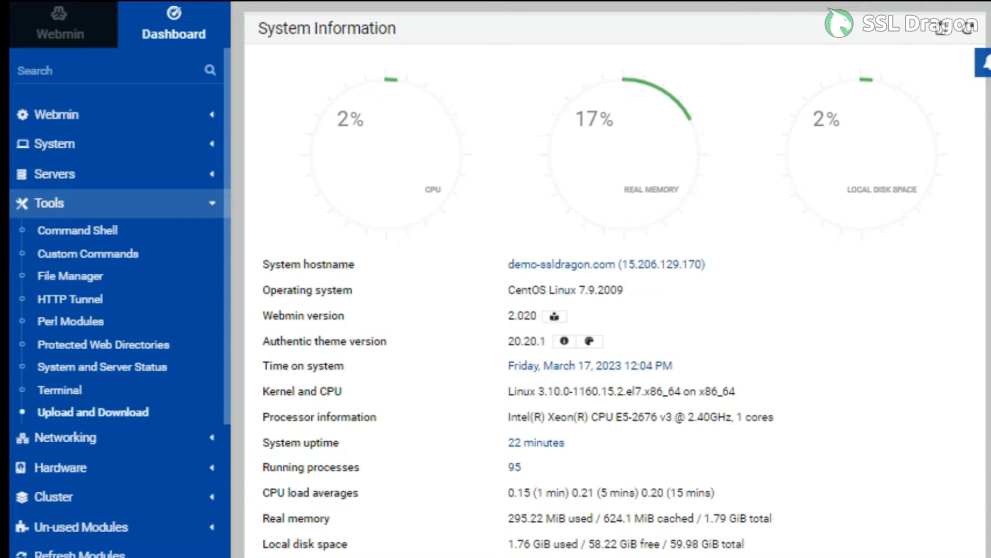
{"action": "left_click", "coordinate": [91, 412]}
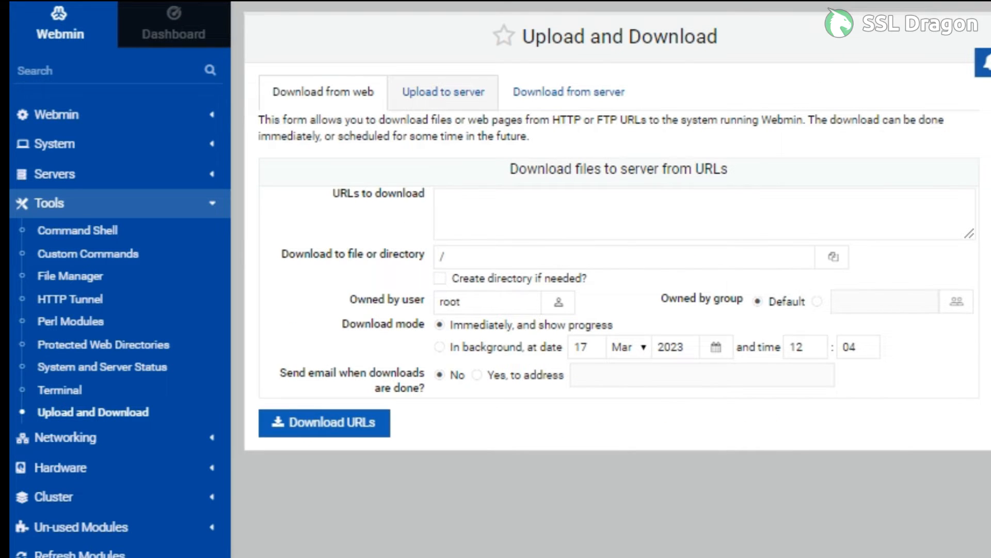
- Choose the three certificate and key files from Downloads for the Upload to server form
{"action": "left_click", "coordinate": [443, 92]}
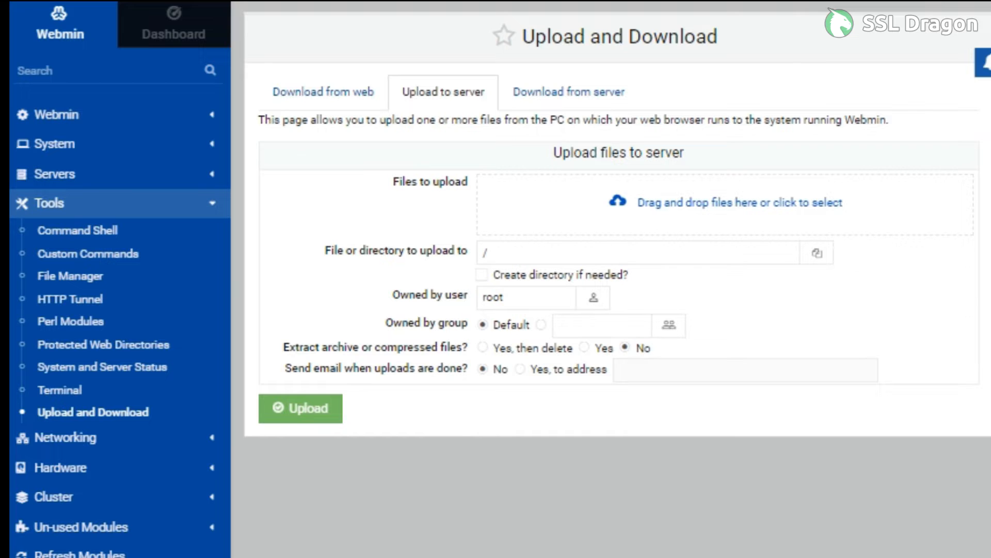
{"action": "left_click", "coordinate": [739, 202]}
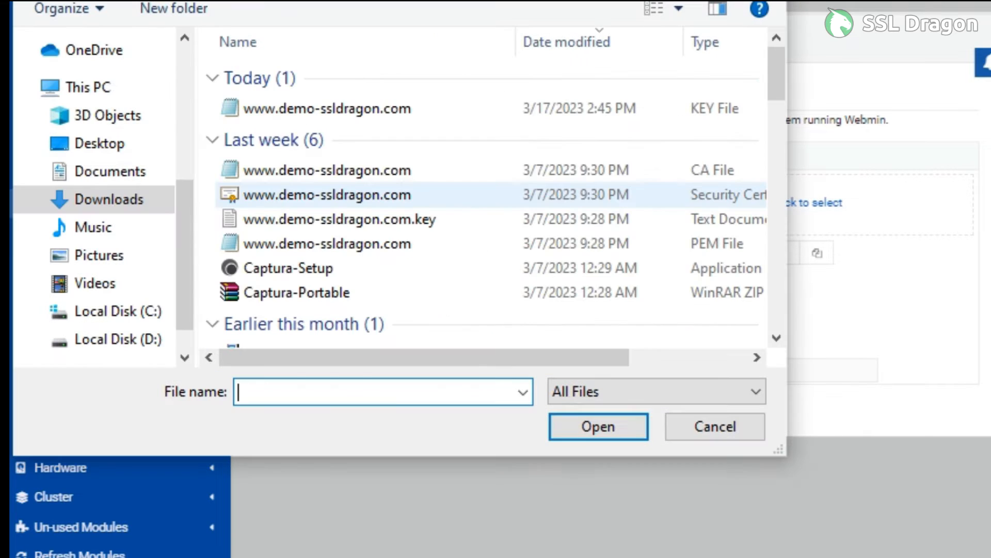
{"action": "left_click", "coordinate": [327, 108]}
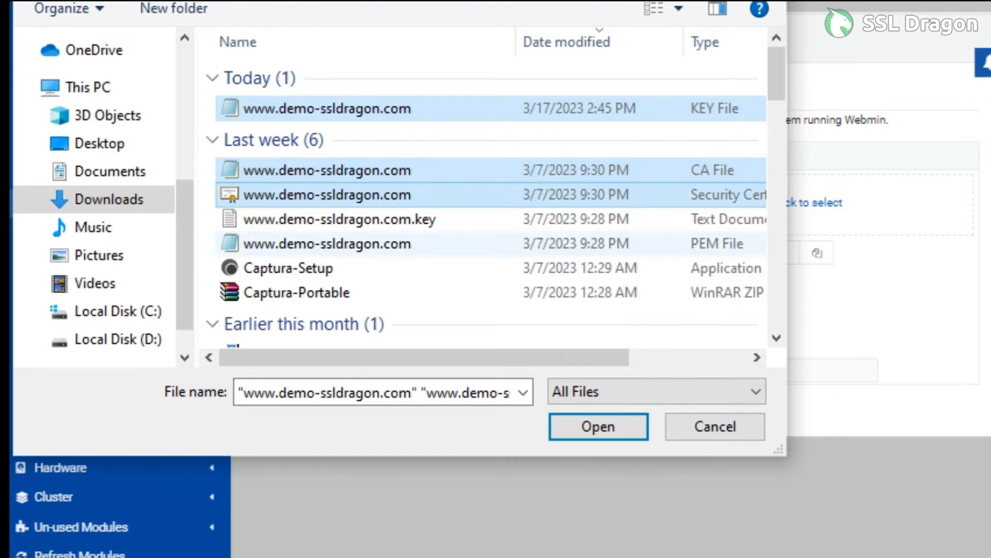
{"action": "left_click", "coordinate": [598, 427]}
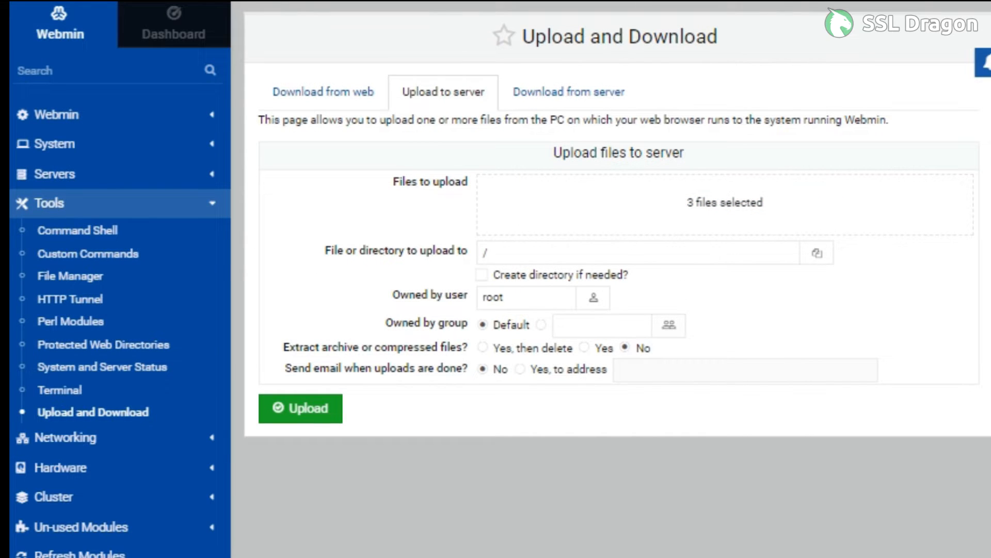
- Set the upload destination folder to /etc/ssl using the server folder picker
{"action": "type", "text": "et"}
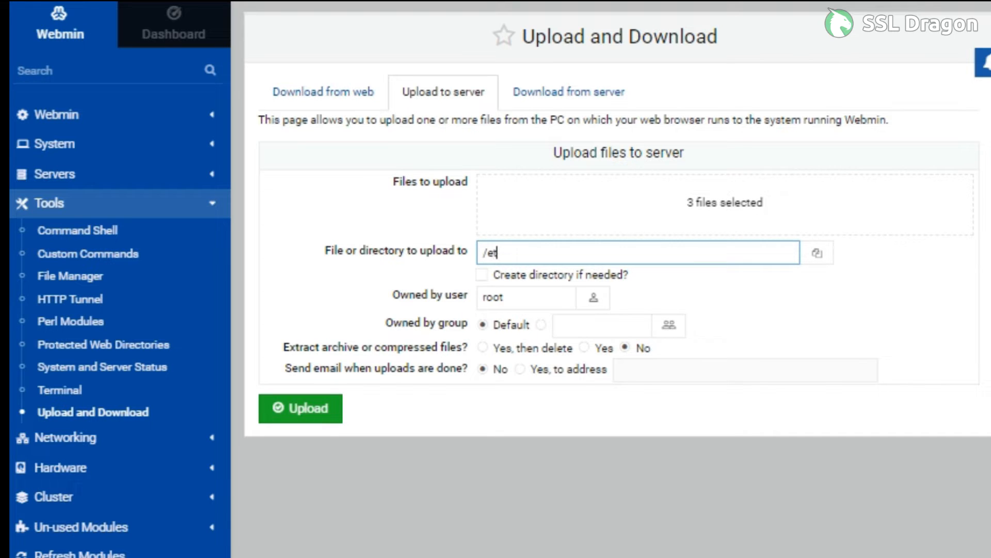
{"action": "type", "text": "c/ssl"}
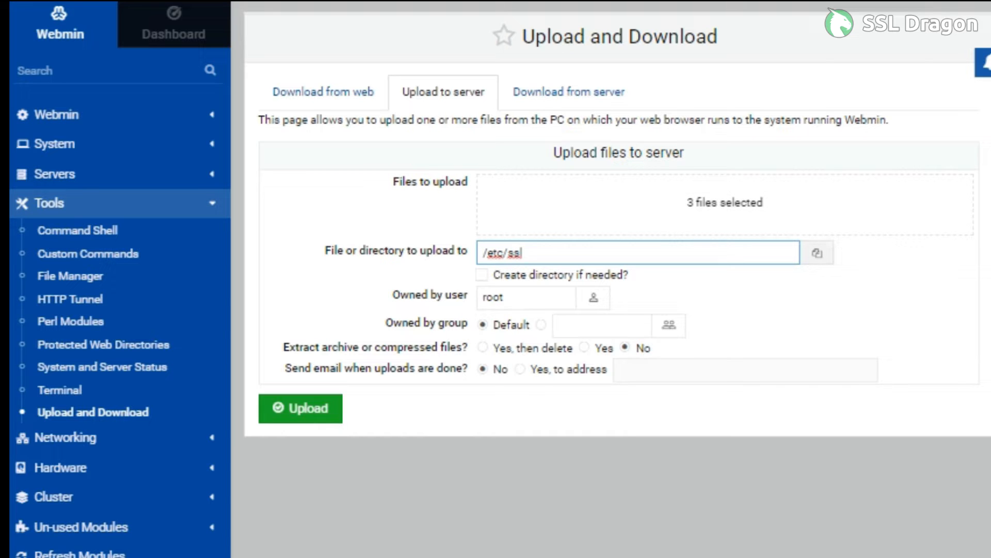
{"action": "left_click", "coordinate": [816, 252]}
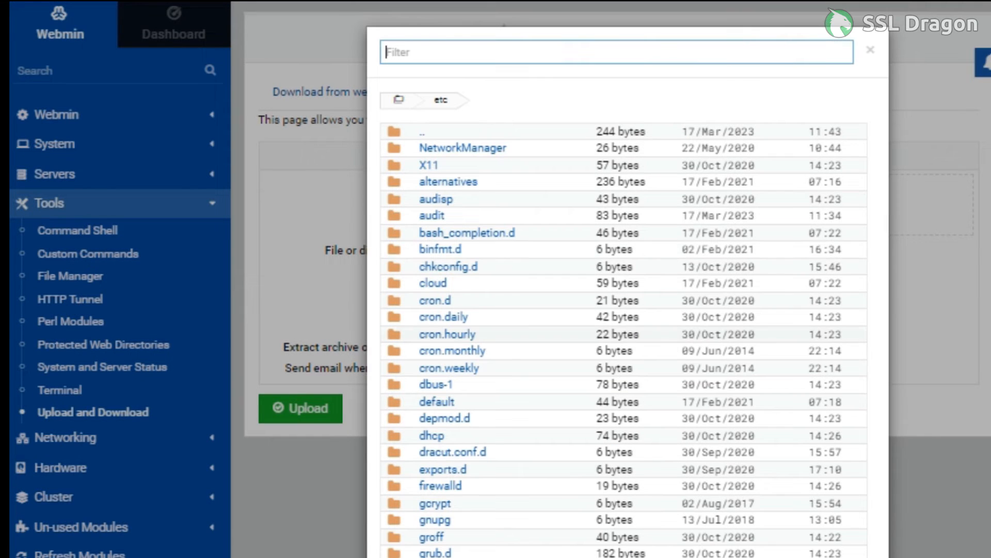
{"action": "scroll", "scroll_direction": "down", "scroll_amount": 3}
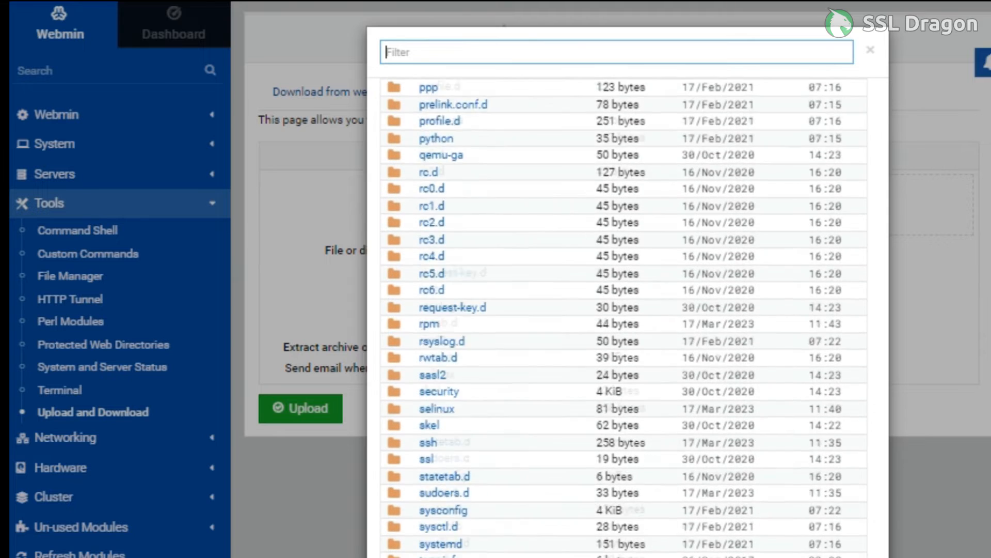
{"action": "scroll", "scroll_direction": "down", "scroll_amount": 3}
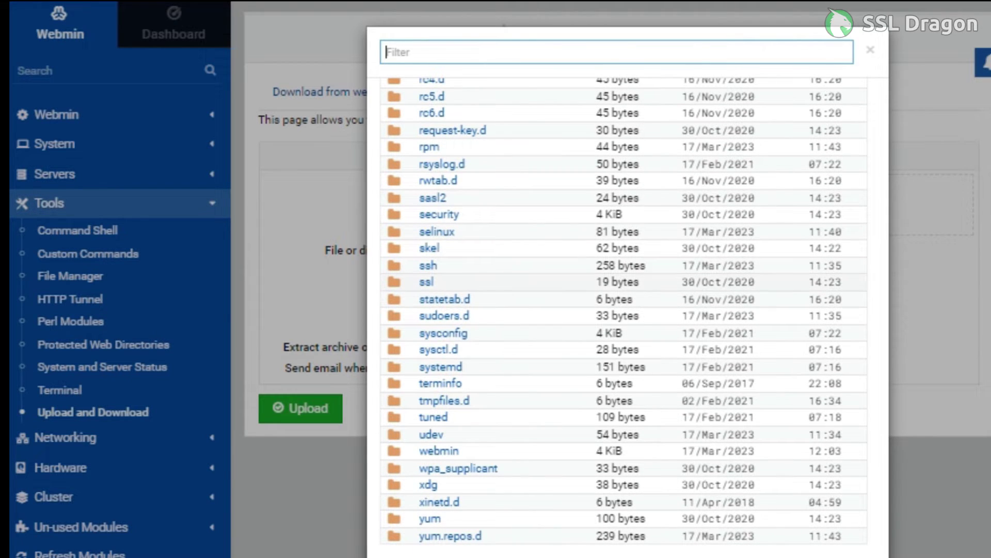
{"action": "left_click", "coordinate": [426, 281]}
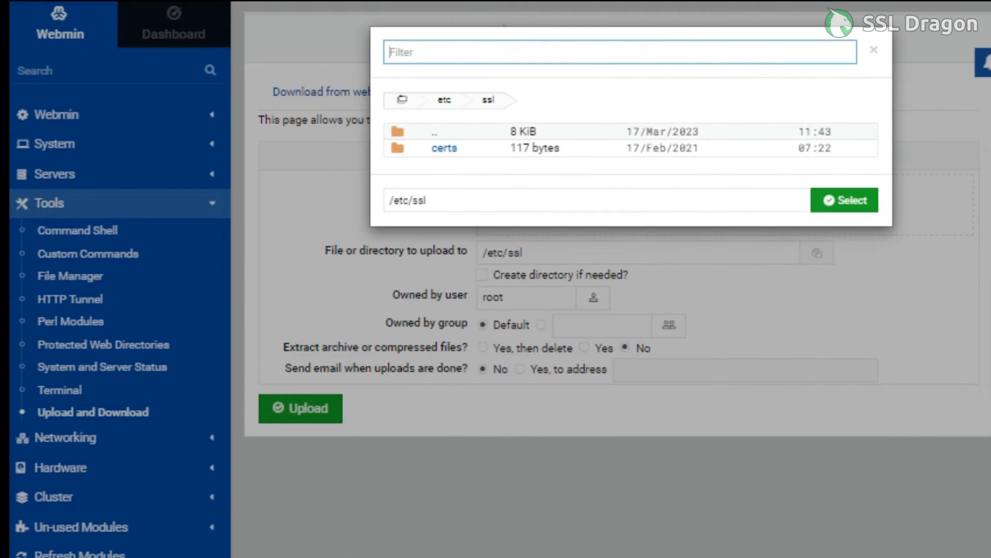
{"action": "left_click", "coordinate": [845, 200]}
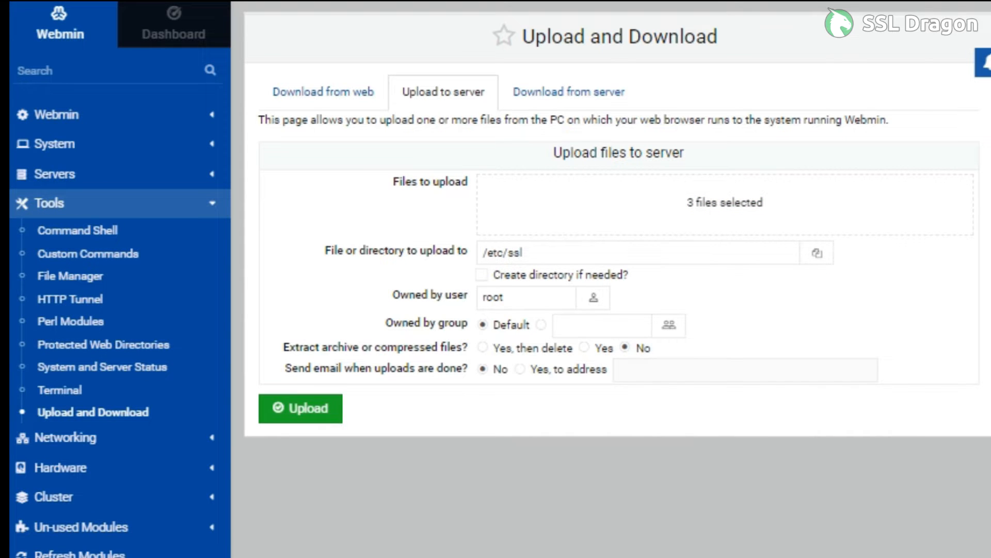
- Upload the three certificate files to /etc/ssl
{"action": "left_click", "coordinate": [300, 409]}
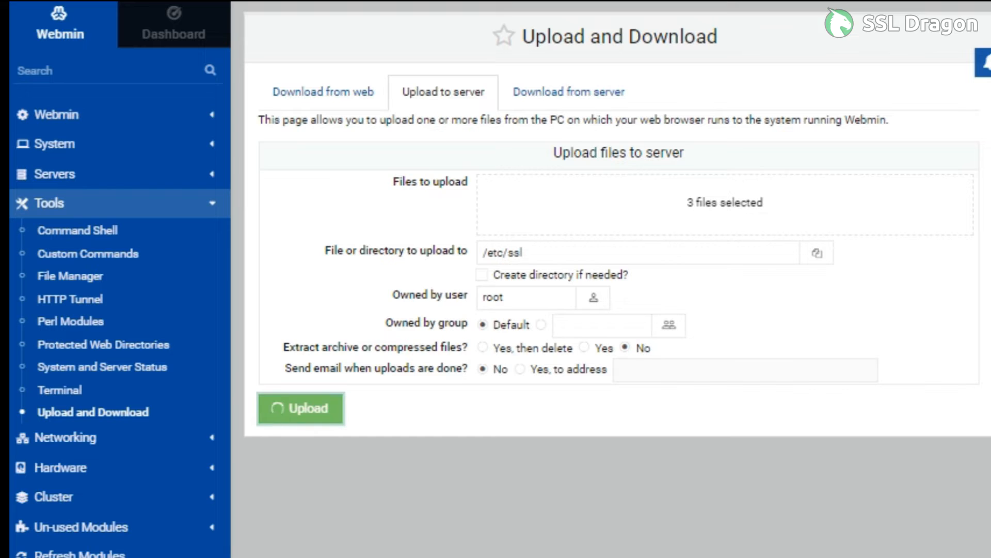
{"action": "left_click", "coordinate": [301, 409]}
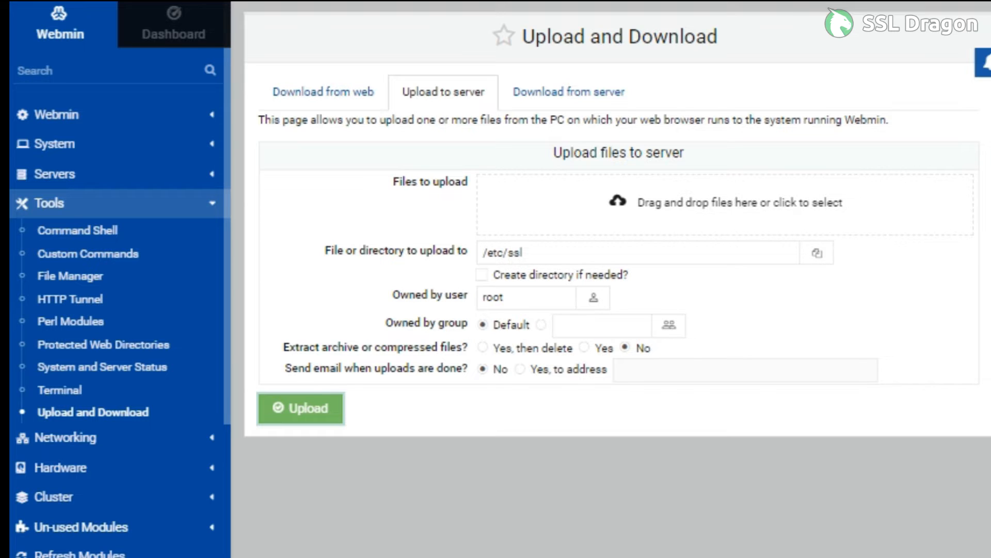
- Open the Apache Webserver module from the Un-used Modules sidebar list
{"action": "left_click", "coordinate": [49, 202]}
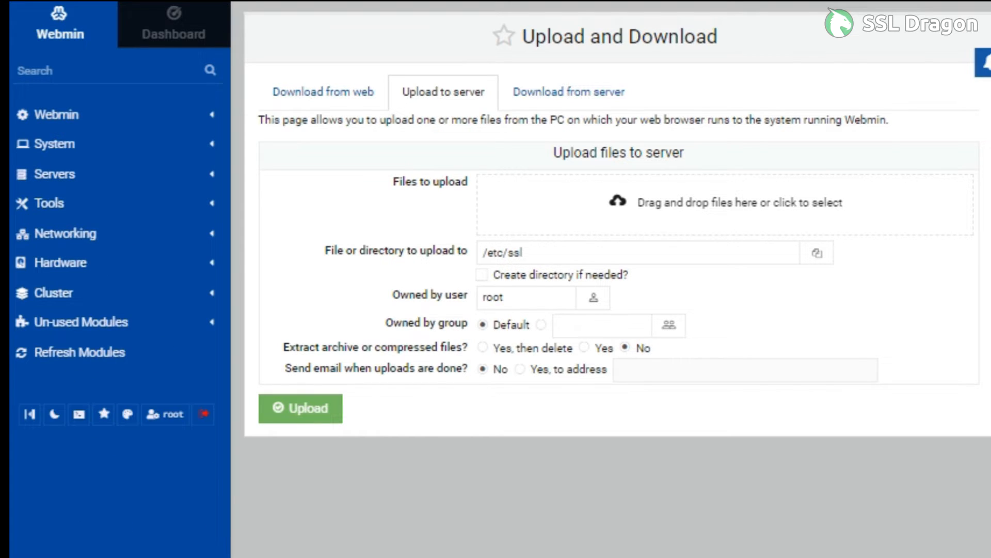
{"action": "left_click", "coordinate": [81, 322]}
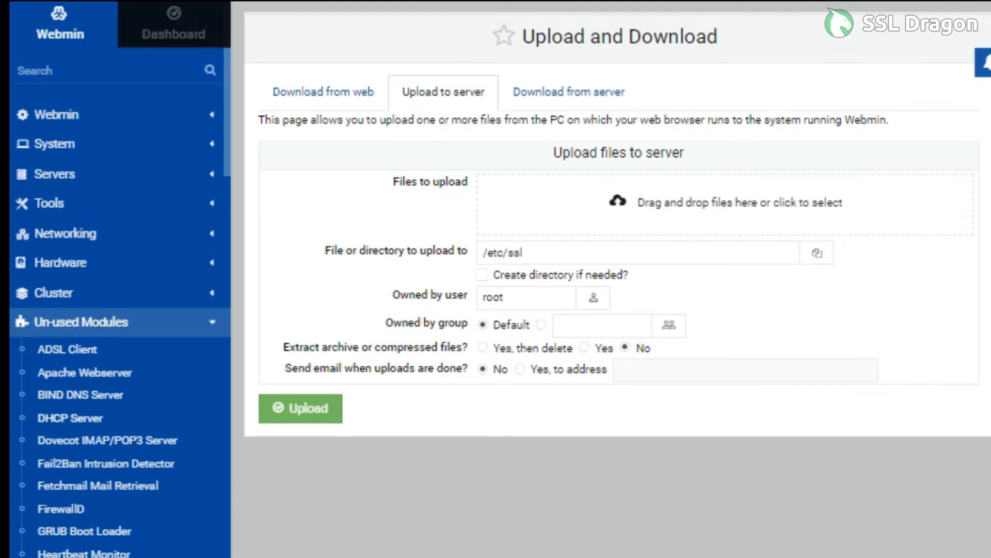
{"action": "scroll", "scroll_direction": "down", "scroll_amount": 3}
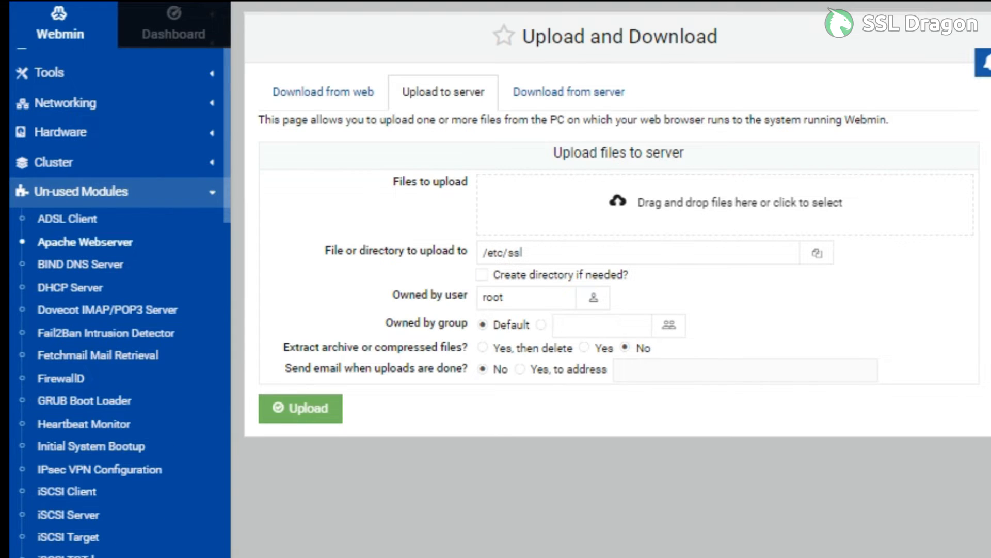
{"action": "left_click", "coordinate": [85, 242]}
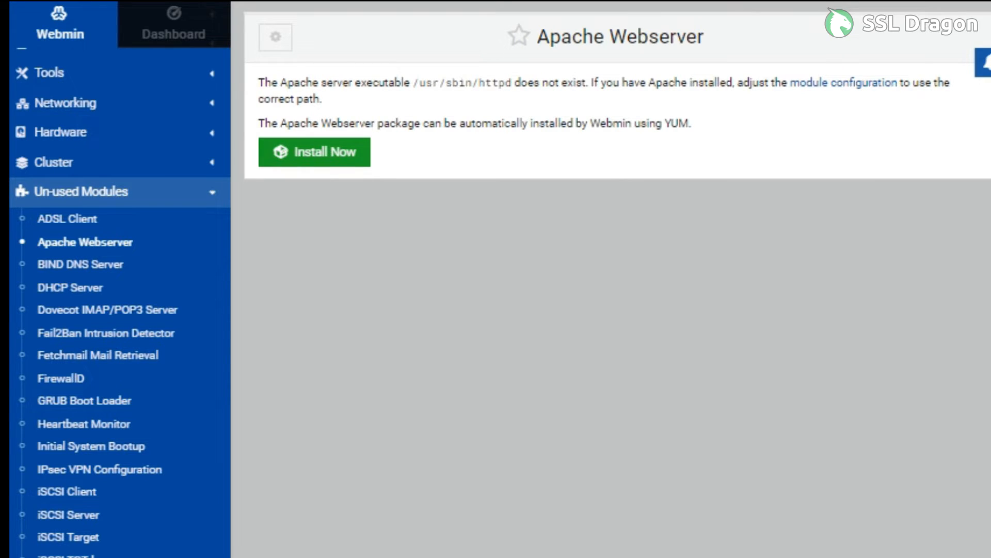
- Install Apache via YUM (41 packages) and return to the dashboard when finished
{"action": "left_click", "coordinate": [314, 152]}
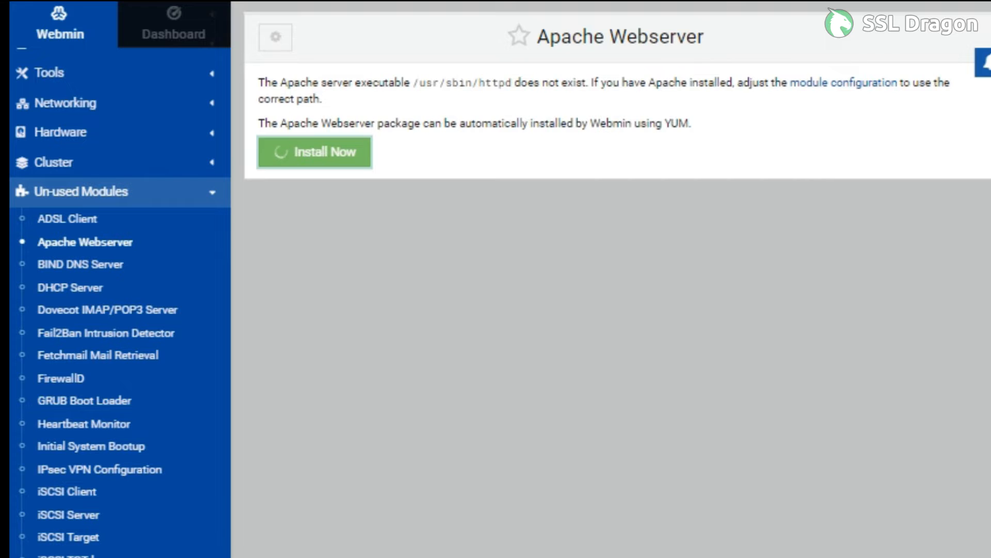
{"action": "left_click", "coordinate": [314, 152]}
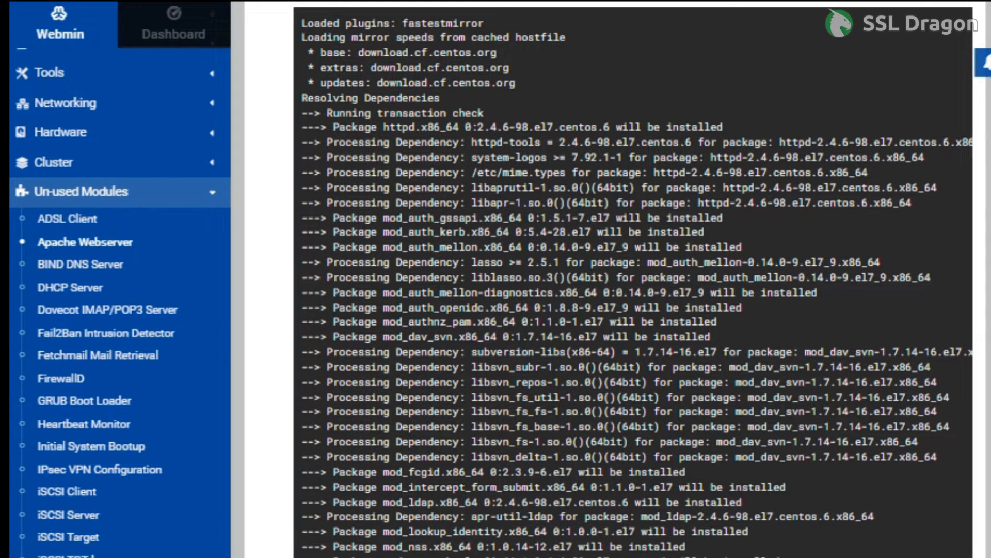
{"action": "scroll", "scroll_direction": "down", "scroll_amount": 3}
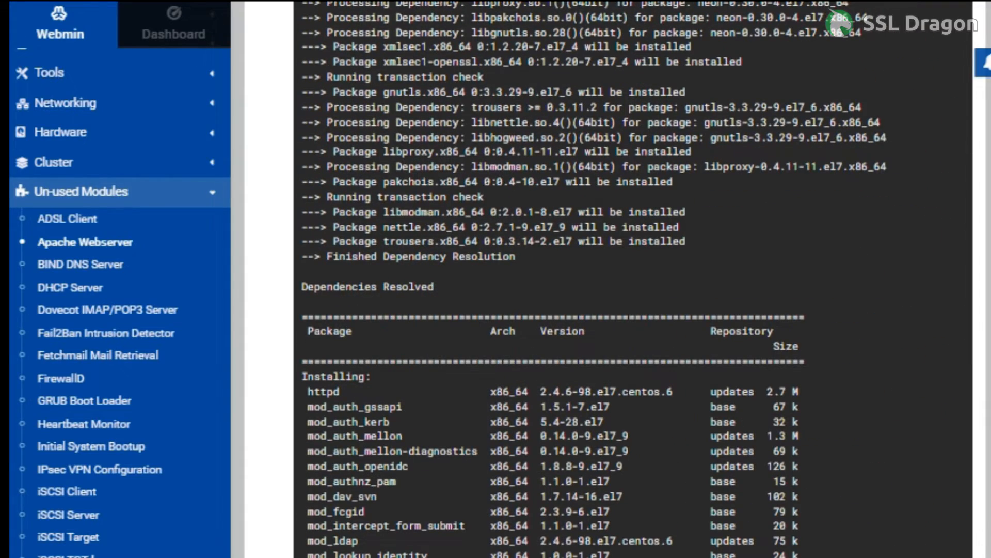
{"action": "scroll", "scroll_direction": "down", "scroll_amount": 3}
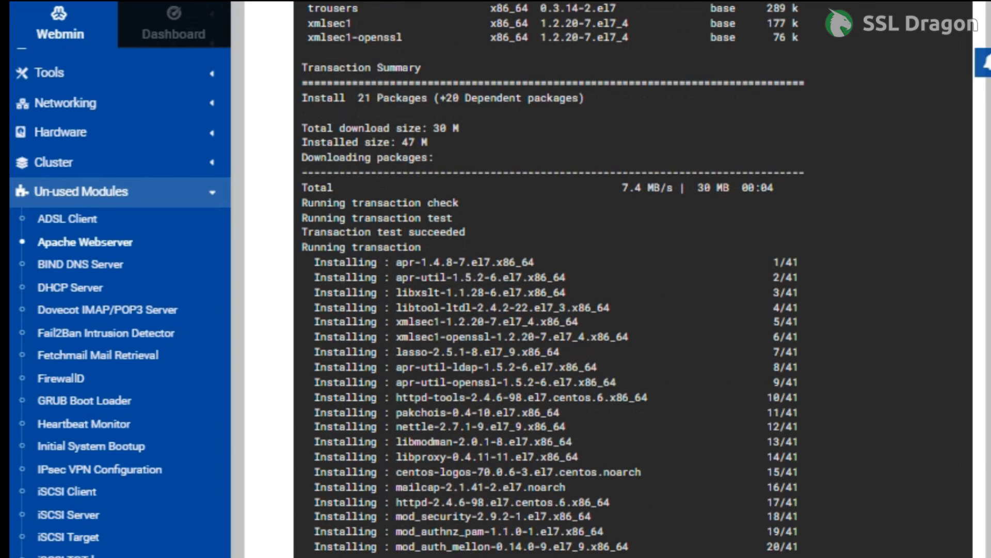
{"action": "scroll", "scroll_direction": "down", "scroll_amount": 3}
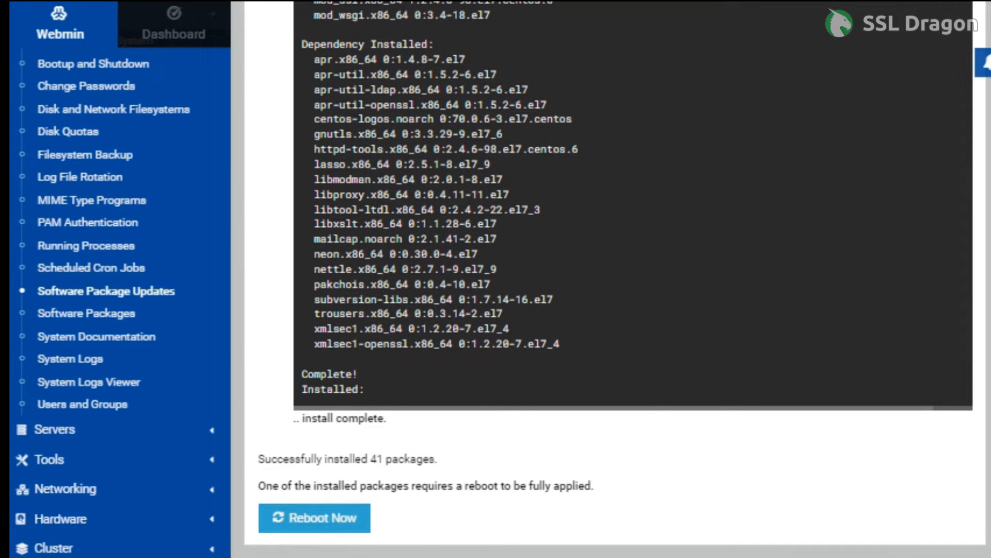
{"action": "left_click", "coordinate": [314, 517]}
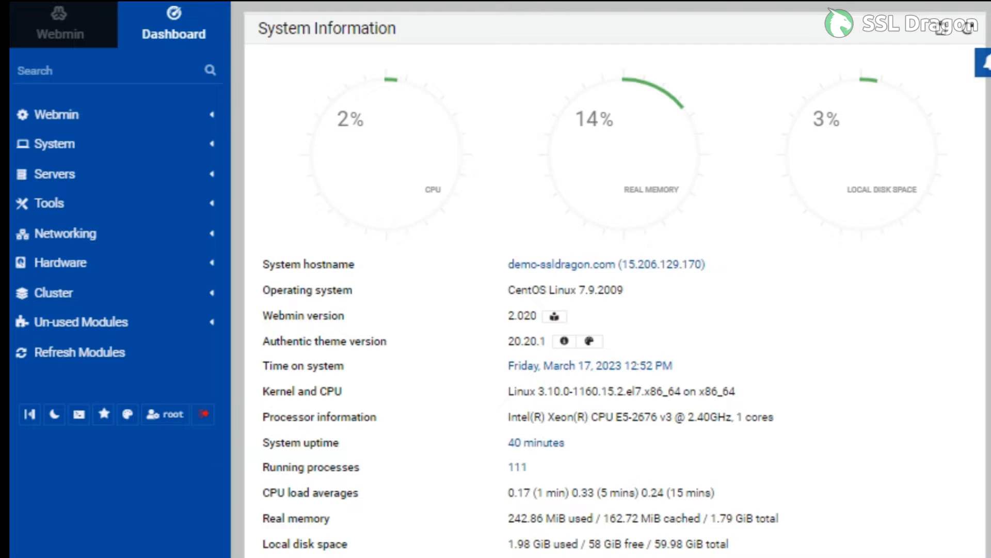
- Open Apache Webserver's Edit Config Files to load httpd.conf in the editor
{"action": "left_click", "coordinate": [80, 322]}
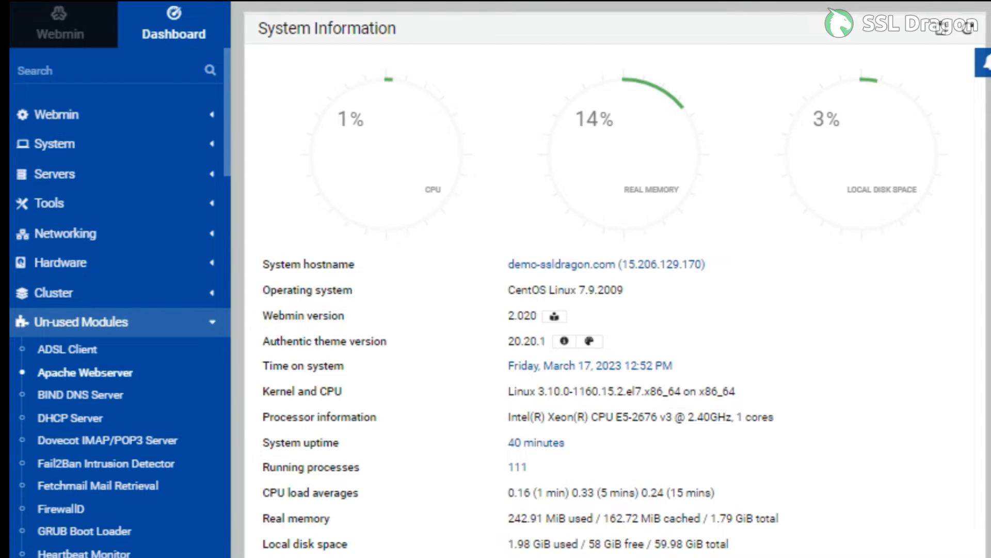
{"action": "left_click", "coordinate": [85, 372]}
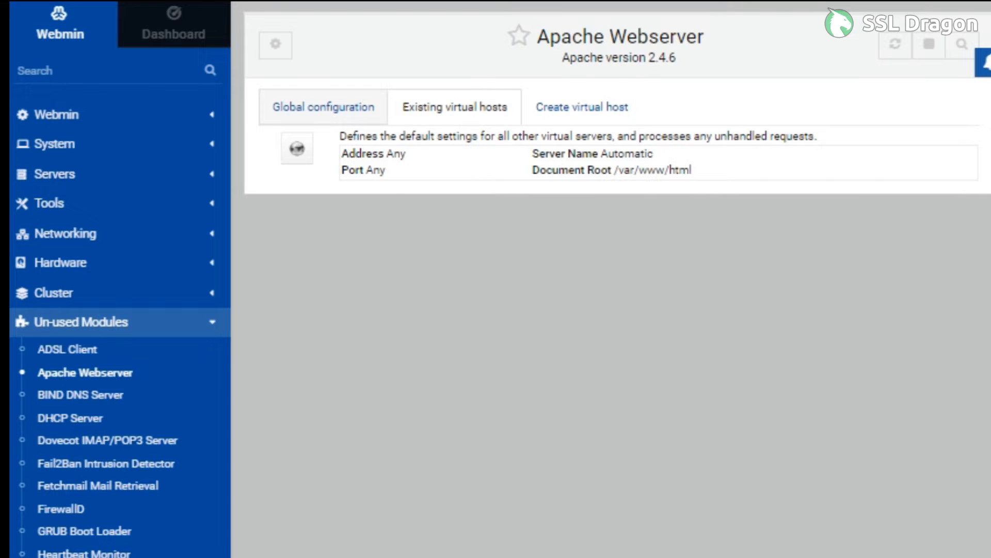
{"action": "left_click", "coordinate": [323, 108]}
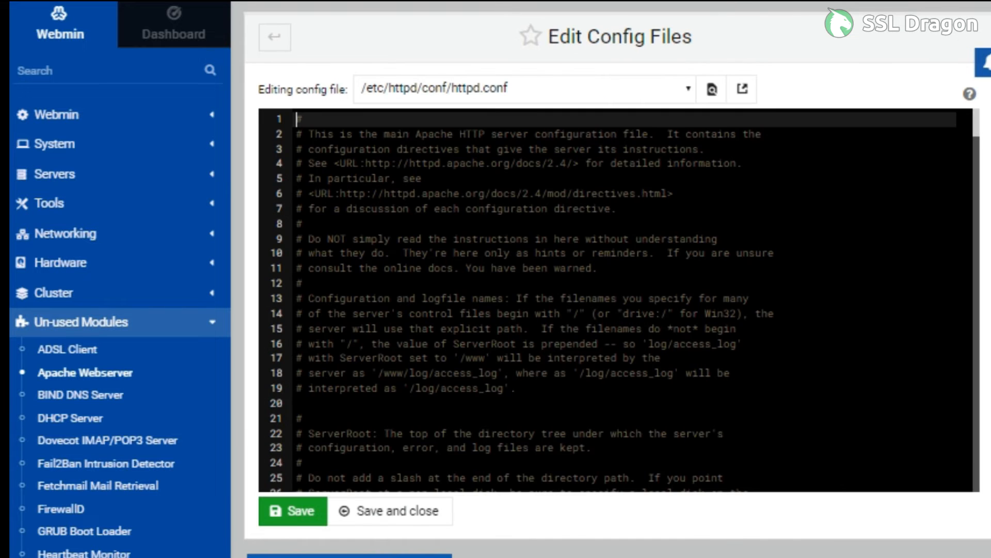
- Comment out the IncludeOptional conf.d/*.conf line with #, save httpd.conf and return to the module index
{"action": "scroll", "scroll_direction": "down", "scroll_amount": 3}
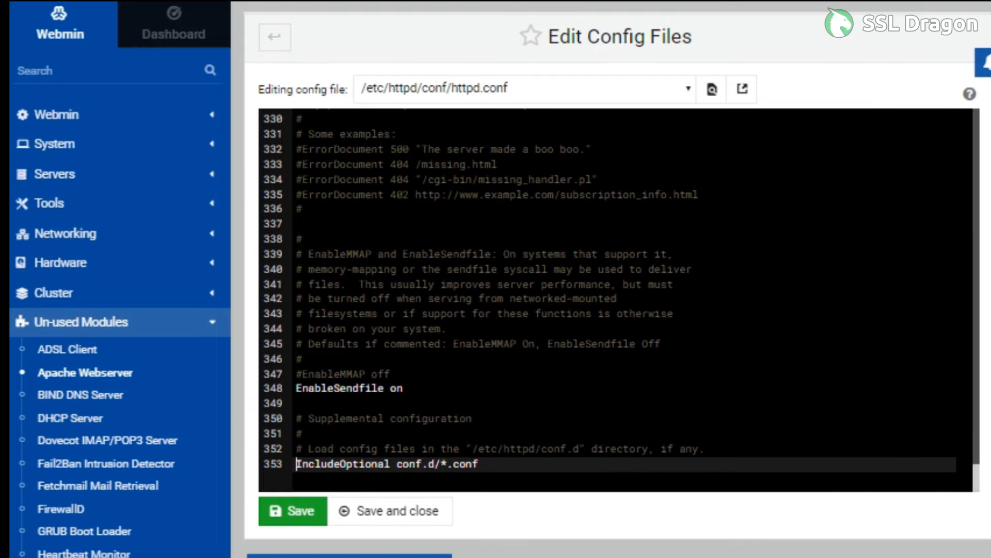
{"action": "type", "text": "#"}
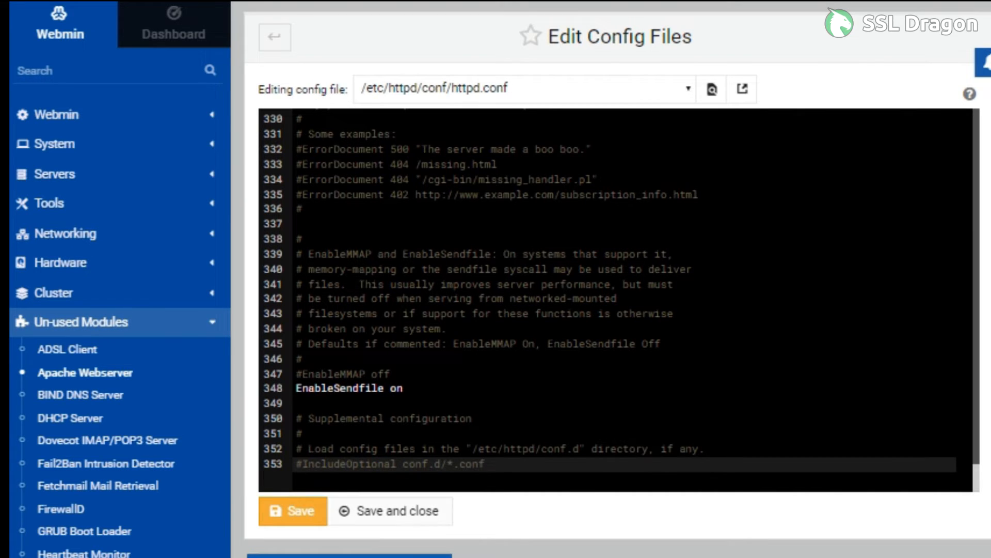
{"action": "left_click", "coordinate": [294, 511]}
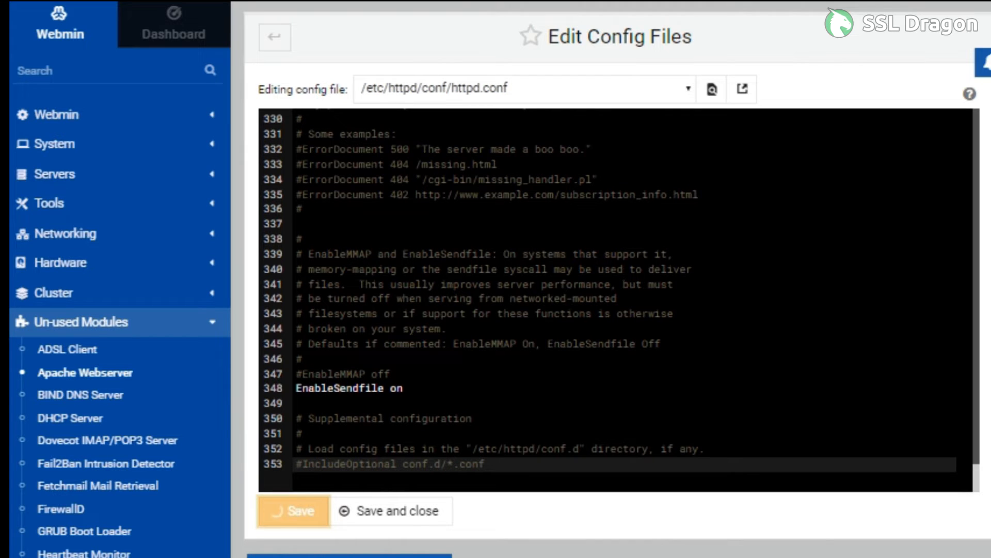
{"action": "left_click", "coordinate": [291, 510]}
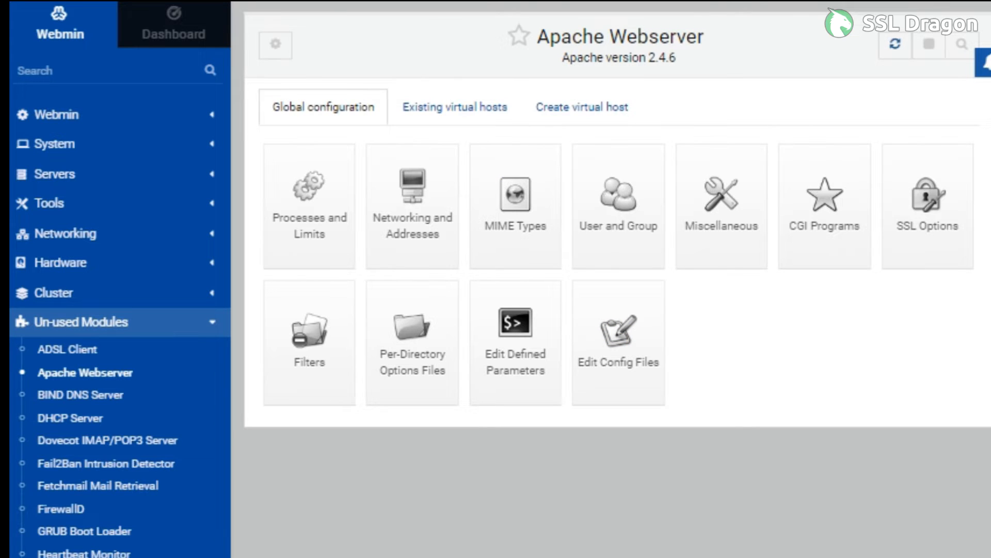
{"action": "mouse_move", "coordinate": [897, 46]}
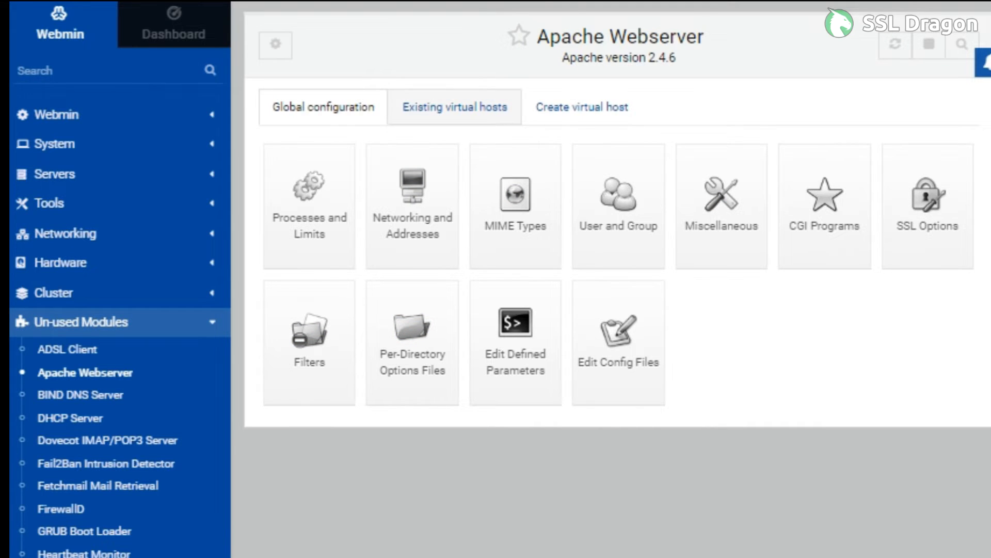
- Start a new virtual host on port 443 with document root /var/www/html
{"action": "left_click", "coordinate": [583, 106]}
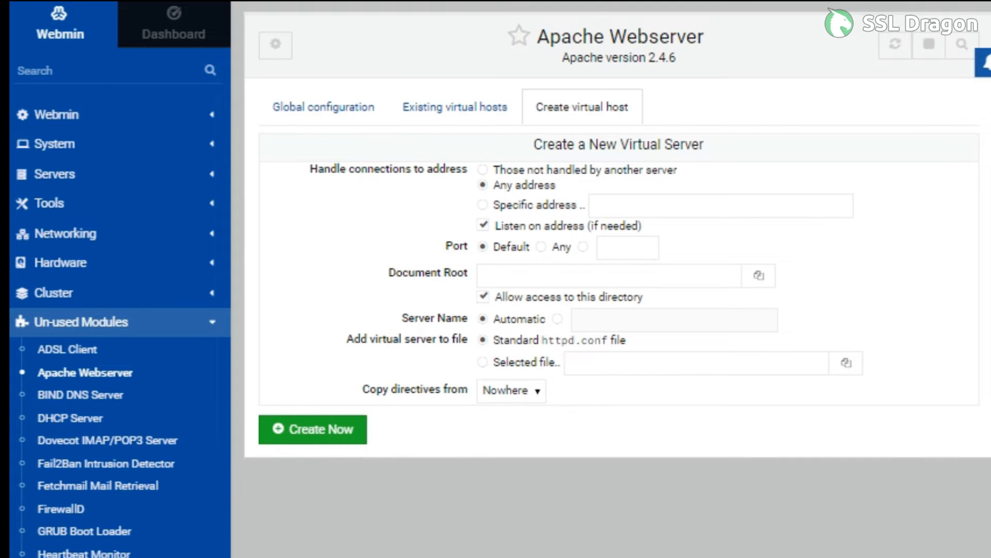
{"action": "left_click", "coordinate": [583, 246]}
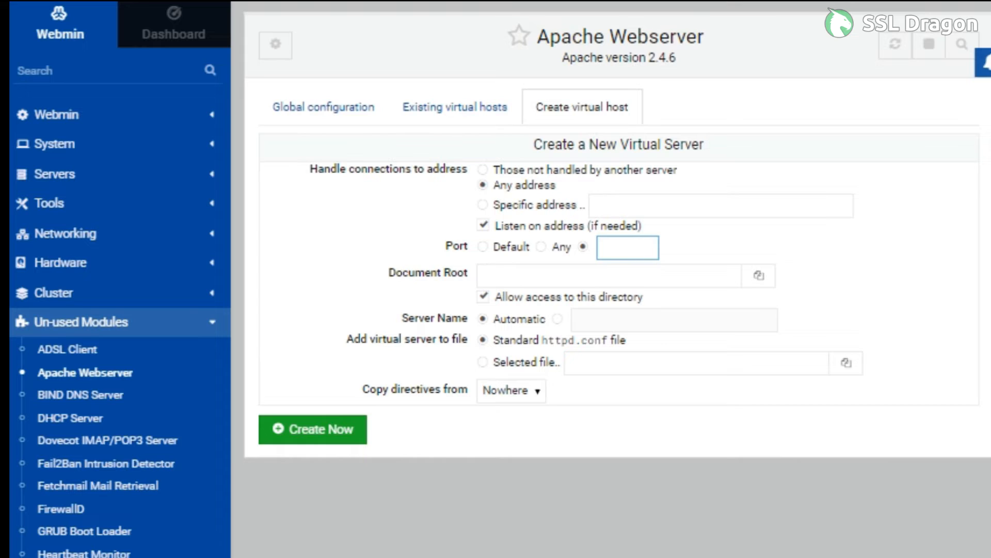
{"action": "type", "text": "443"}
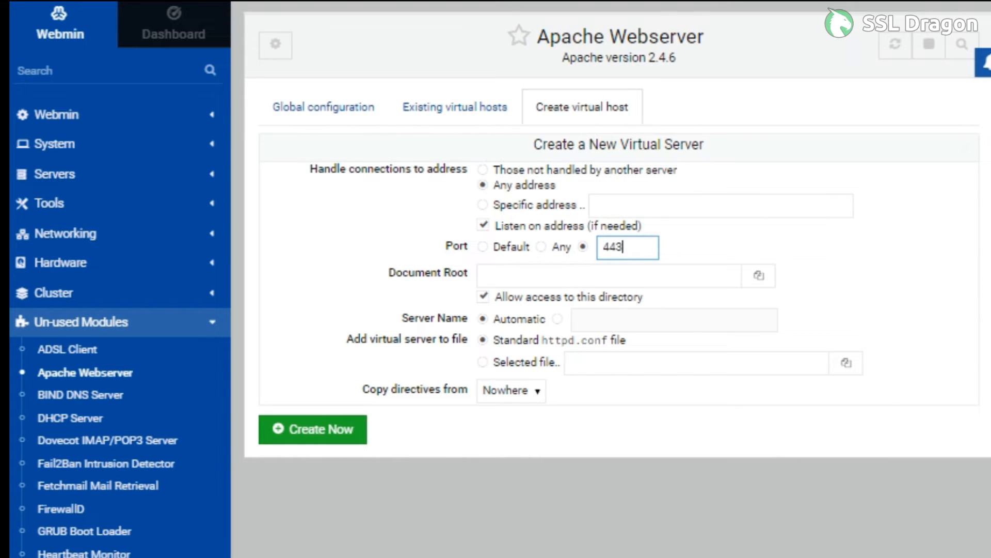
{"action": "left_click", "coordinate": [607, 276]}
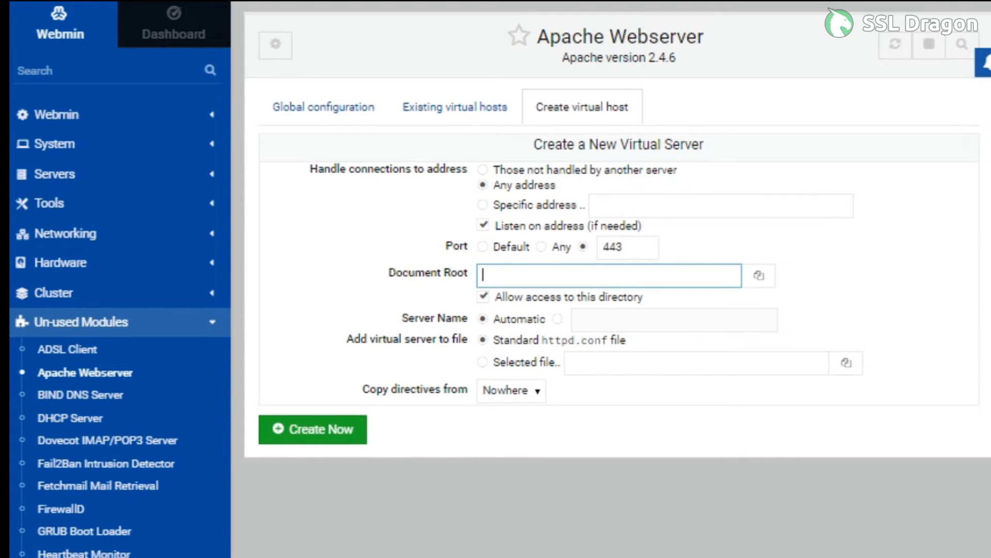
{"action": "type", "text": "/var/"}
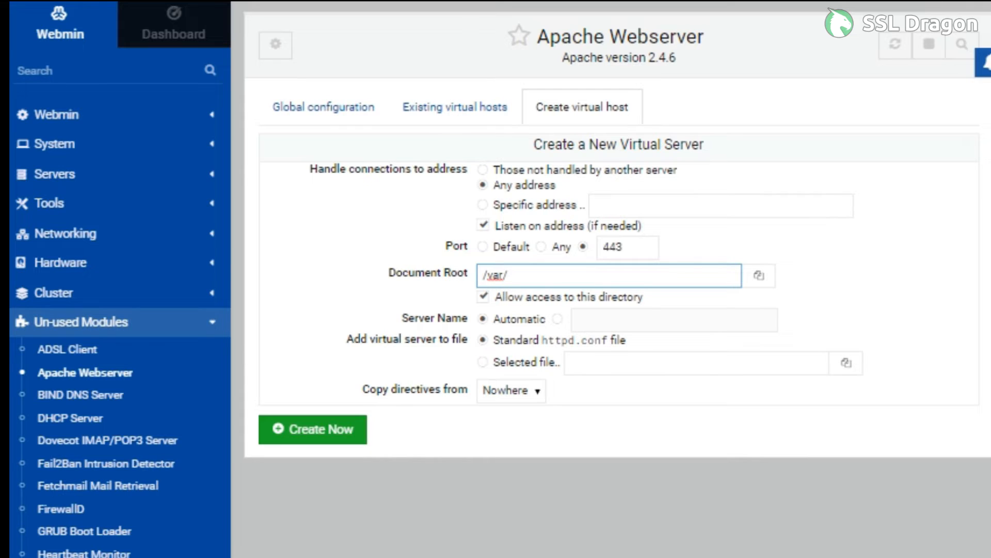
{"action": "type", "text": "www/"}
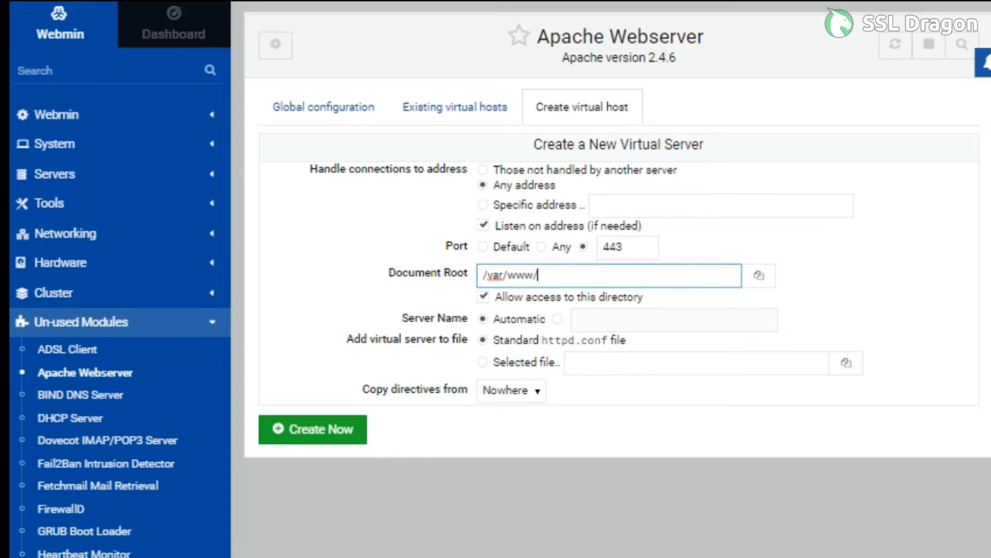
{"action": "type", "text": "html"}
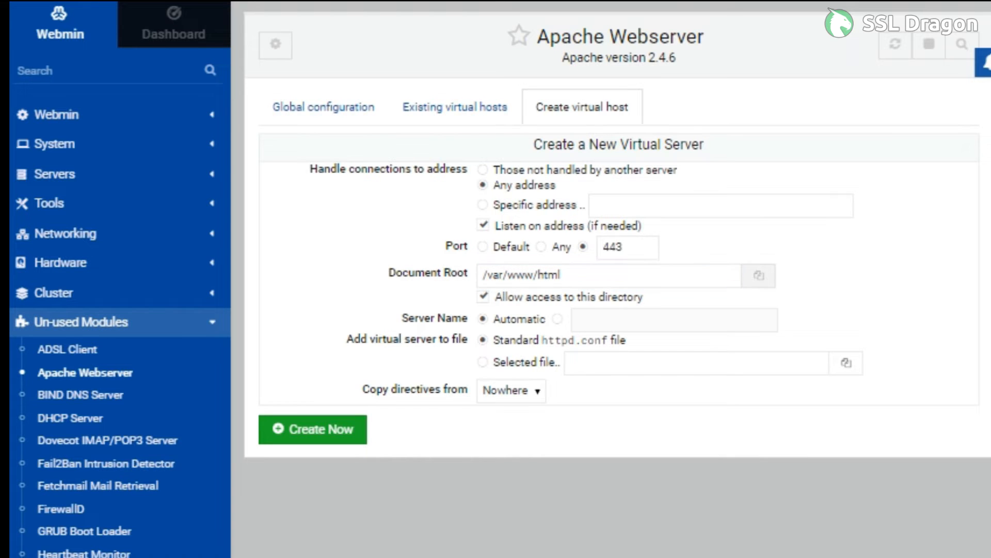
{"action": "left_click", "coordinate": [758, 274]}
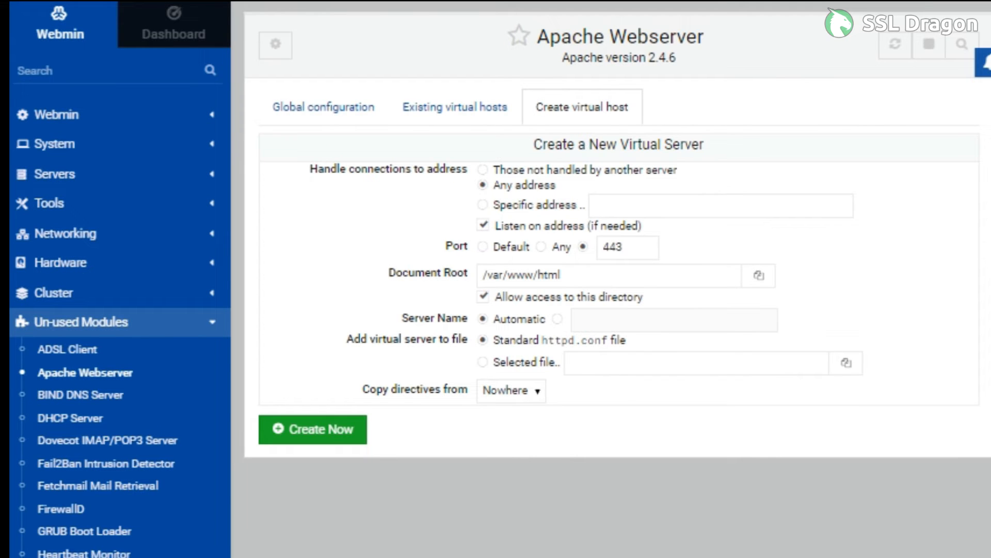
- Set the server name to demo-ssldragon.com and create the virtual host
{"action": "left_click", "coordinate": [557, 318]}
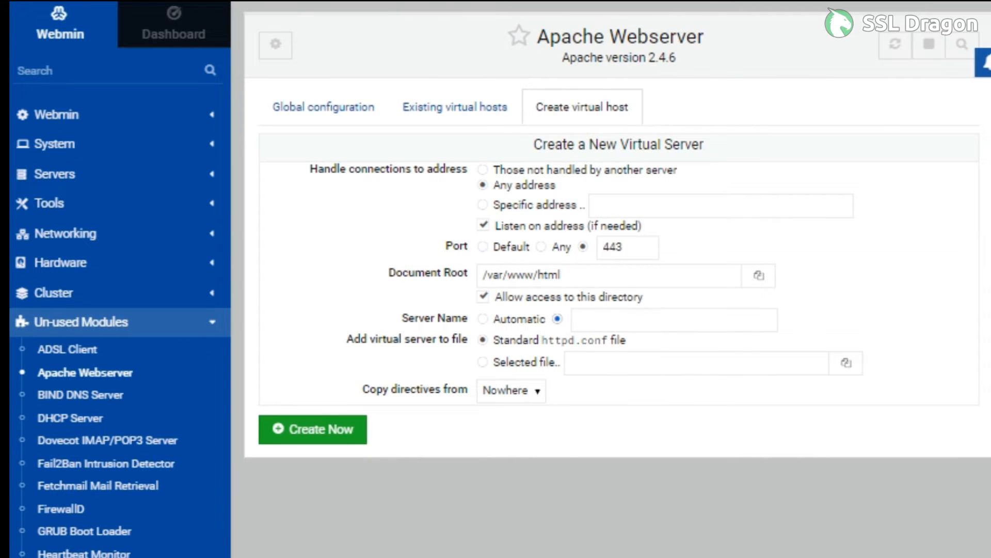
{"action": "type", "text": "demo-"}
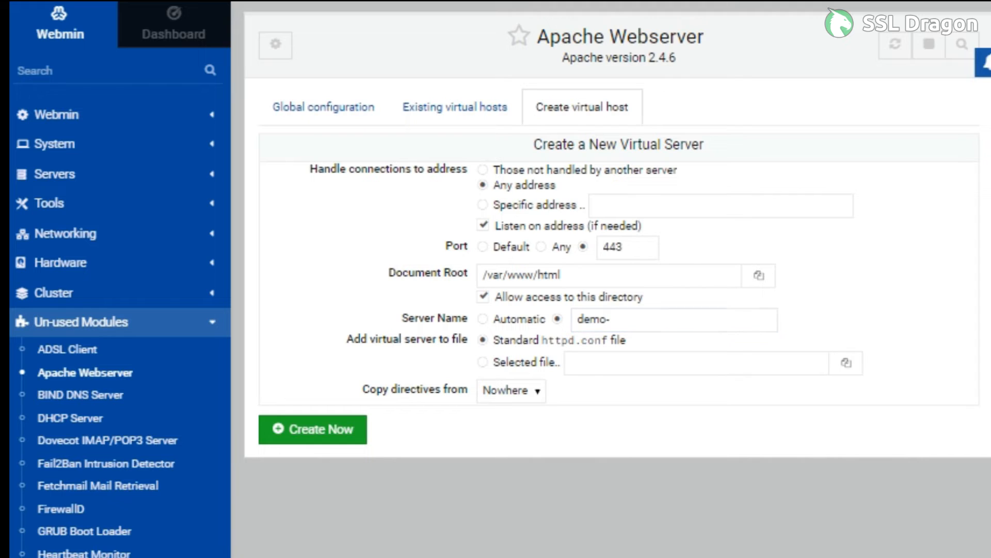
{"action": "left_click", "coordinate": [674, 320]}
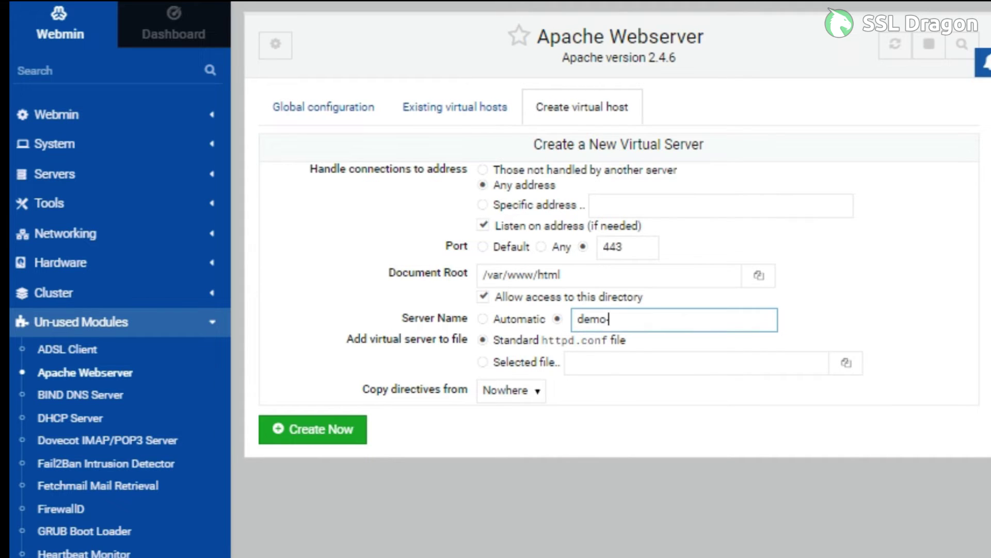
{"action": "type", "text": "-ssl"}
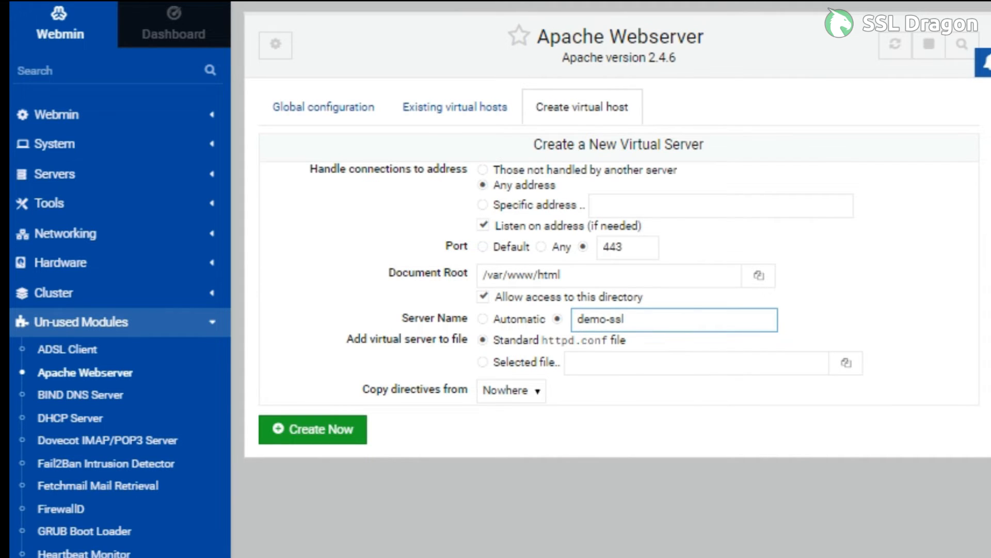
{"action": "type", "text": "dragon"}
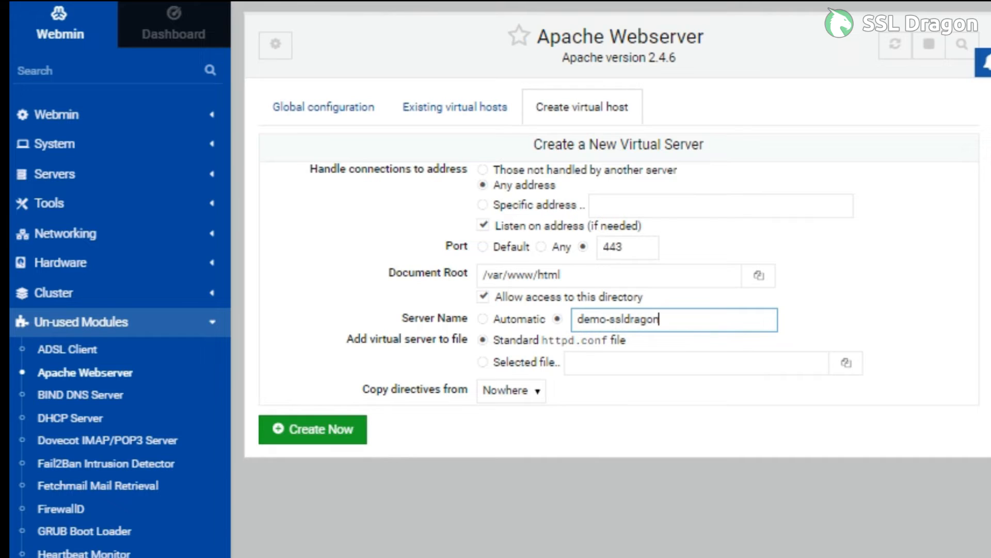
{"action": "type", "text": ".com"}
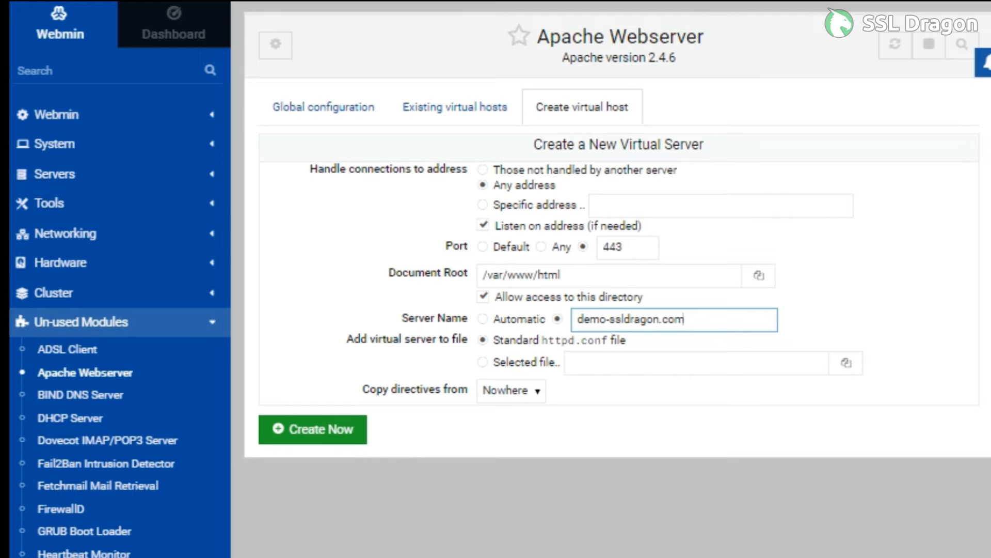
{"action": "left_click", "coordinate": [312, 429]}
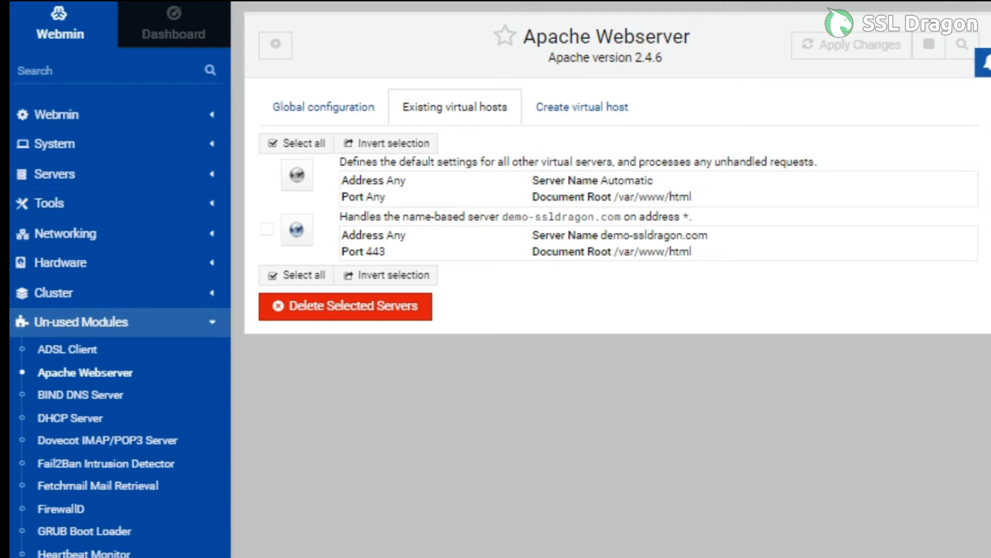
{"action": "mouse_move", "coordinate": [296, 229]}
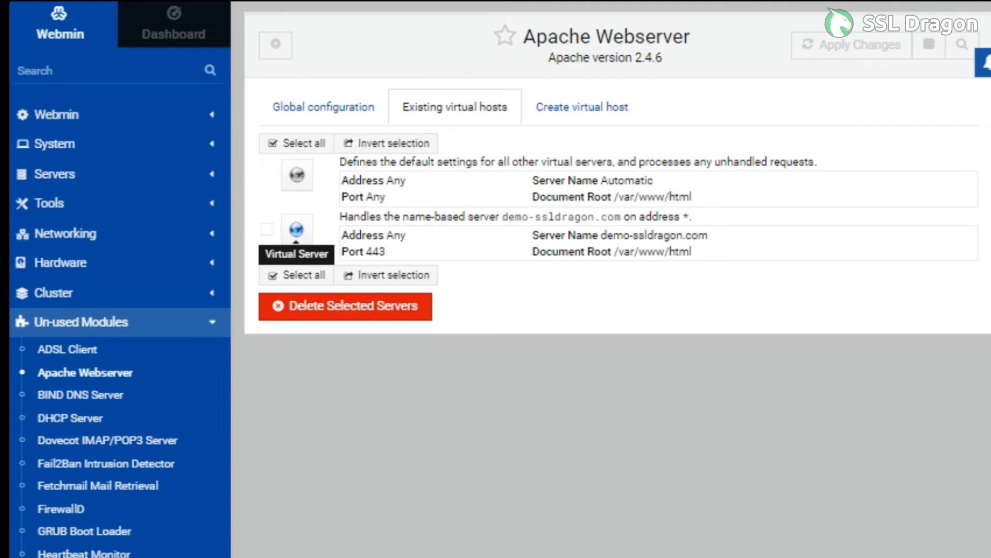
- Open the demo-ssldragon.com:443 virtual host's settings to reach its SSL Options
{"action": "left_click", "coordinate": [296, 226]}
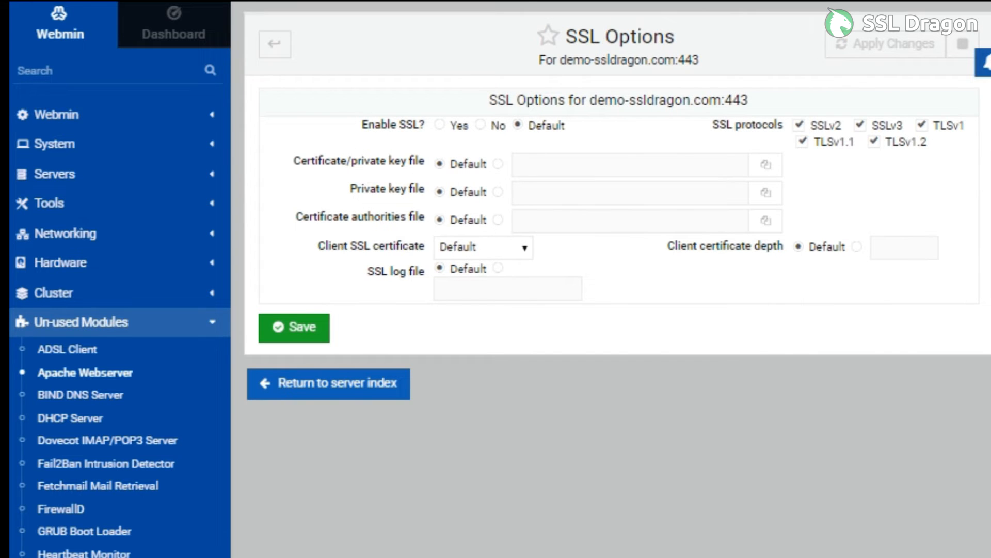
- Enable SSL with SSLv2 and SSLv3 unchecked and choose a custom certificate file path to browse for
{"action": "left_click", "coordinate": [440, 126]}
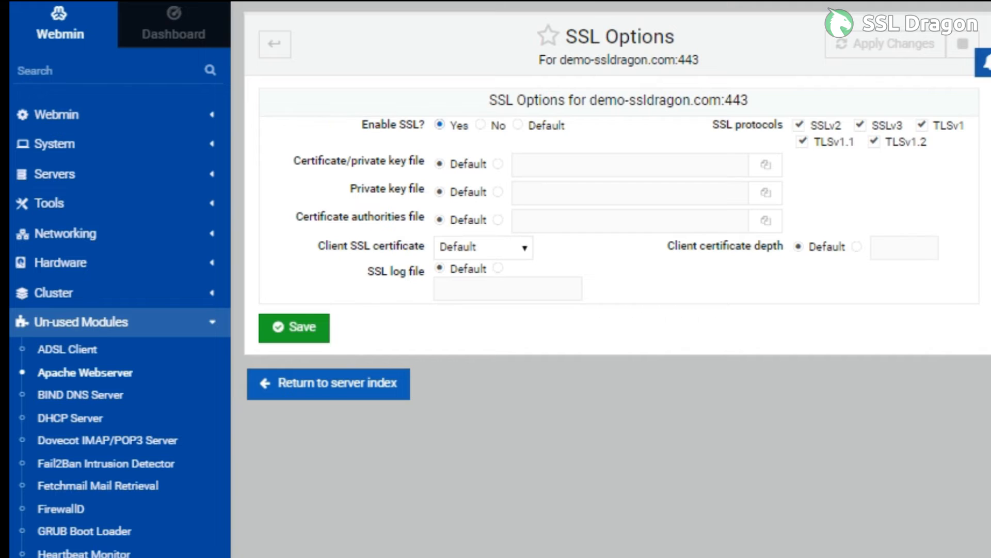
{"action": "left_click", "coordinate": [799, 125]}
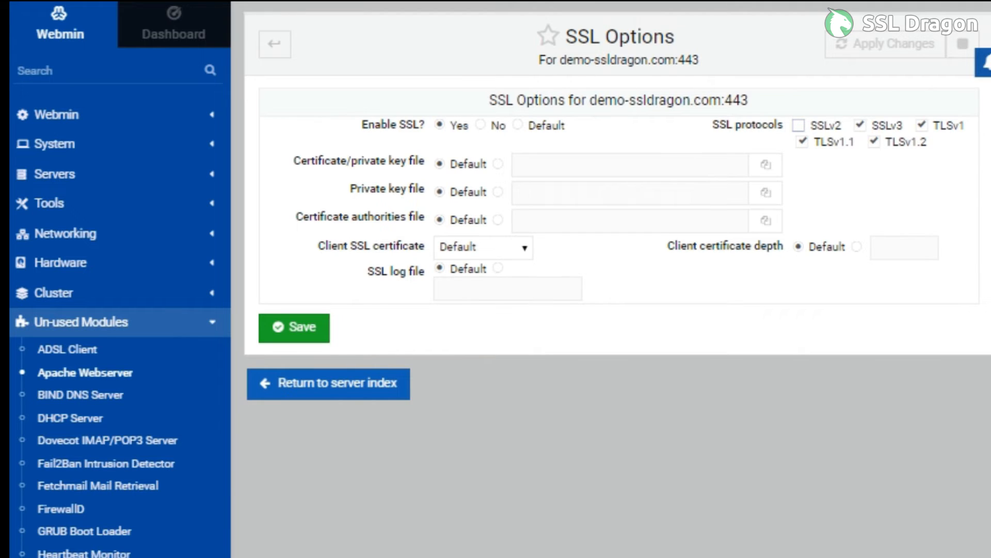
{"action": "left_click", "coordinate": [858, 125]}
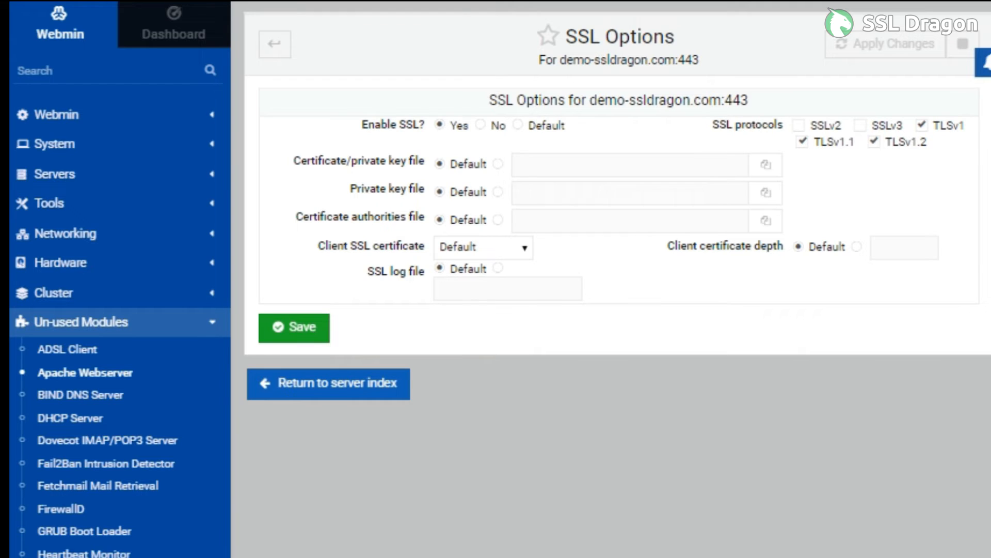
{"action": "left_click", "coordinate": [495, 163]}
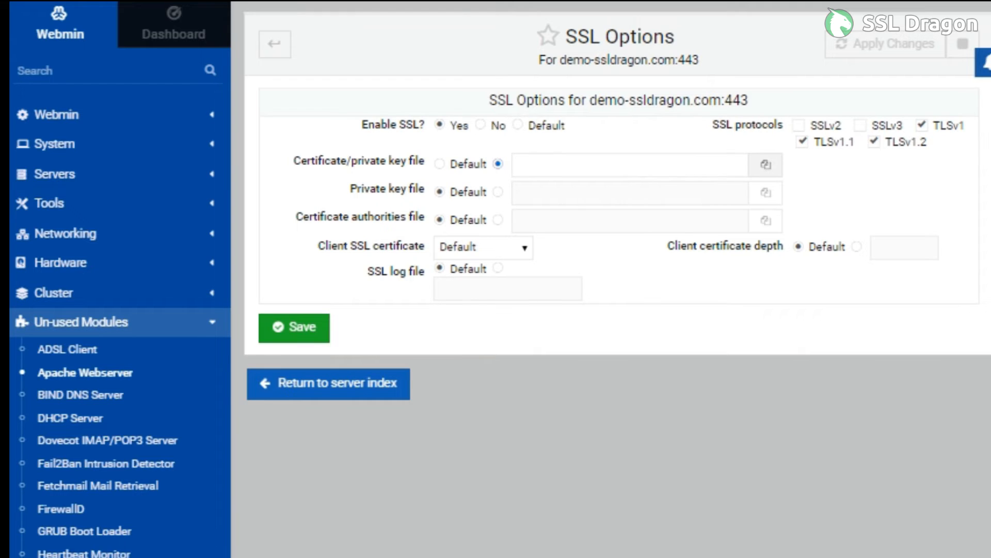
{"action": "left_click", "coordinate": [765, 165]}
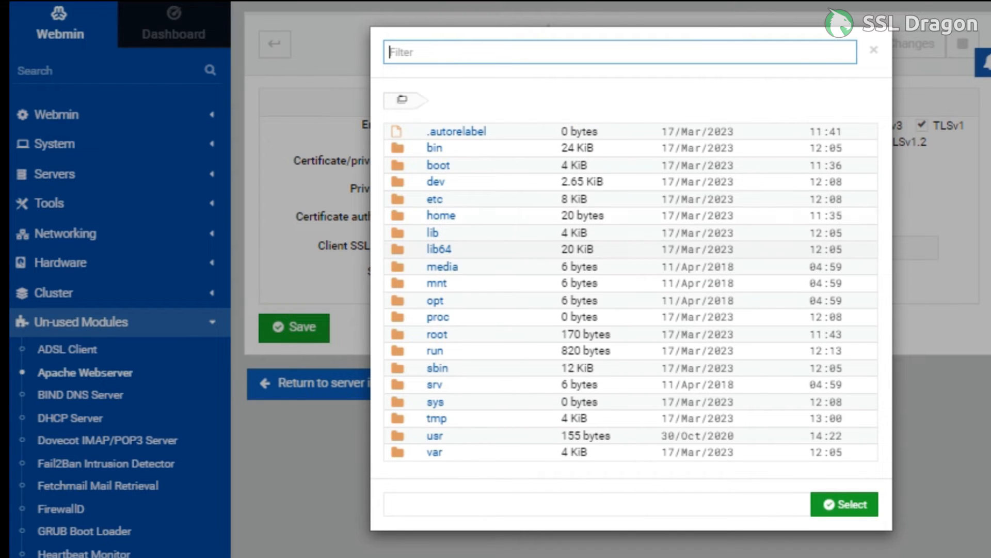
{"action": "left_click", "coordinate": [434, 199]}
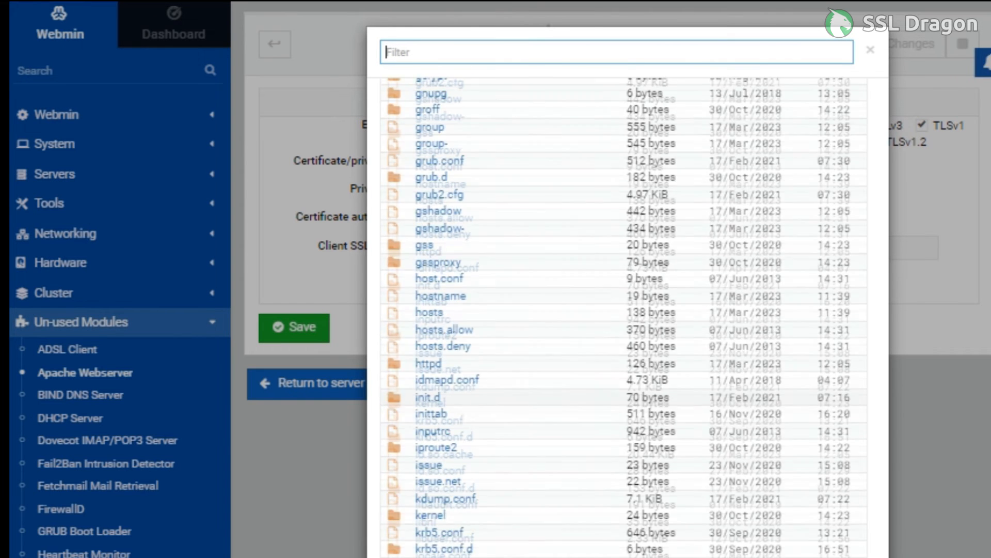
{"action": "scroll", "scroll_direction": "down", "scroll_amount": 3}
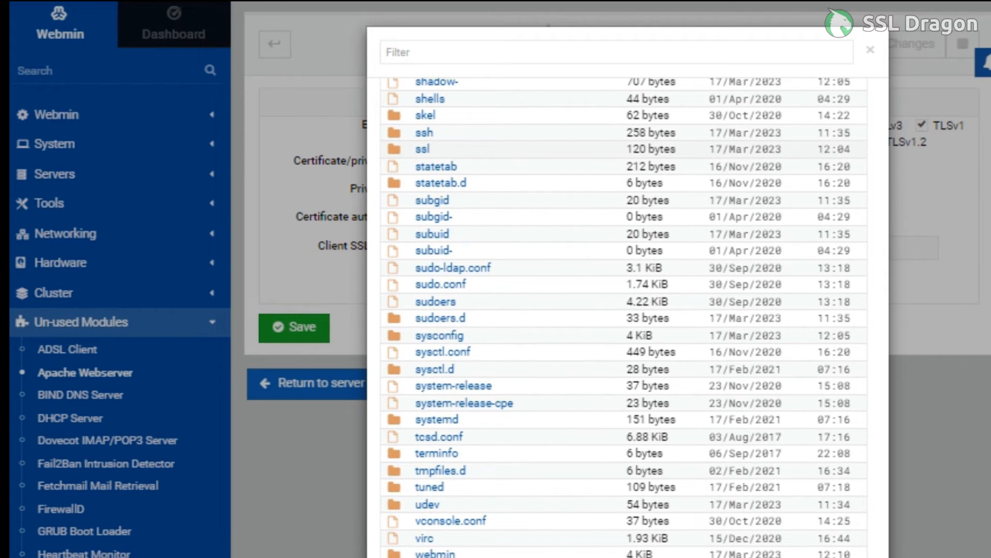
{"action": "left_click", "coordinate": [422, 149]}
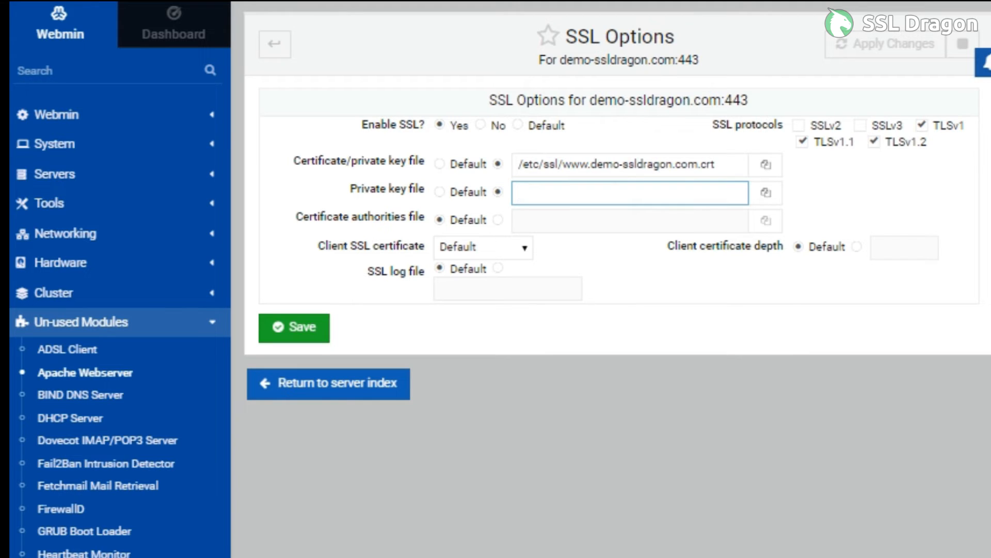
{"action": "type", "text": "/etc"}
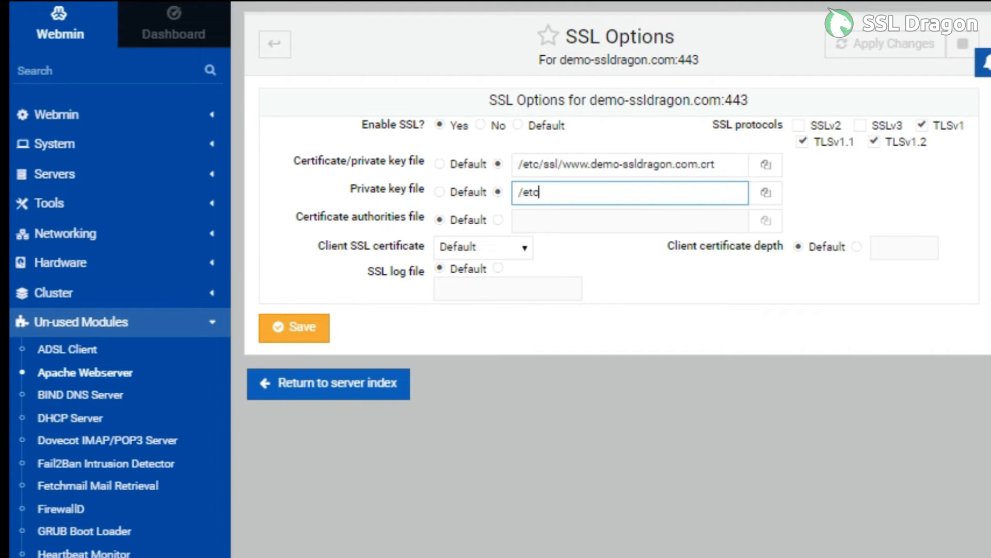
{"action": "type", "text": "/ss"}
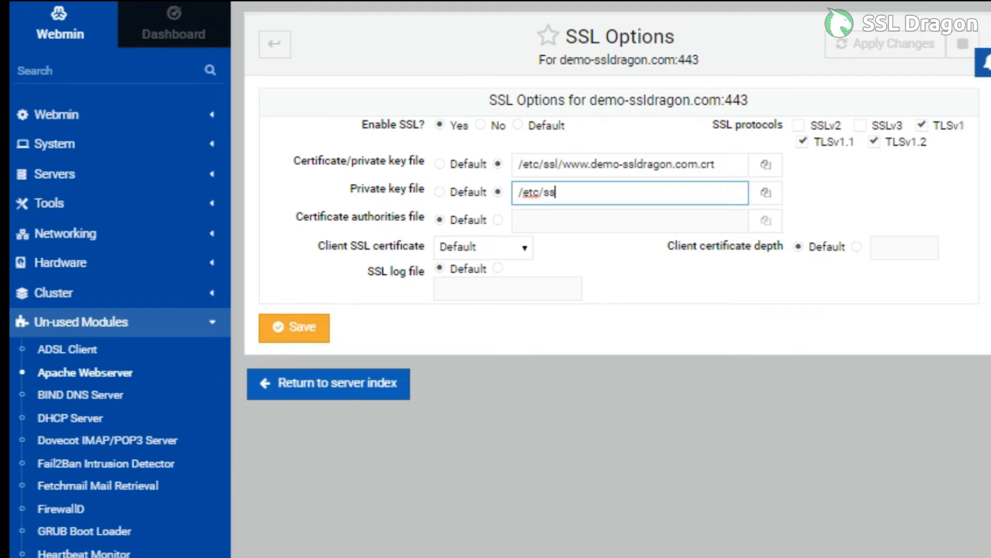
{"action": "type", "text": "l"}
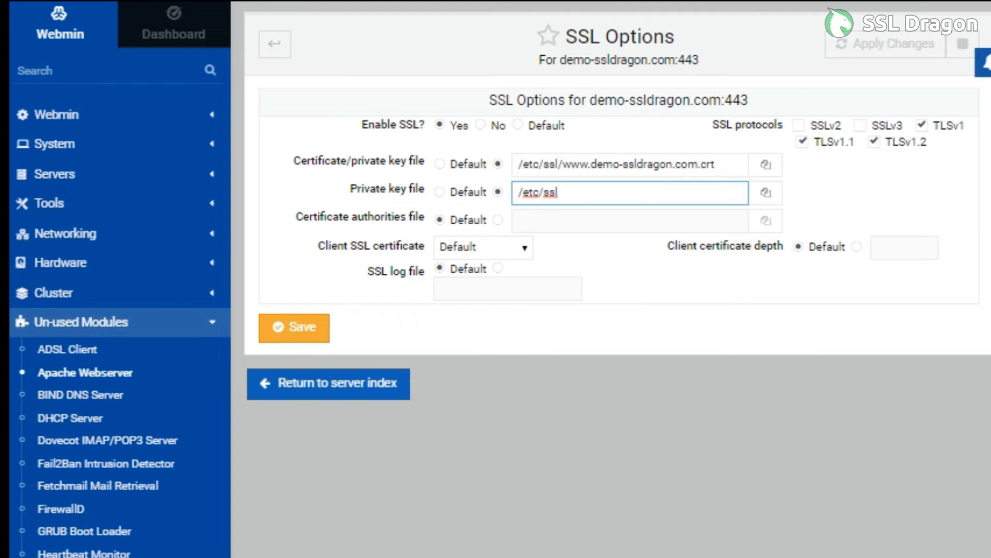
{"action": "left_click", "coordinate": [766, 192]}
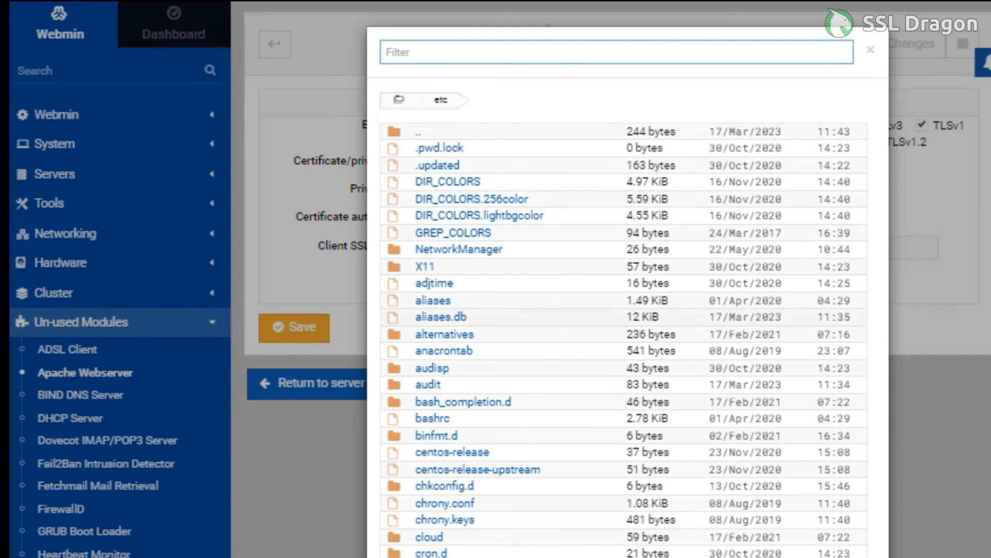
{"action": "scroll", "scroll_direction": "down", "scroll_amount": 3}
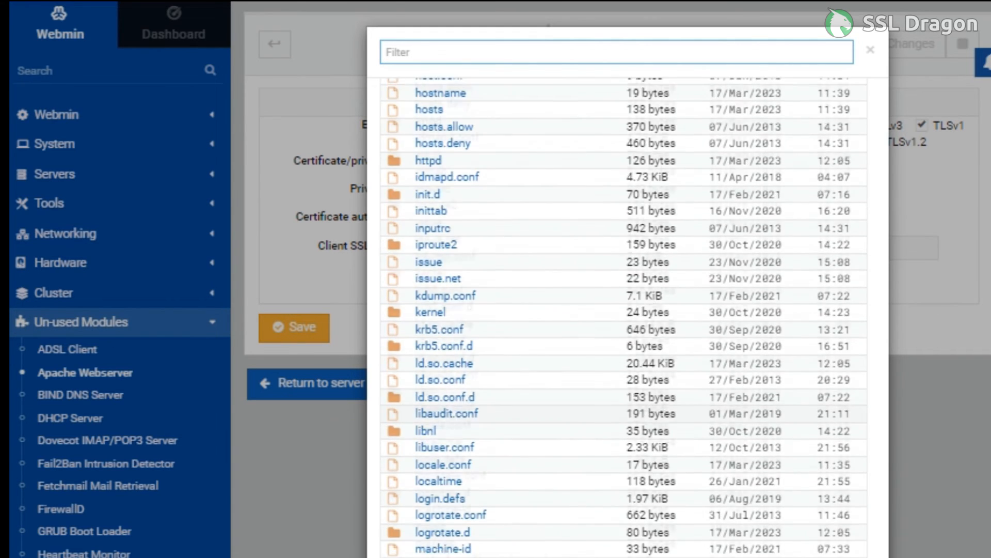
{"action": "scroll", "scroll_direction": "down", "scroll_amount": 3}
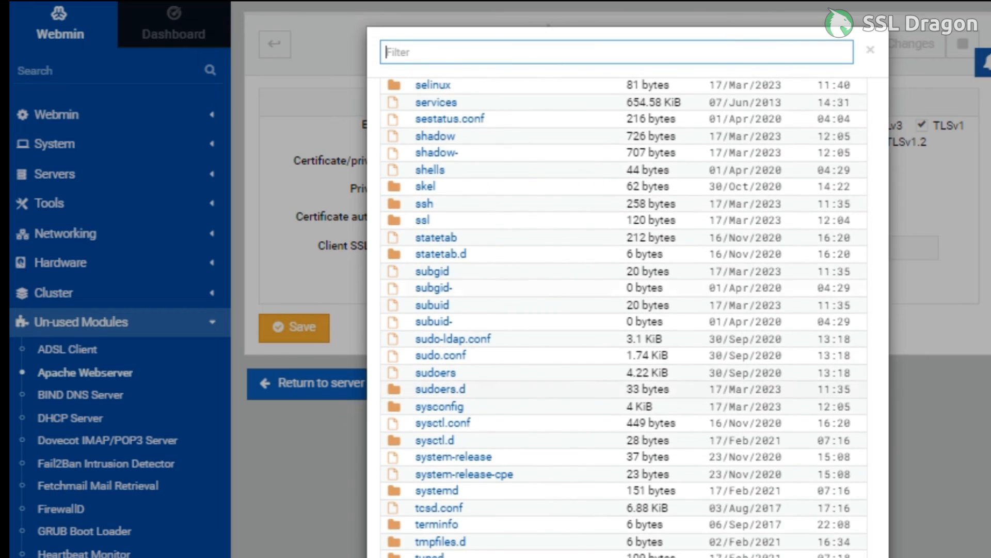
{"action": "left_click", "coordinate": [422, 219]}
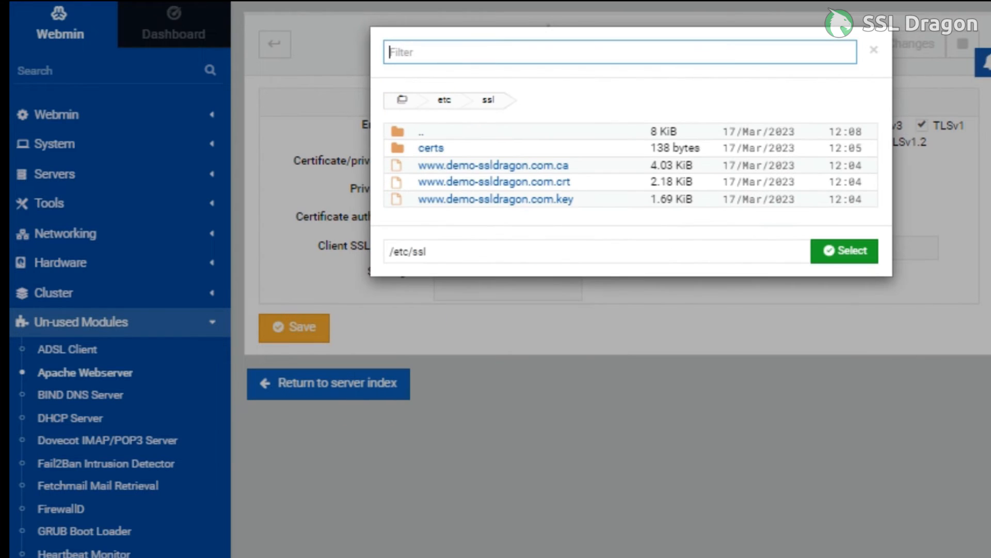
{"action": "left_click", "coordinate": [845, 250]}
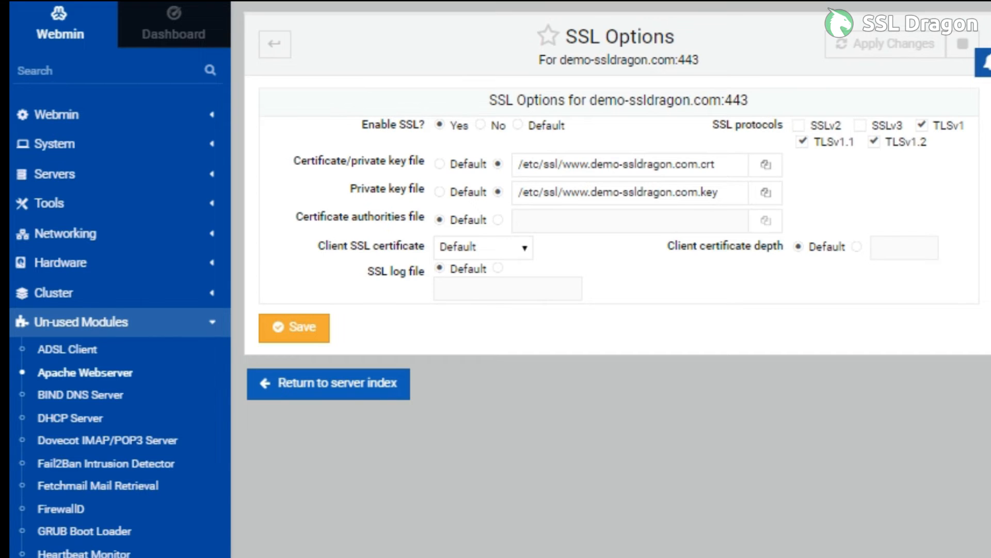
{"action": "left_click", "coordinate": [498, 220]}
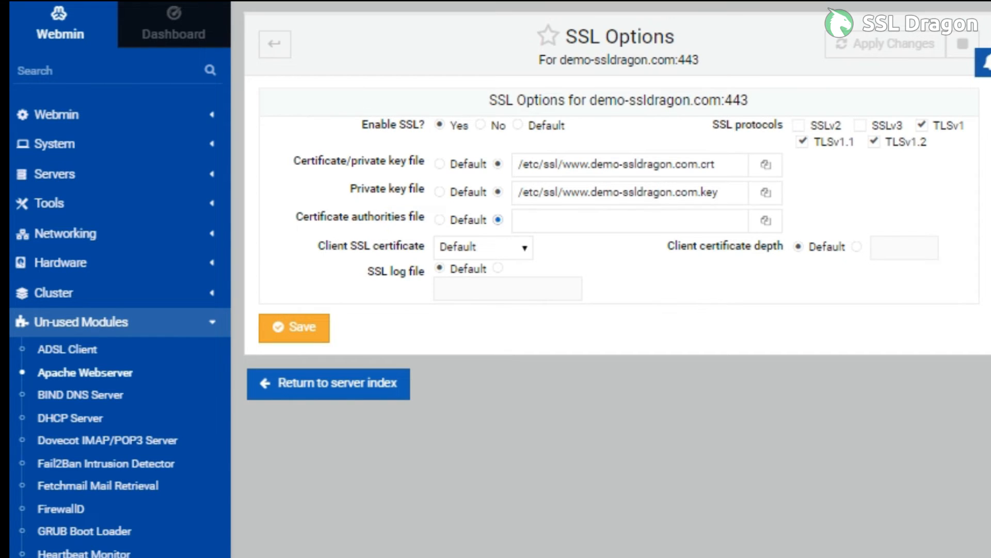
{"action": "type", "text": "/etc/ssl"}
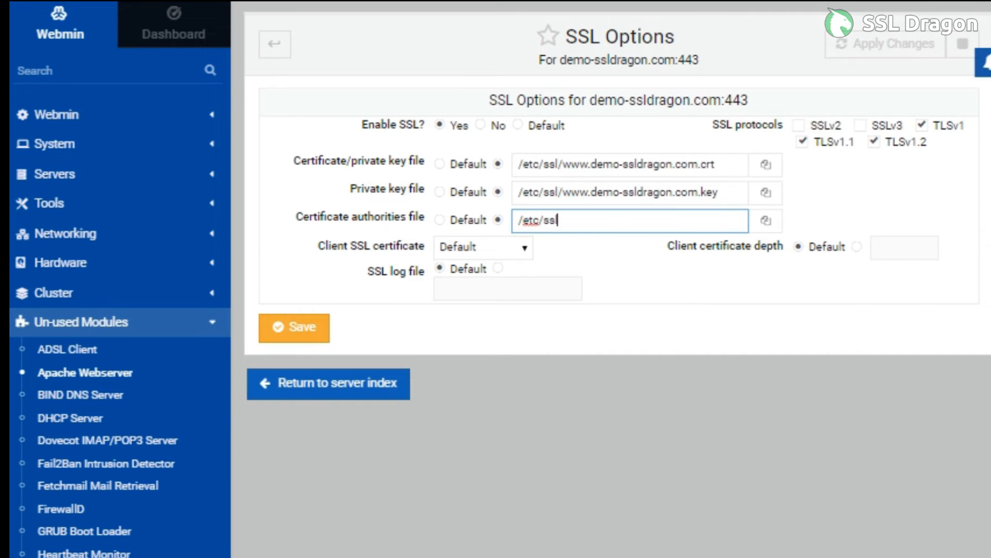
{"action": "type", "text": "/"}
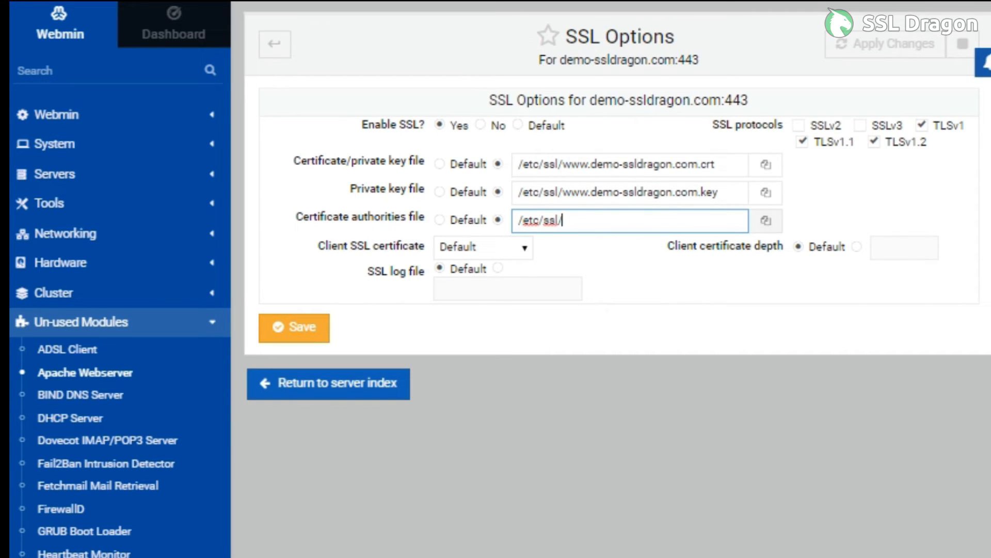
{"action": "left_click", "coordinate": [765, 220]}
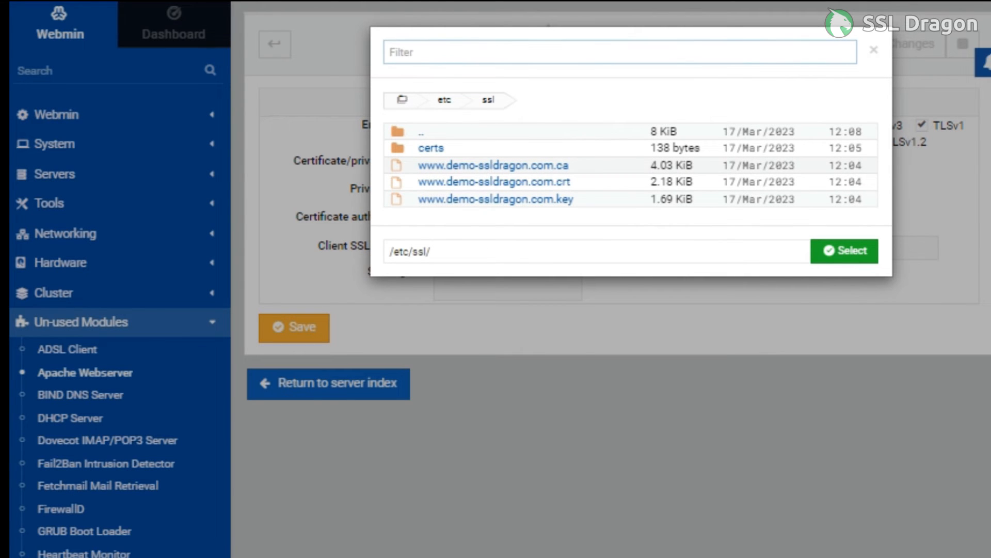
{"action": "left_click", "coordinate": [844, 250]}
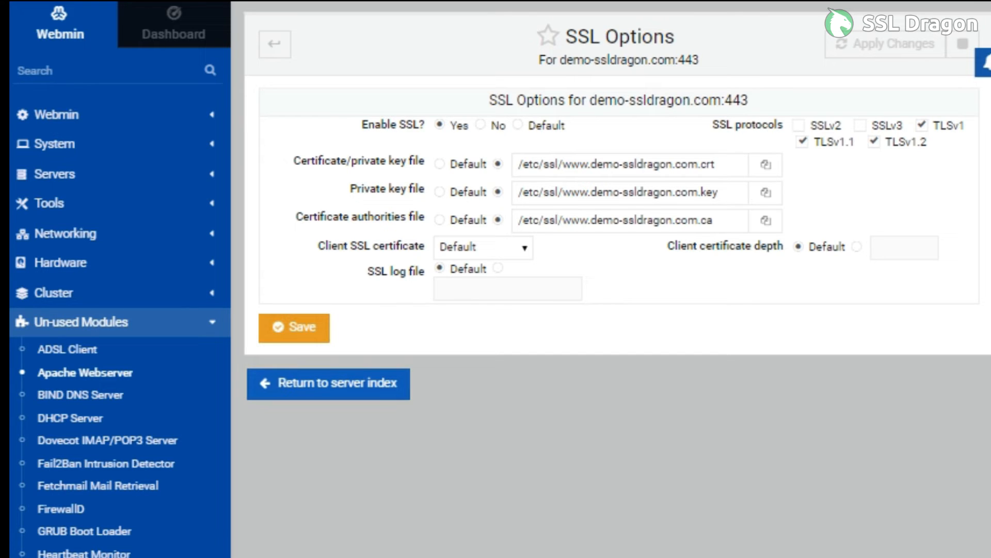
{"action": "left_click", "coordinate": [293, 327]}
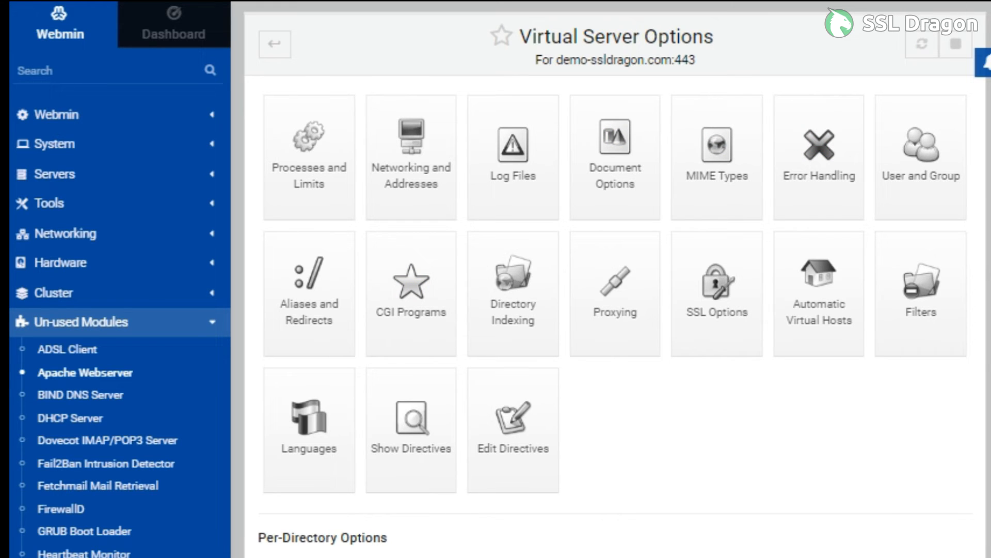
- Review the host's Networking and Addresses settings and return to the existing virtual hosts list
{"action": "left_click", "coordinate": [411, 144]}
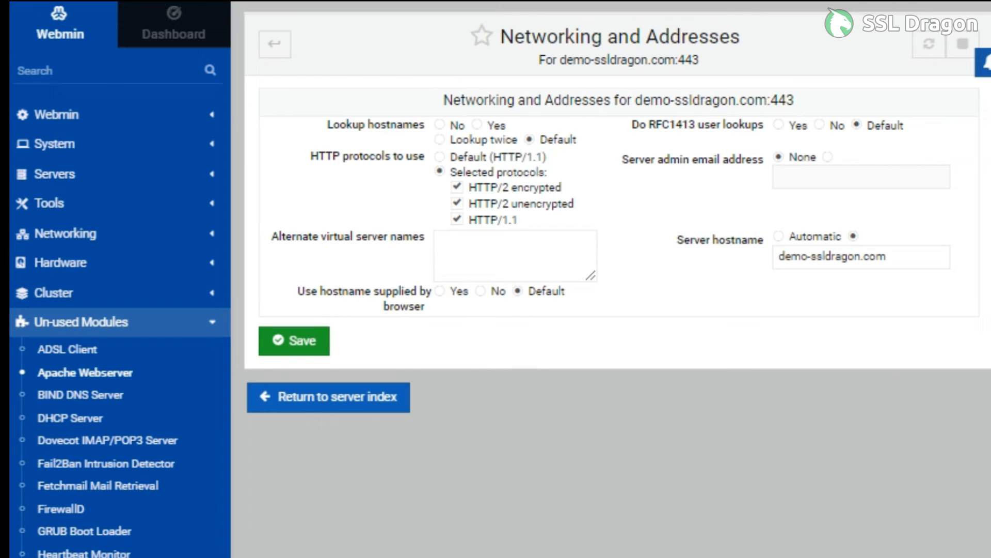
{"action": "left_click", "coordinate": [275, 43]}
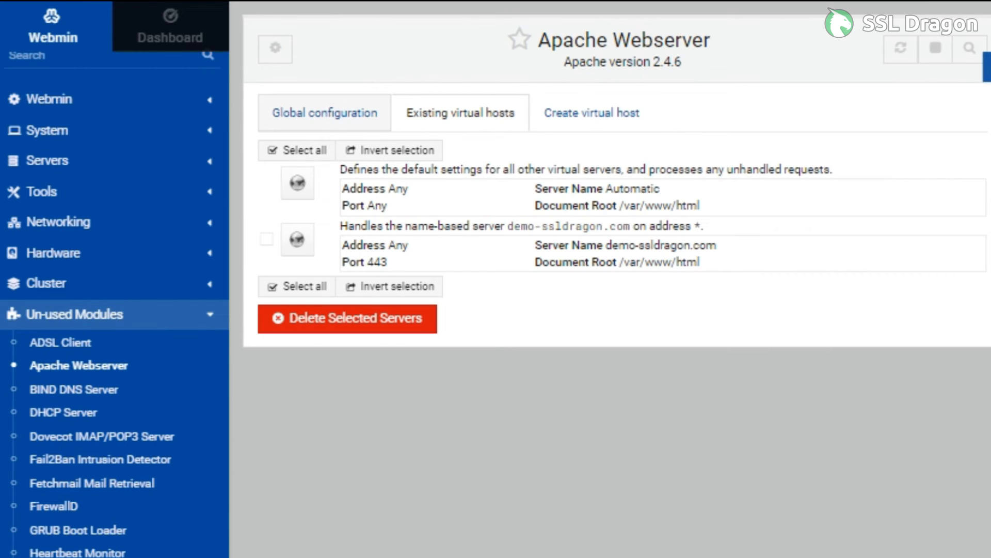
- Add port 443 to Apache's global listen ports alongside 80 and save
{"action": "left_click", "coordinate": [325, 111]}
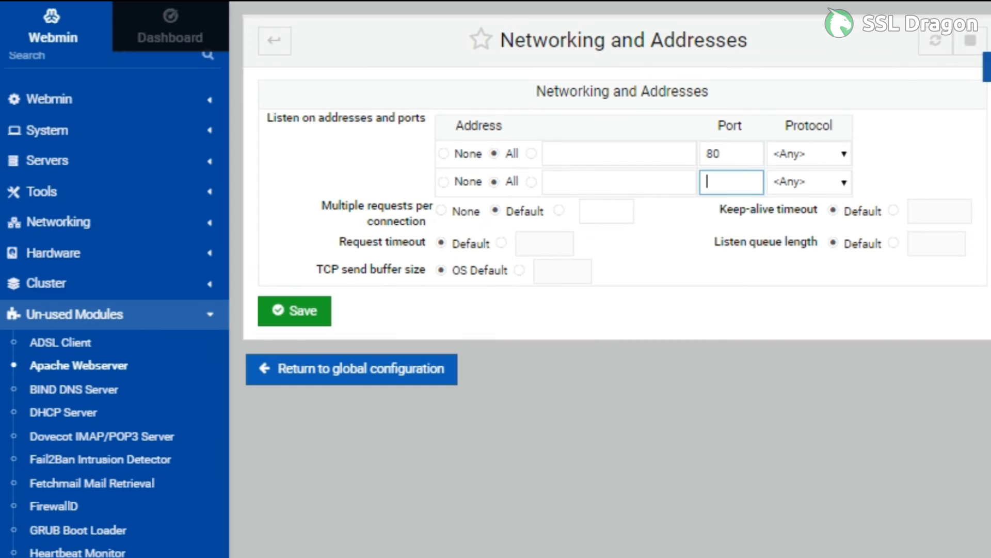
{"action": "type", "text": "443"}
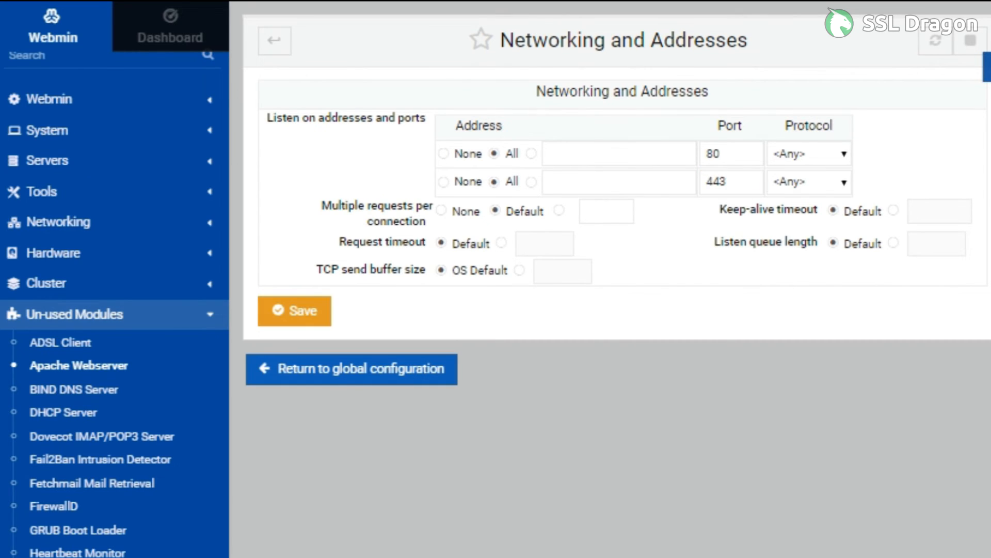
{"action": "left_click", "coordinate": [294, 311]}
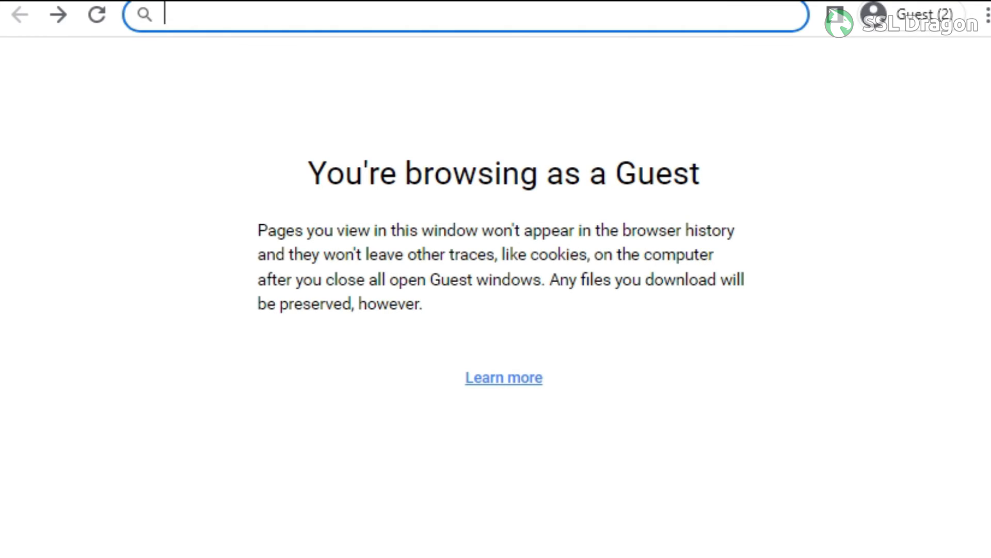
{"action": "type", "text": "https://www.demo-ssldragon.com/"}
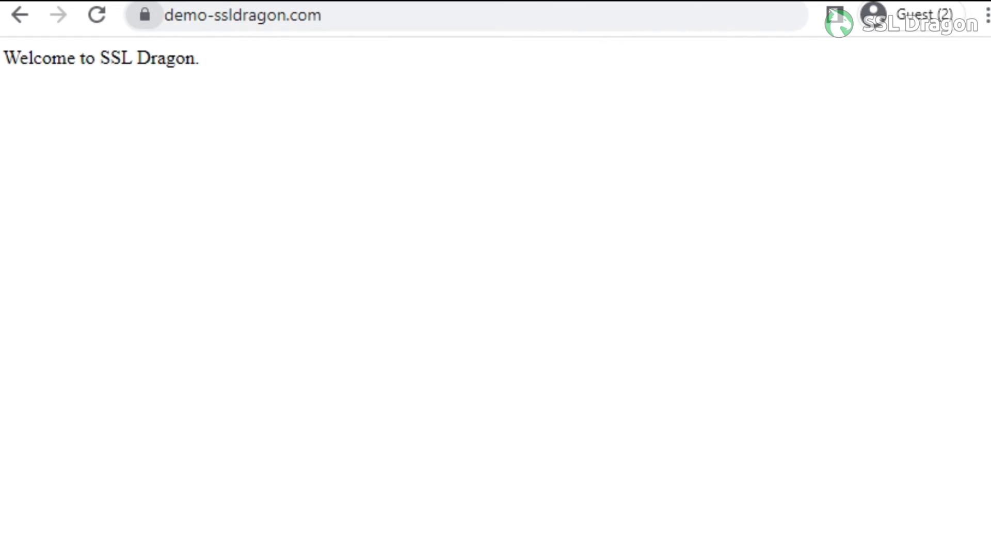
{"action": "left_click", "coordinate": [146, 13]}
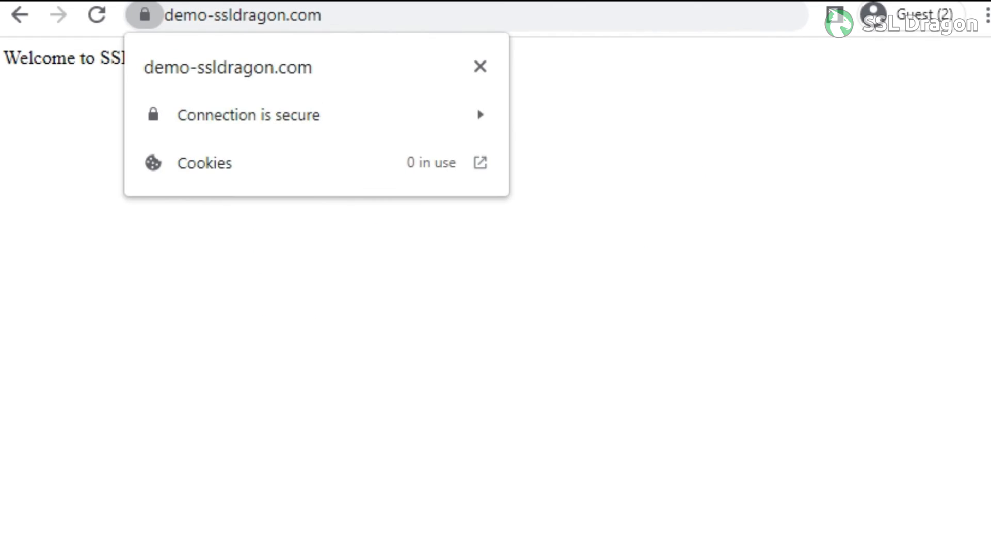
{"action": "left_click", "coordinate": [247, 115]}
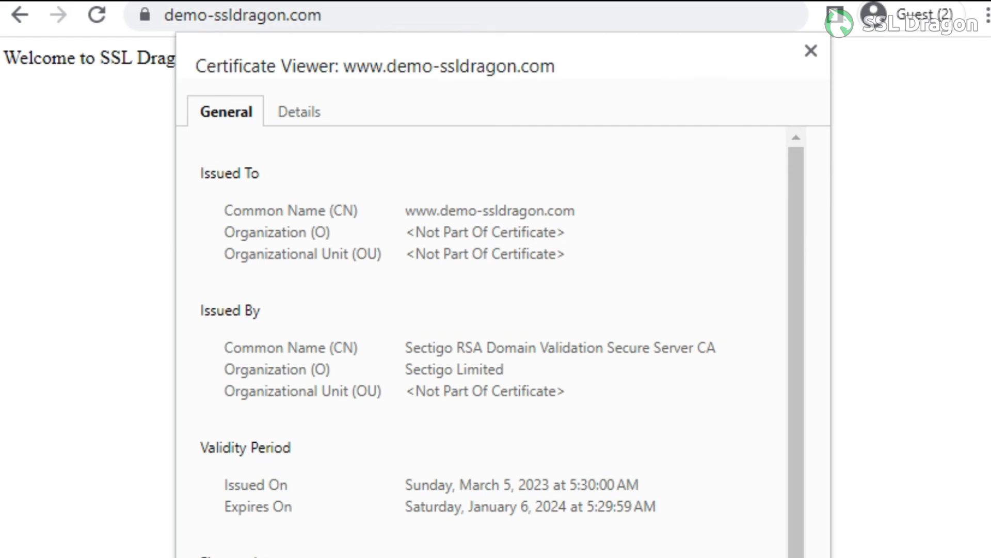
{"action": "scroll", "scroll_direction": "down", "scroll_amount": 3}
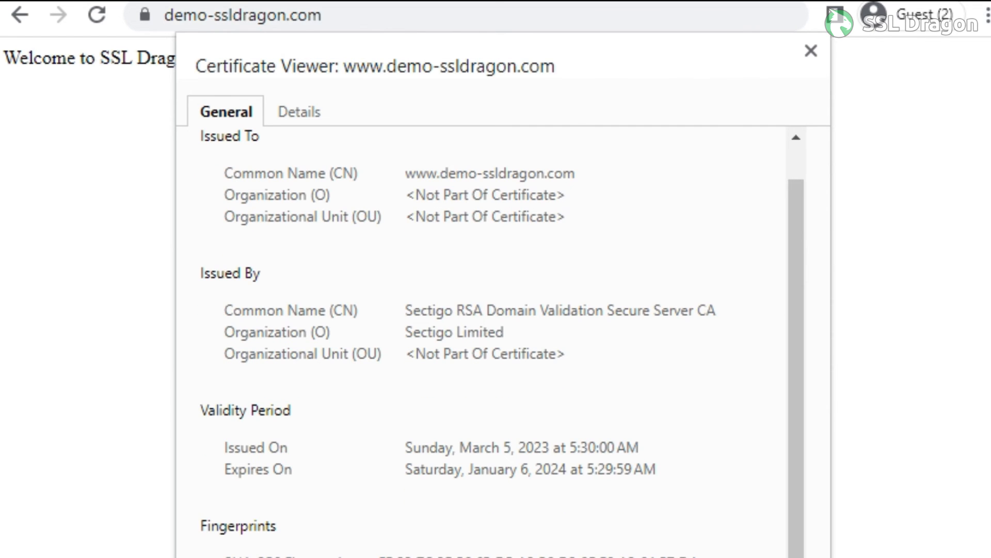
{"action": "left_click", "coordinate": [298, 112]}
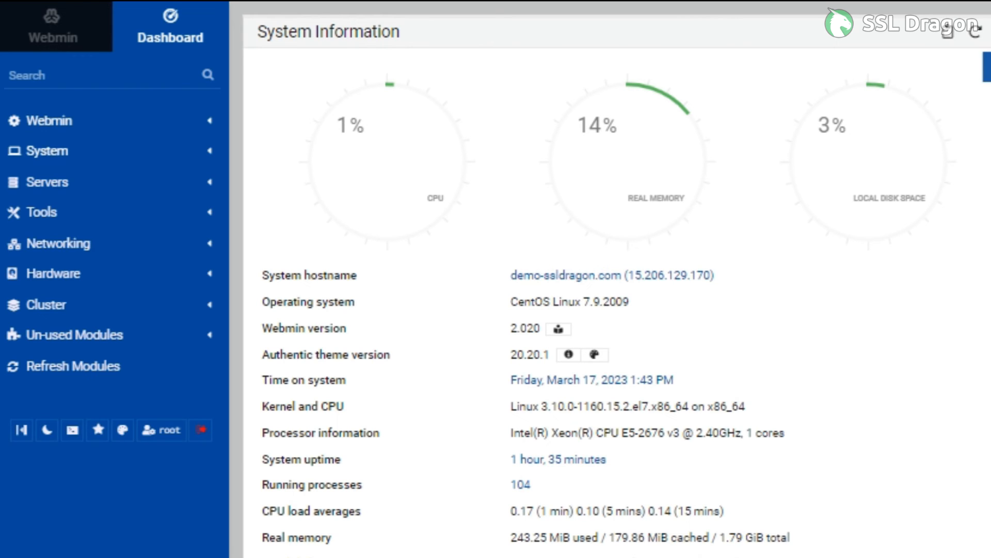
- In Webmin Configuration > SSL Encryption, view the current certificate and bring up the Upload Certificate form
{"action": "left_click", "coordinate": [40, 121]}
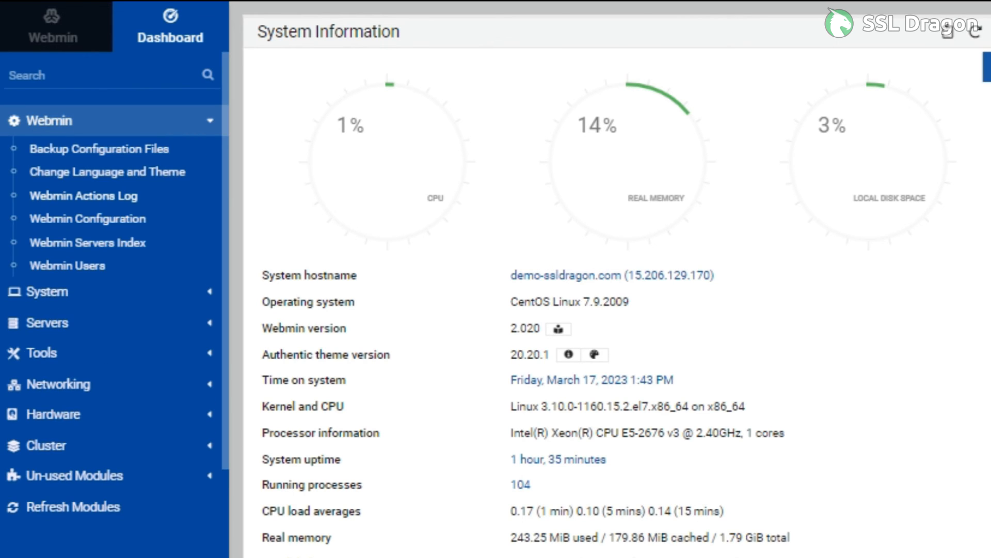
{"action": "left_click", "coordinate": [87, 219]}
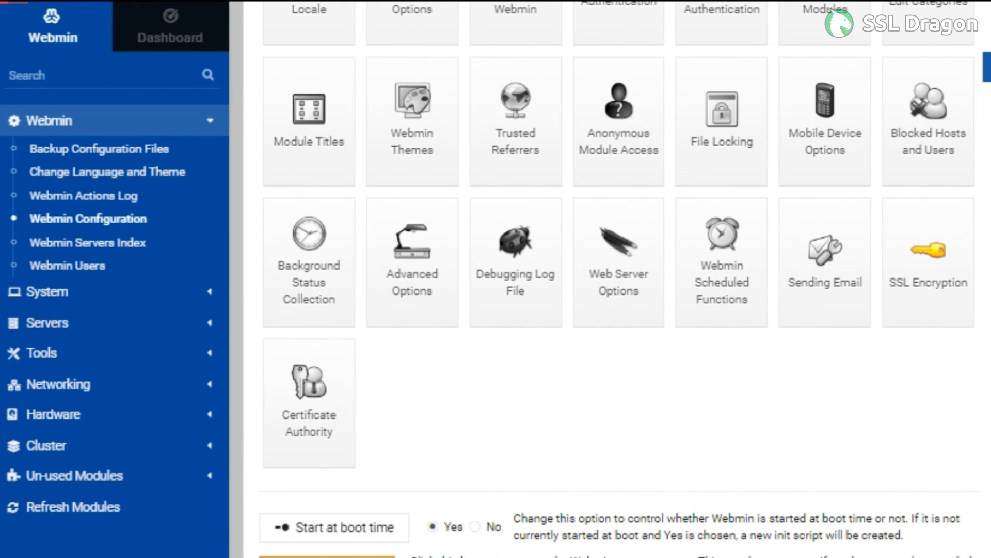
{"action": "left_click", "coordinate": [928, 252]}
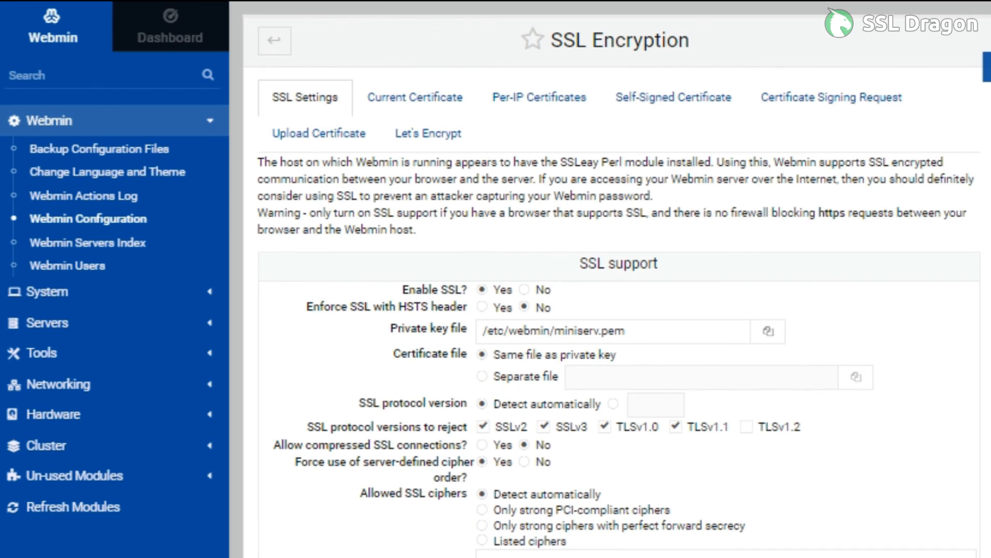
{"action": "scroll", "scroll_direction": "down", "scroll_amount": 3}
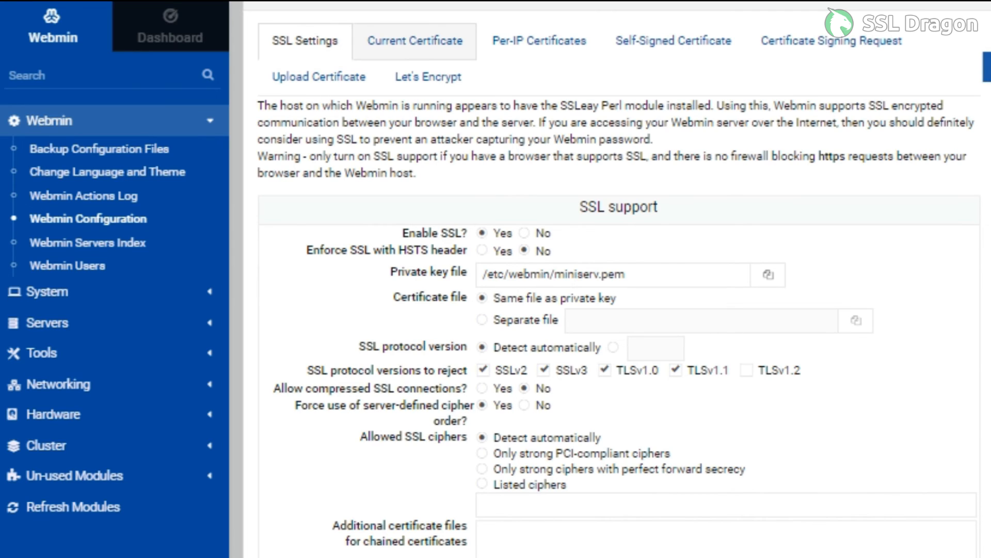
{"action": "left_click", "coordinate": [415, 42]}
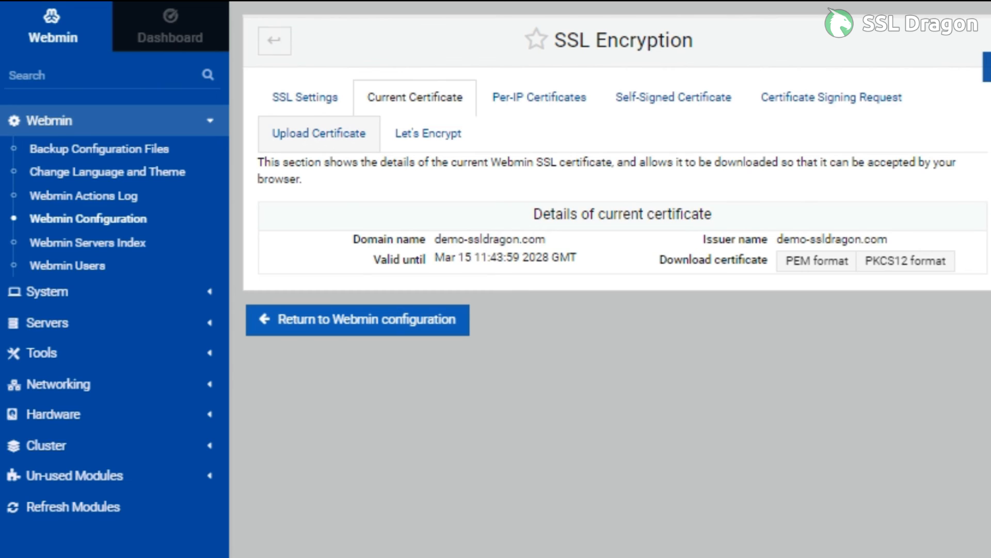
{"action": "left_click", "coordinate": [320, 133]}
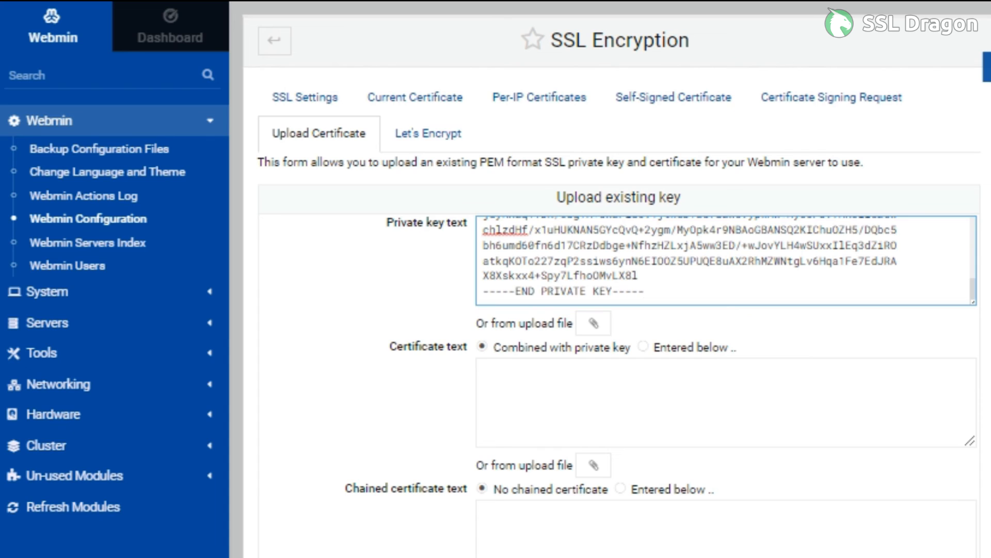
- Paste the certificate and chained certificate as Entered below text and save Webmin's SSL certificate
{"action": "left_click", "coordinate": [746, 402]}
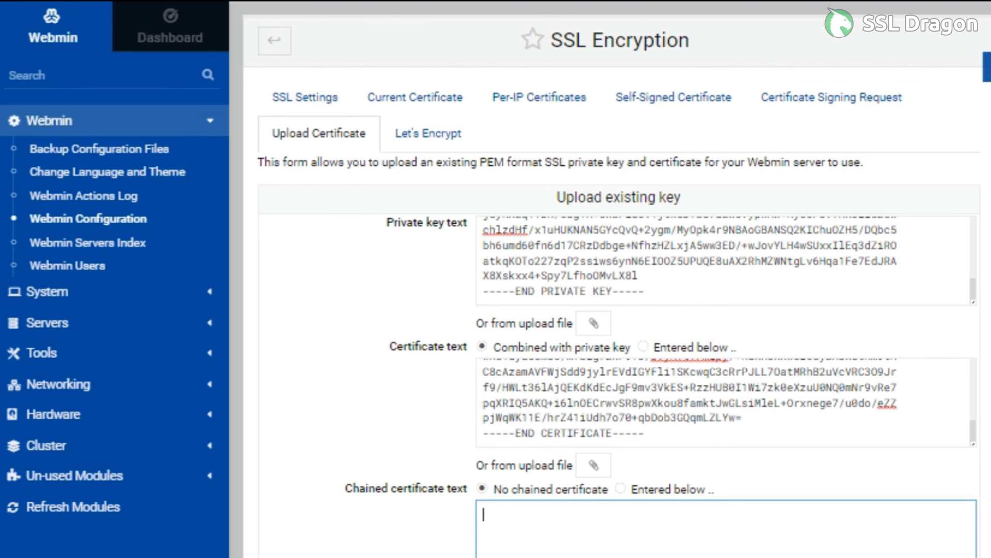
{"action": "left_click", "coordinate": [642, 347]}
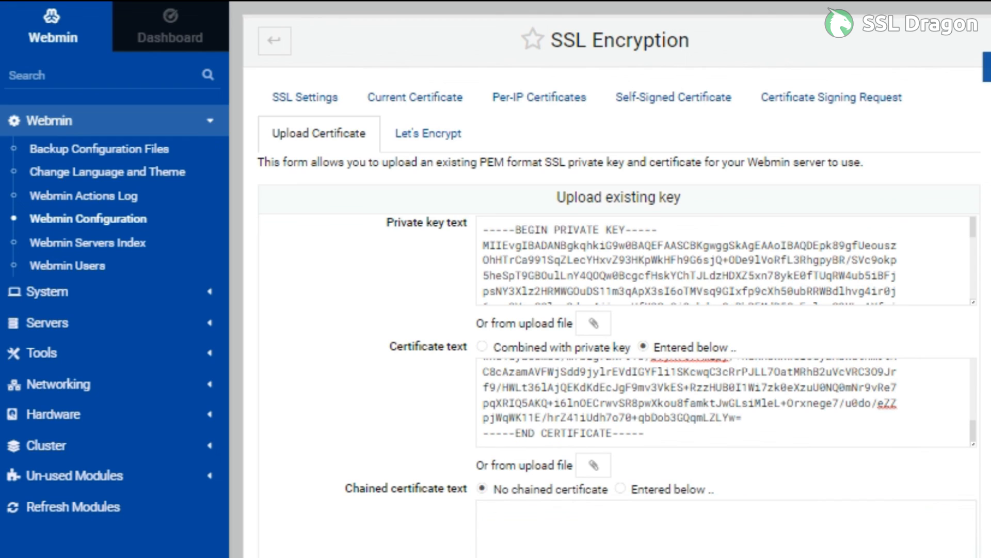
{"action": "left_click", "coordinate": [617, 490]}
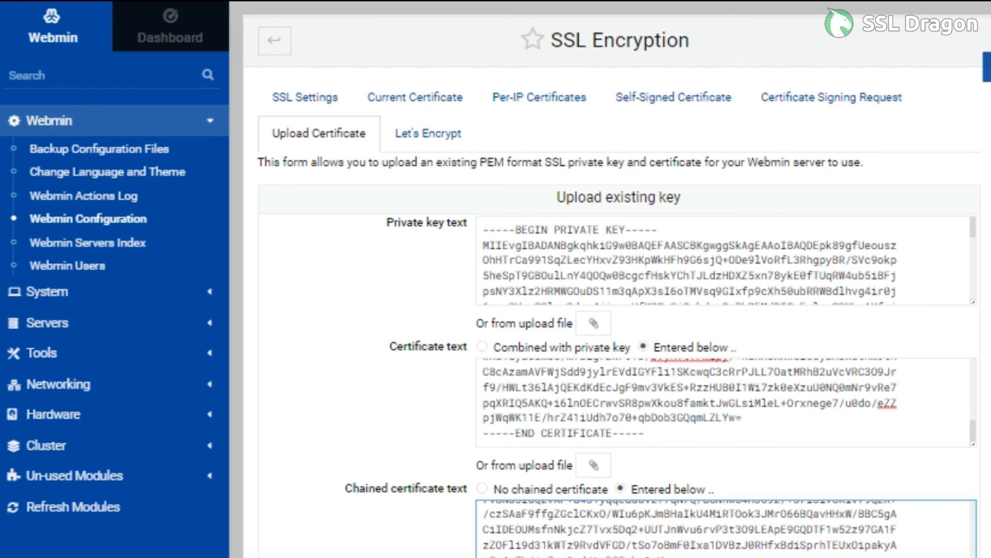
{"action": "scroll", "scroll_direction": "down", "scroll_amount": 3}
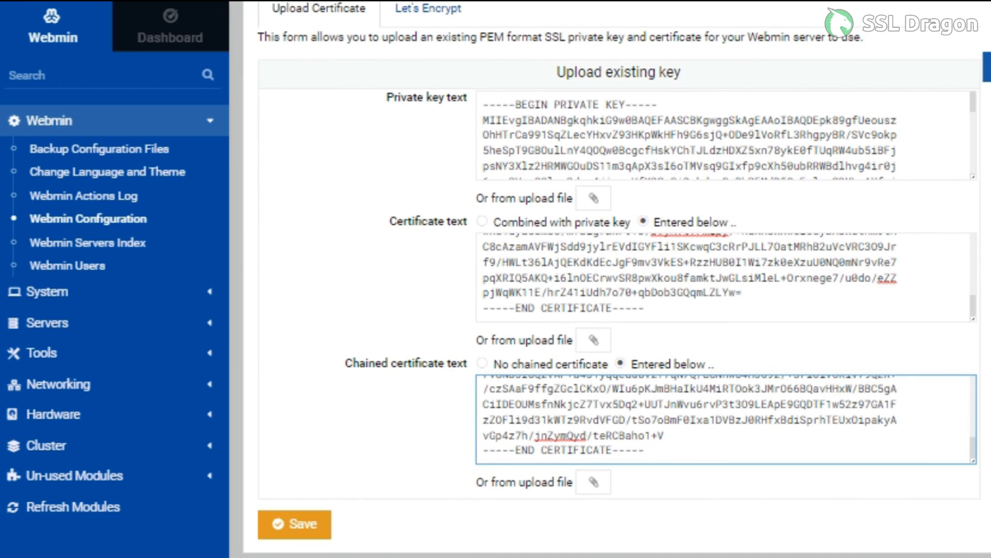
{"action": "left_click", "coordinate": [294, 539]}
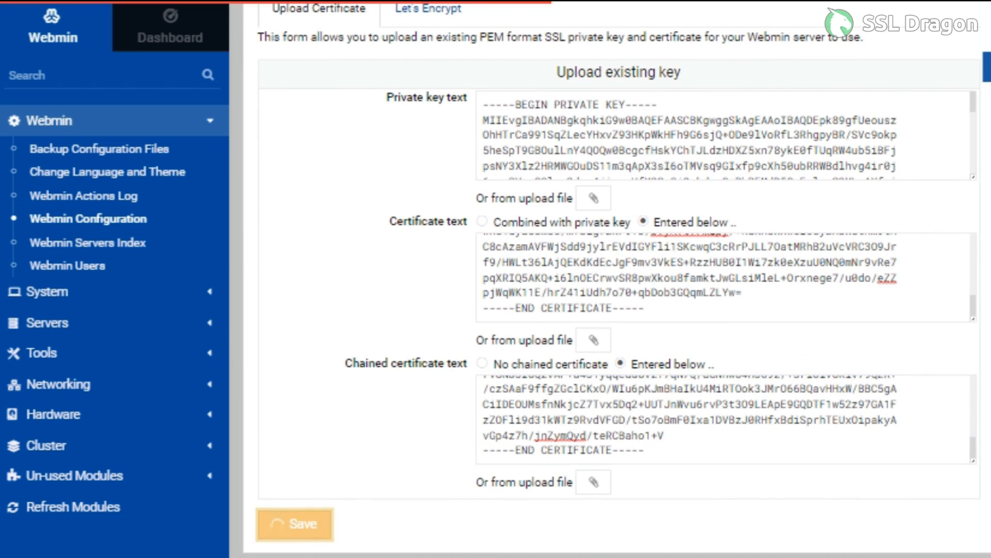
{"action": "left_click", "coordinate": [293, 537]}
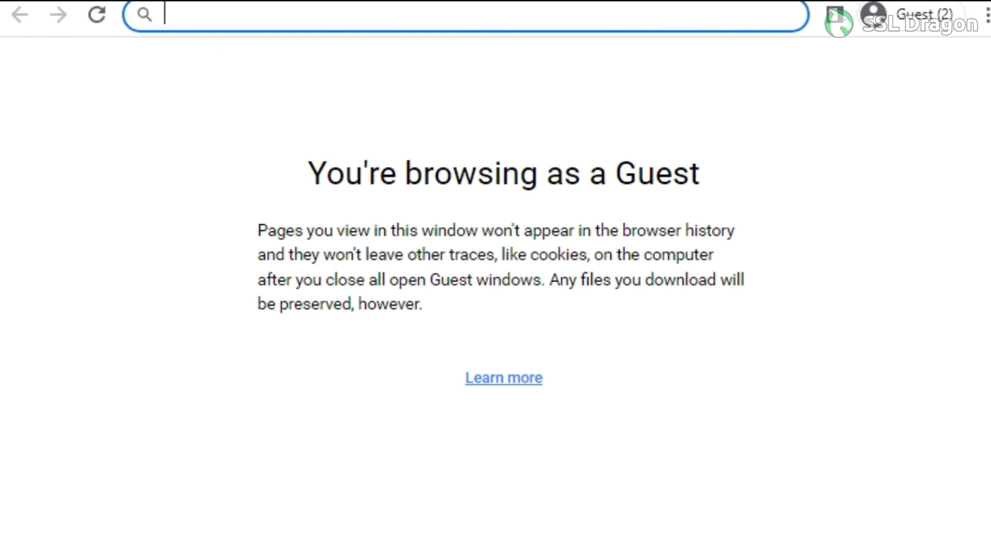
{"action": "type", "text": "https://demo-ssldragon.com:10000/"}
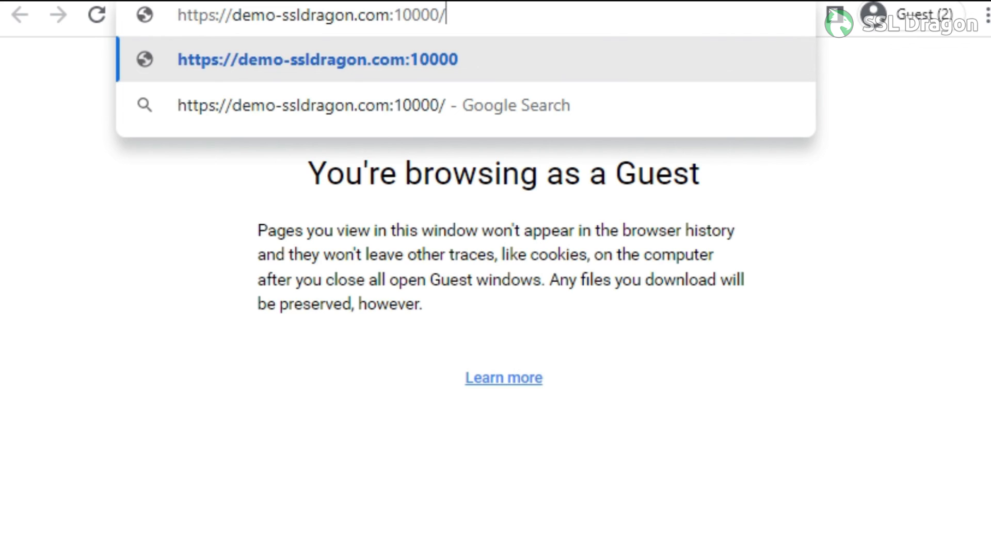
{"action": "key", "text": "Enter"}
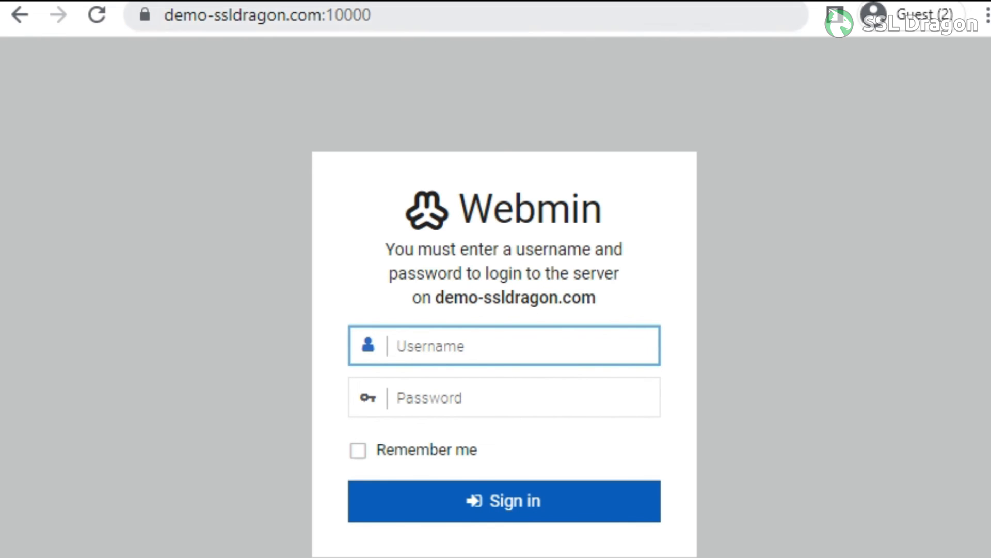
{"action": "left_click", "coordinate": [145, 14]}
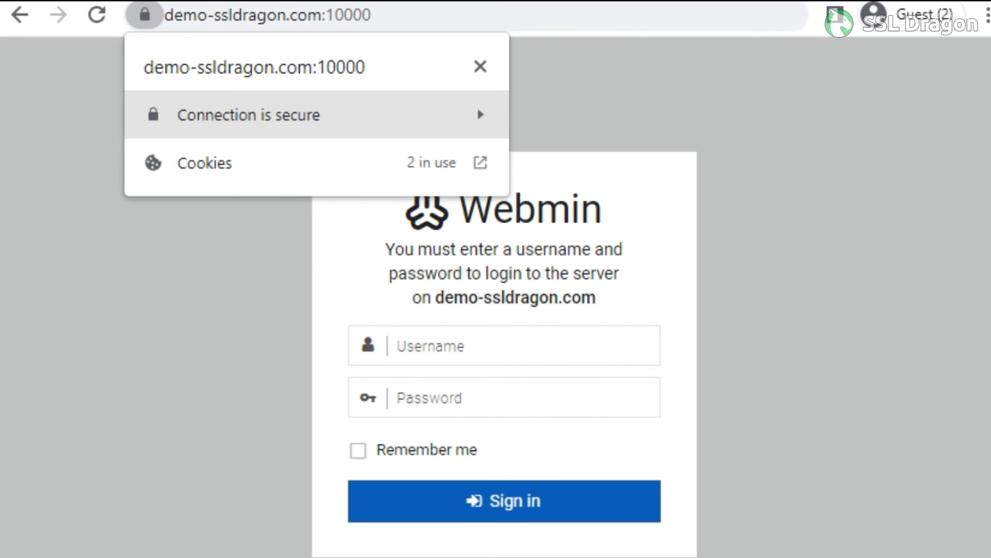
{"action": "left_click", "coordinate": [247, 113]}
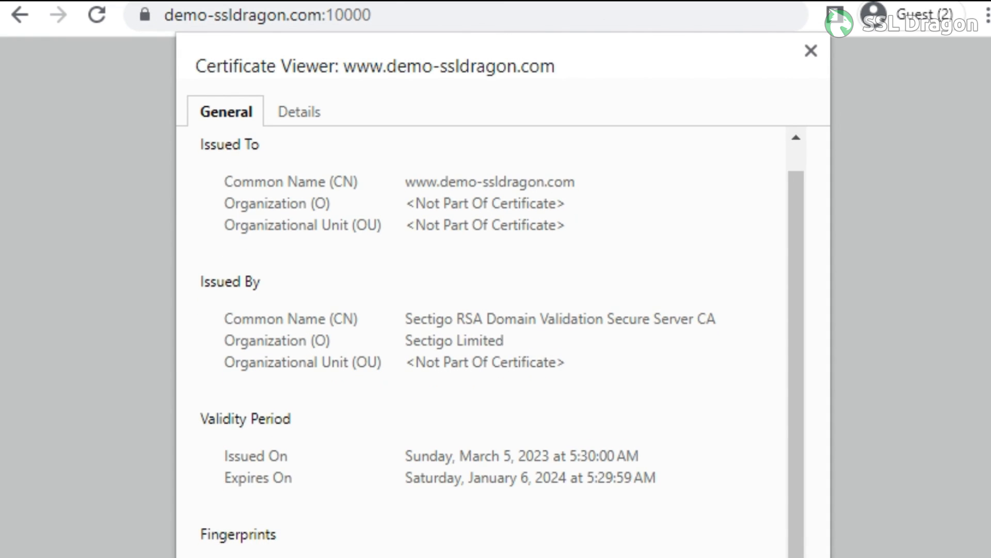
{"action": "scroll", "scroll_direction": "down", "scroll_amount": 3}
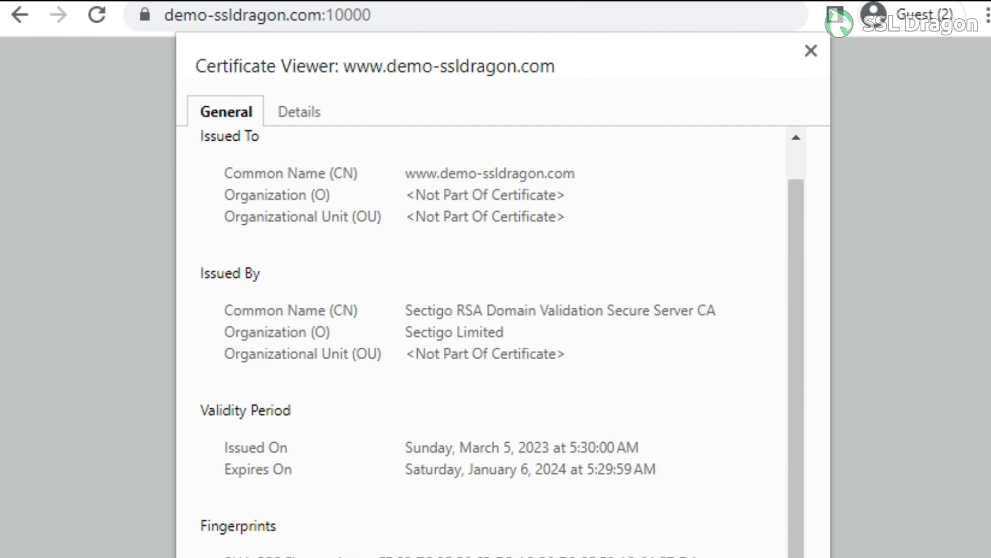